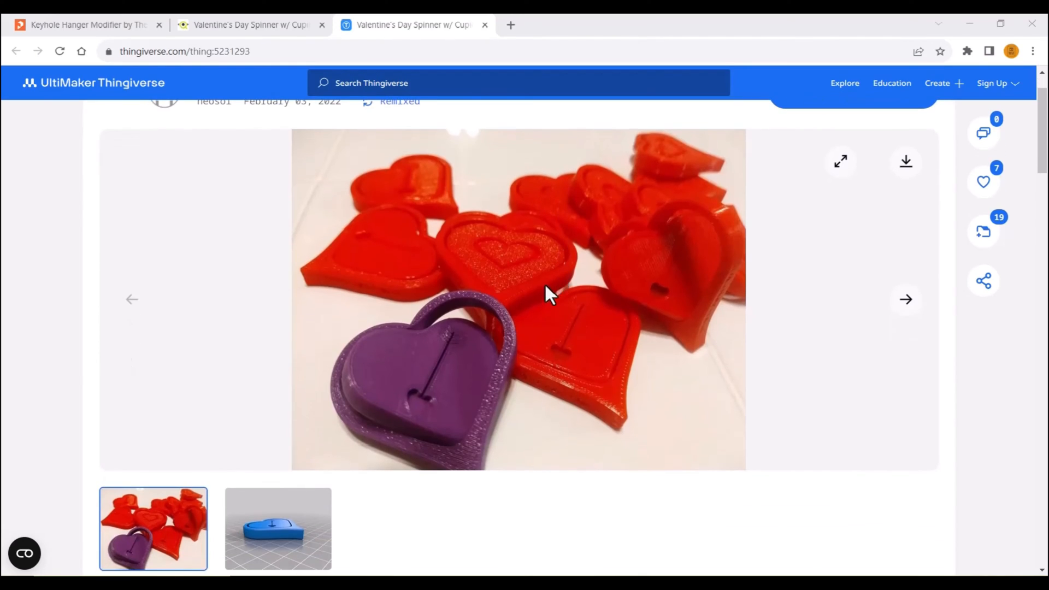
Download all Valentine's Day Spinner files and open Heart_Spinner from the archive's files folder
scroll("up", 3)
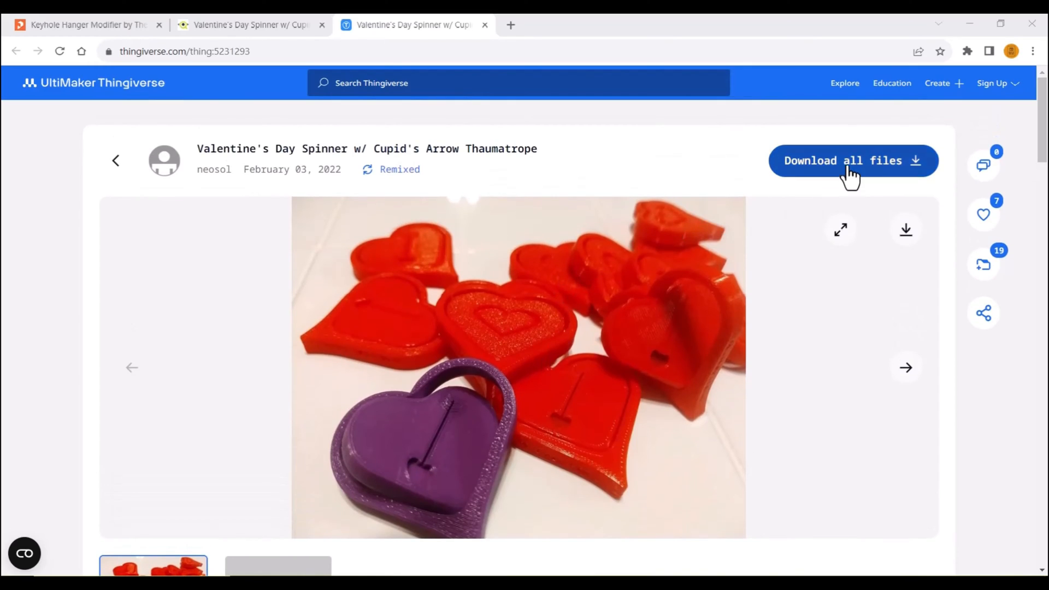
left_click(853, 161)
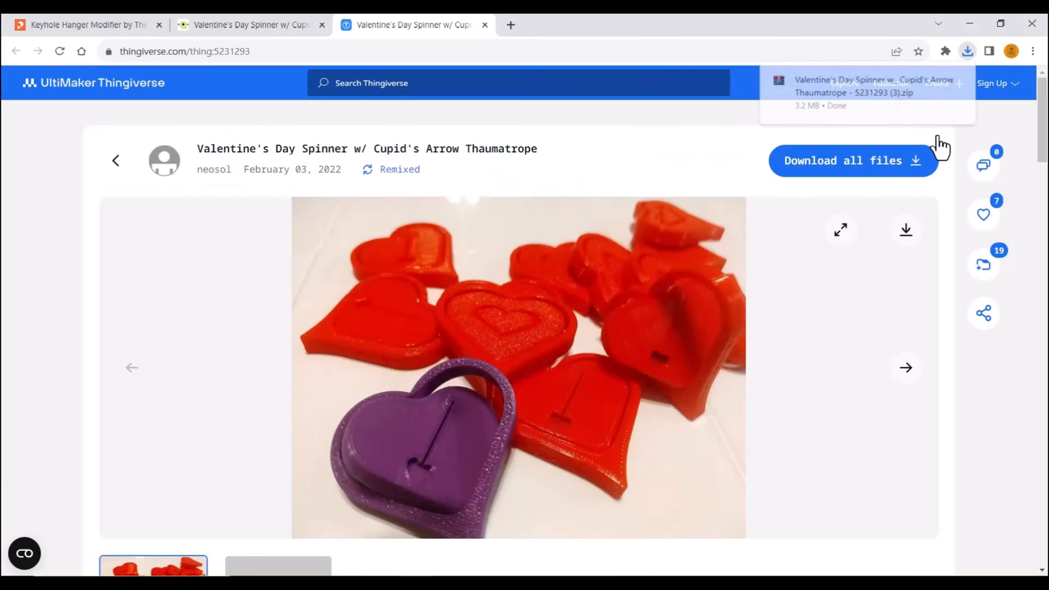
left_click(968, 51)
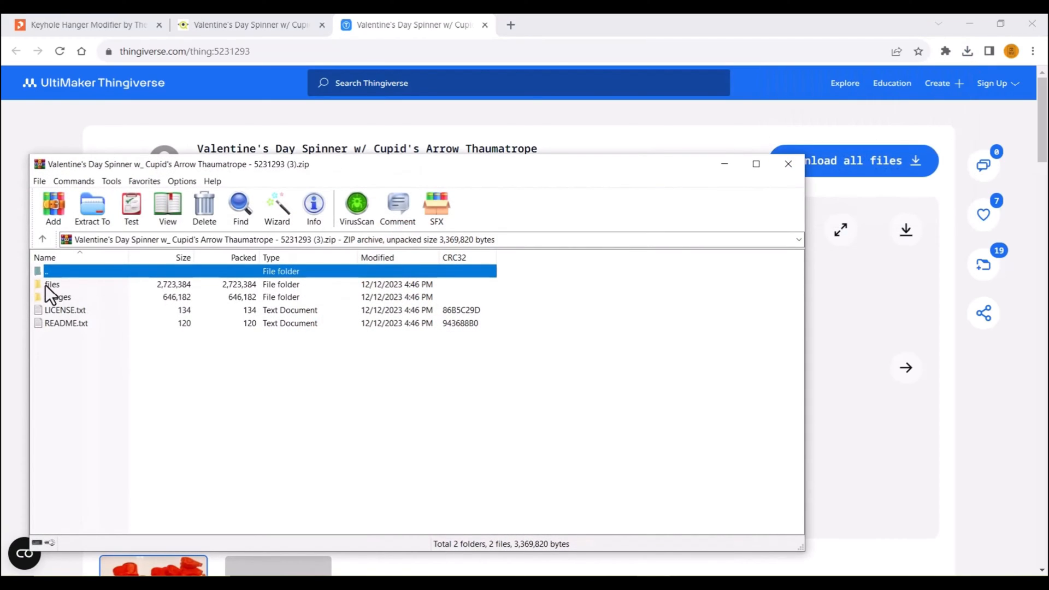
double_click(52, 283)
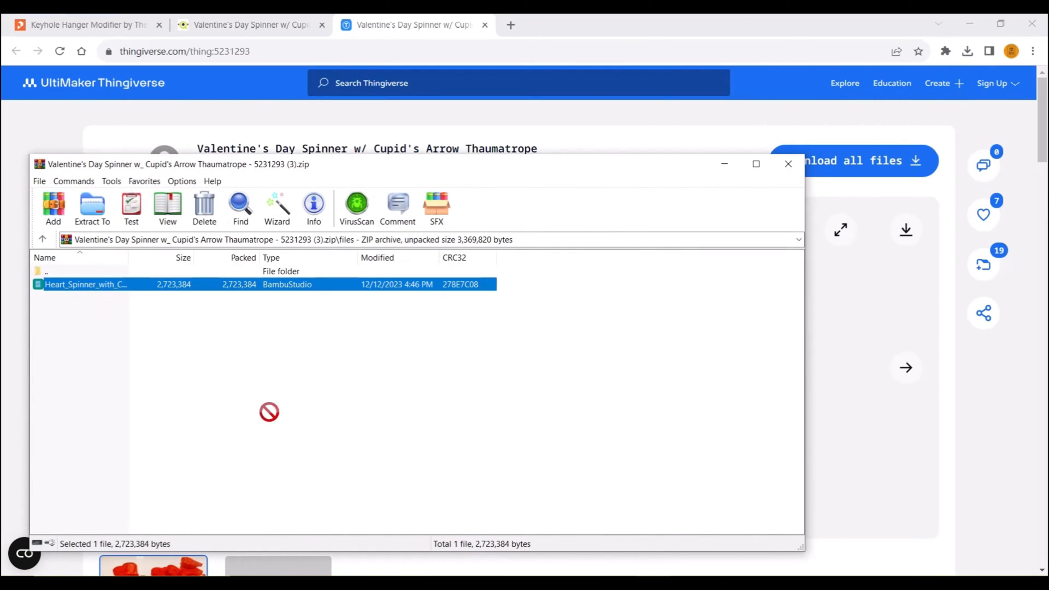
double_click(86, 284)
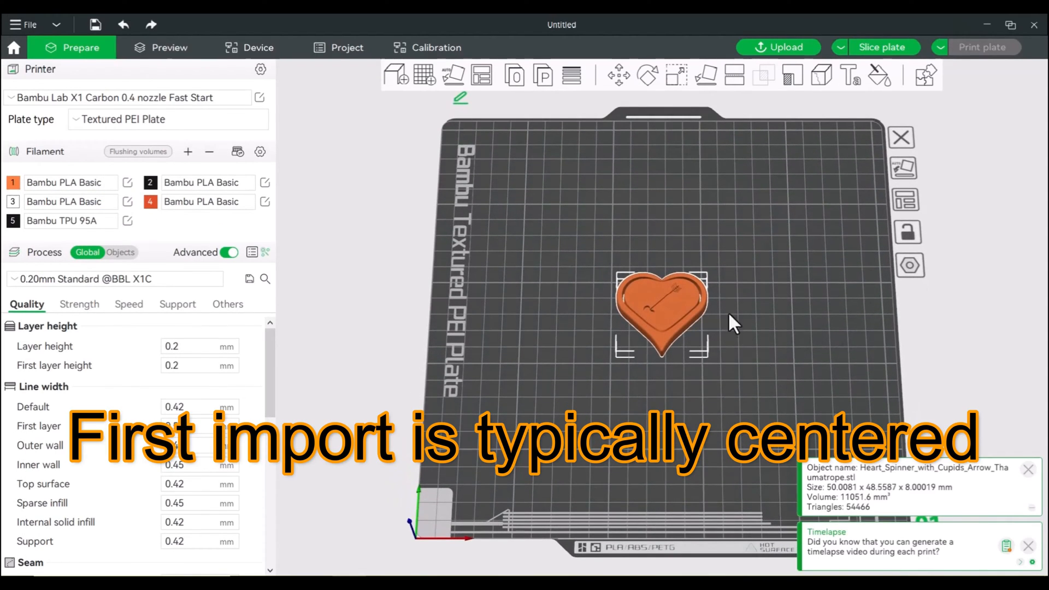
Center the heart model on the build plate from its right-click menu
right_click(661, 311)
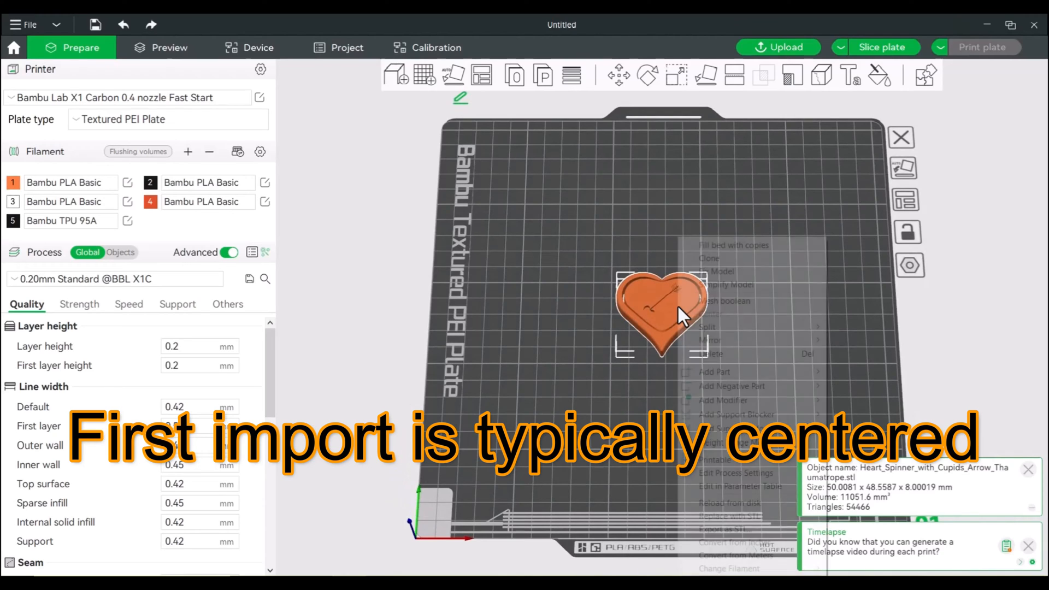
right_click(659, 311)
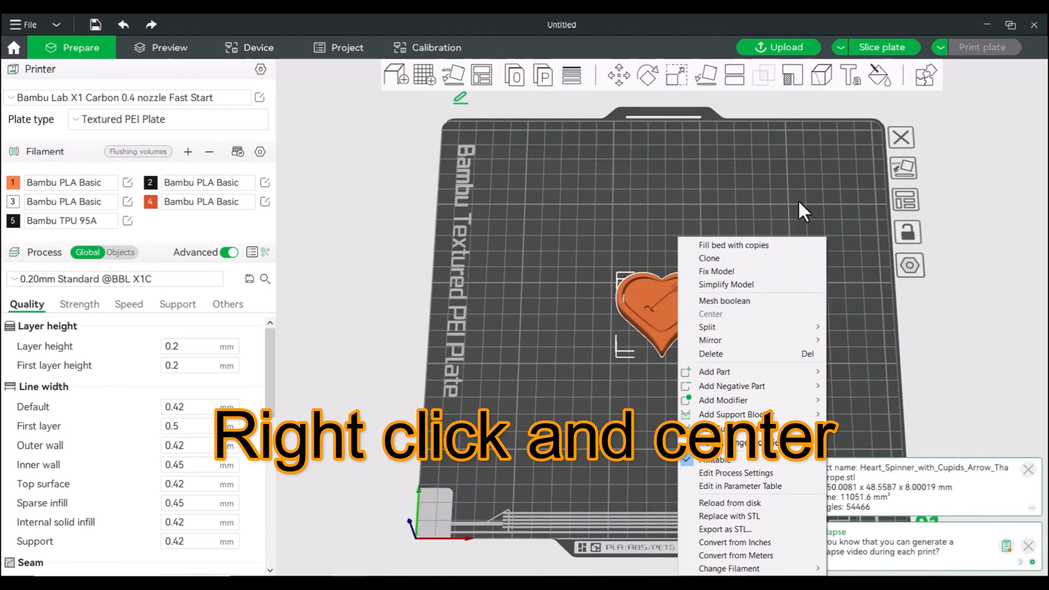
left_click(712, 314)
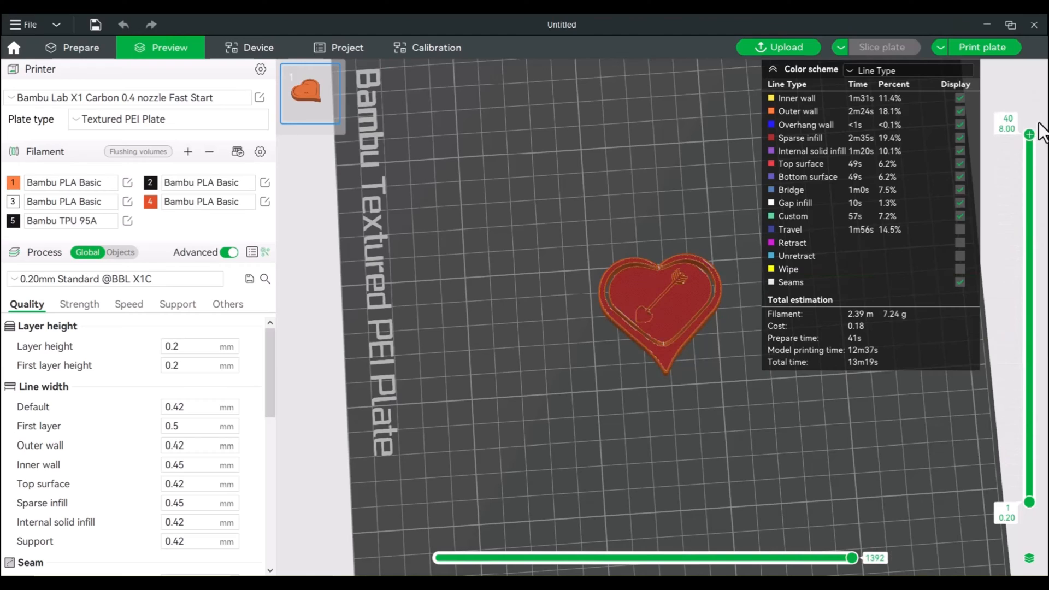
Return to Prepare and switch the process settings to the Objects list
left_click(80, 47)
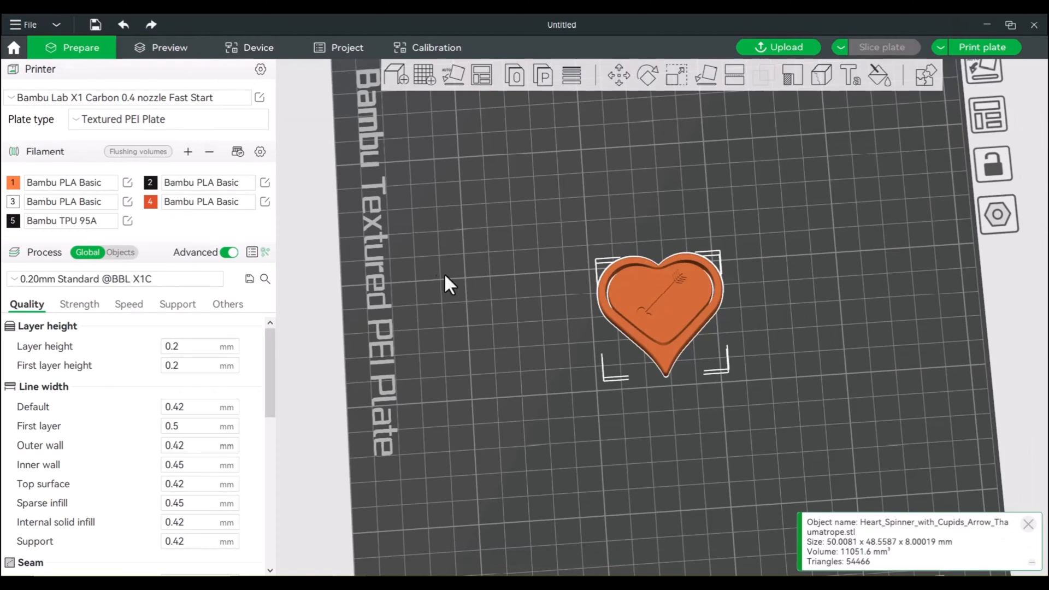
left_click(121, 252)
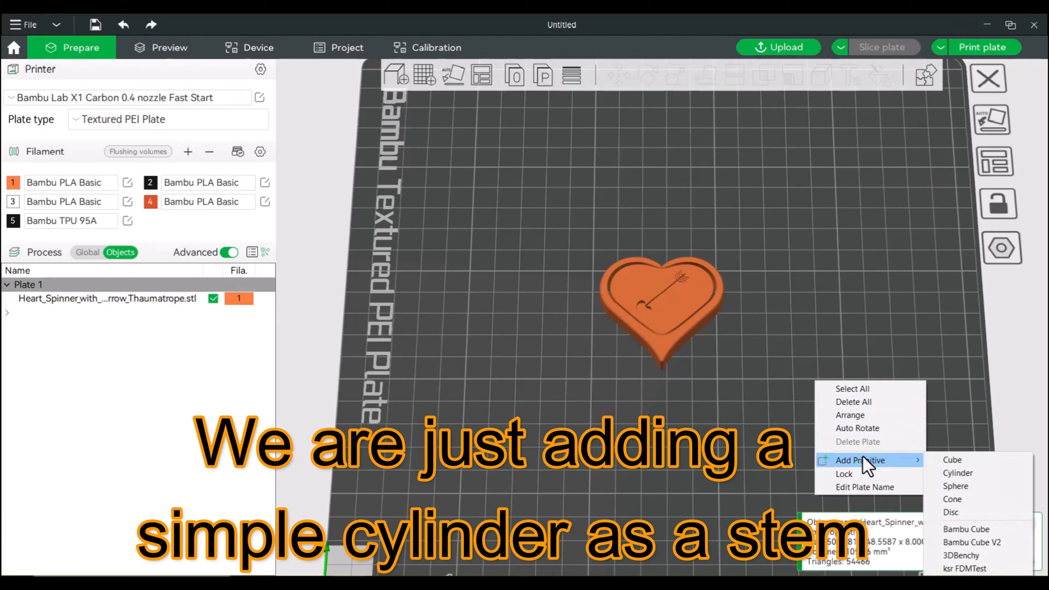
mouse_move(957, 473)
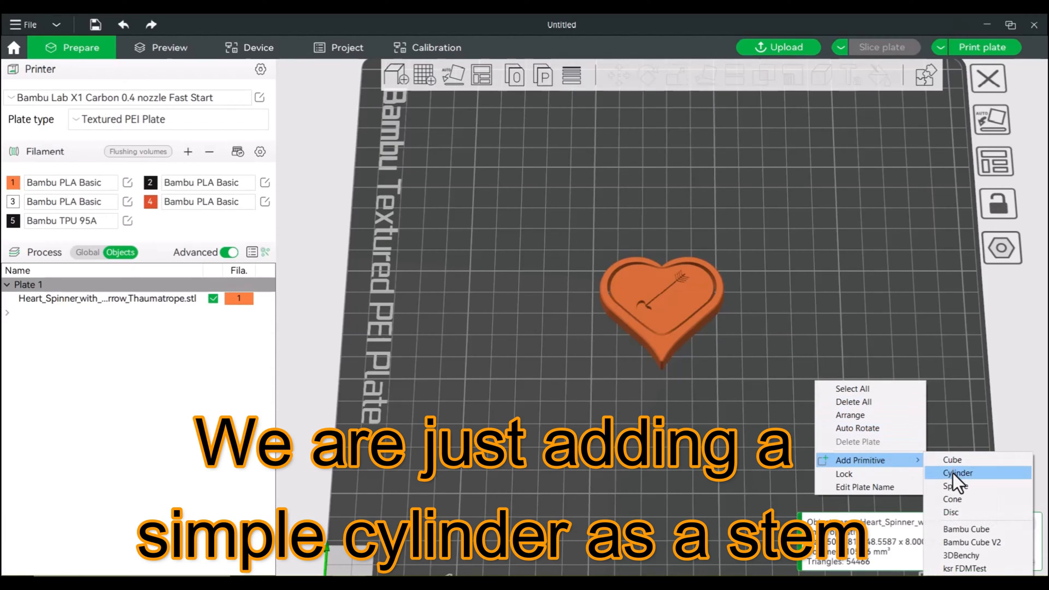
Add a cylinder to the plate and check the heart's scale and size values
left_click(957, 473)
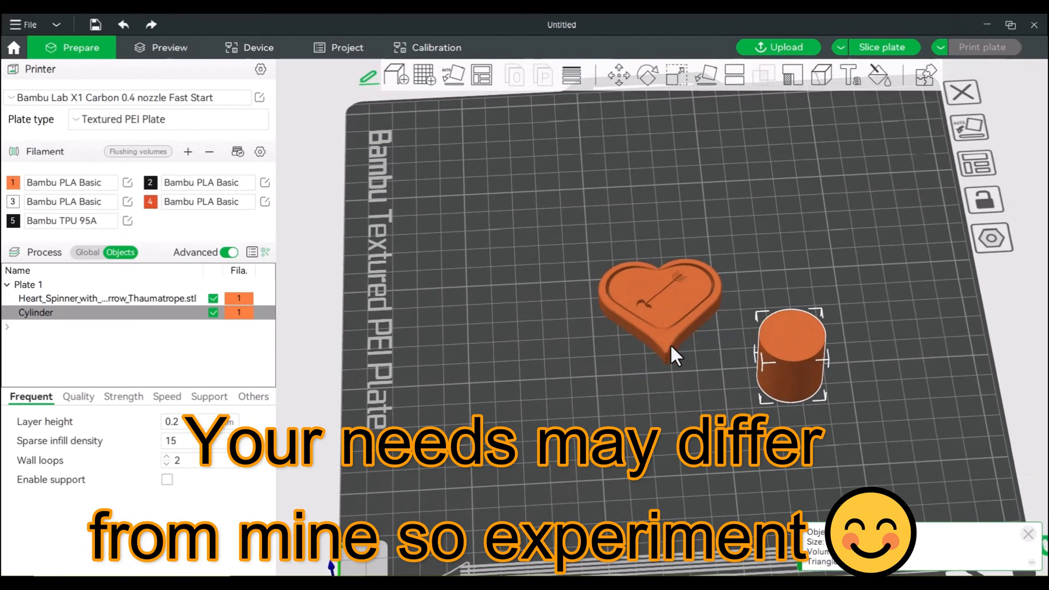
left_click(662, 301)
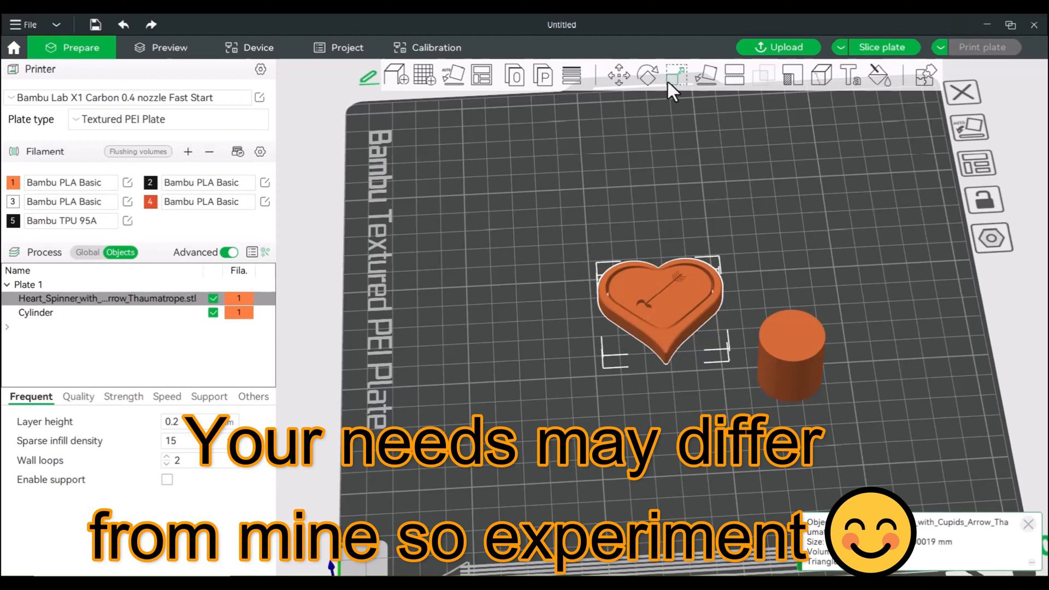
left_click(675, 75)
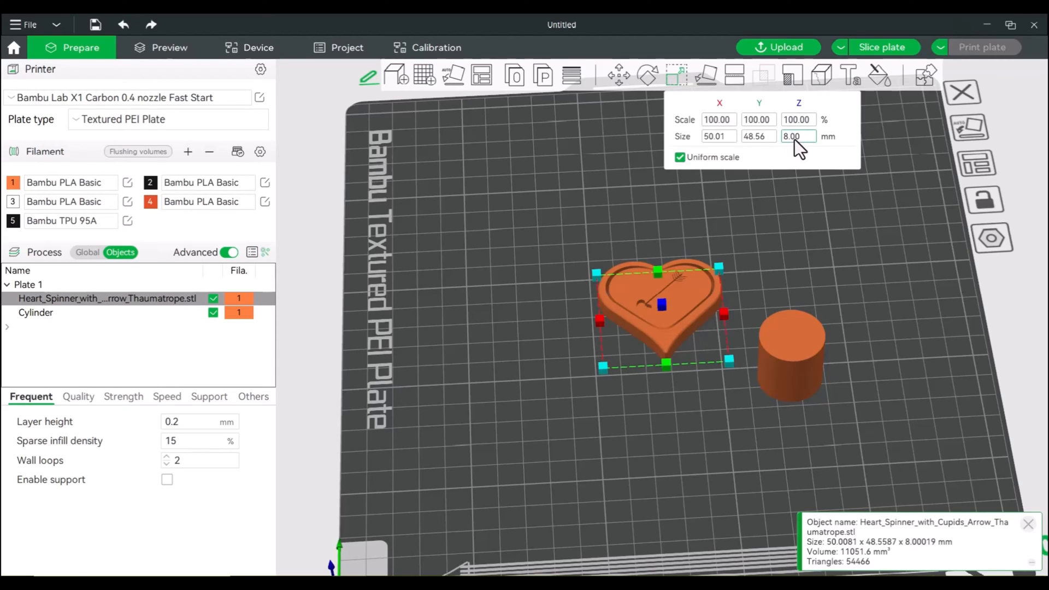
mouse_move(832, 248)
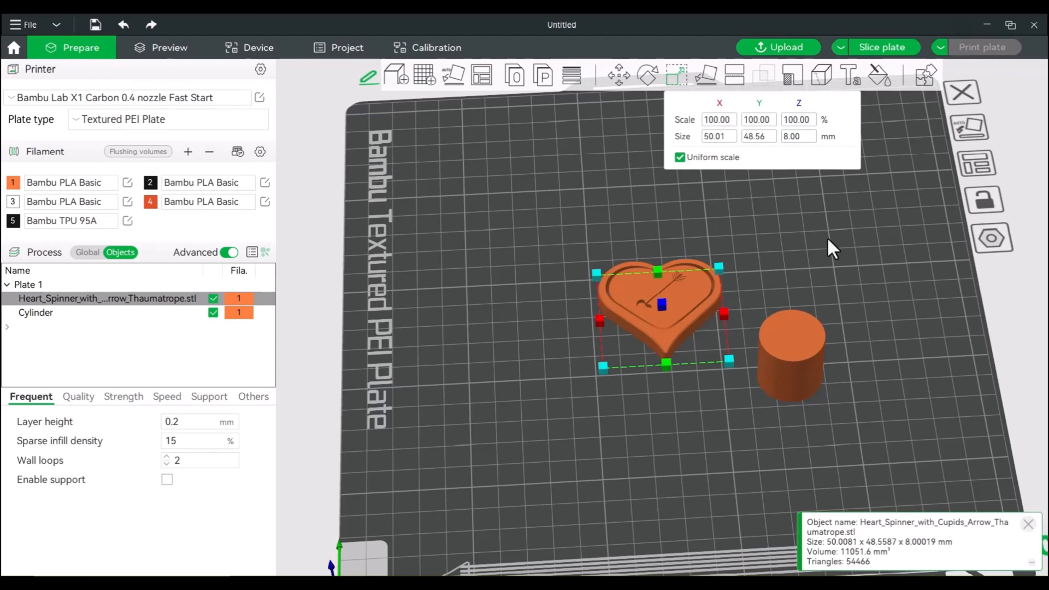
Select the cylinder, show its scale values and turn off uniform scaling
left_click(36, 312)
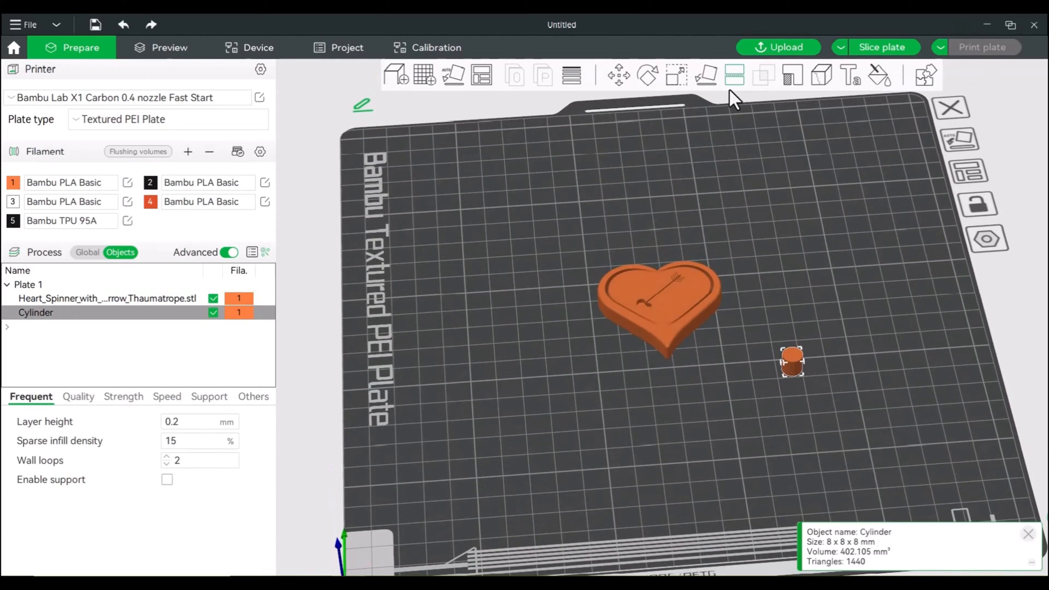
left_click(676, 74)
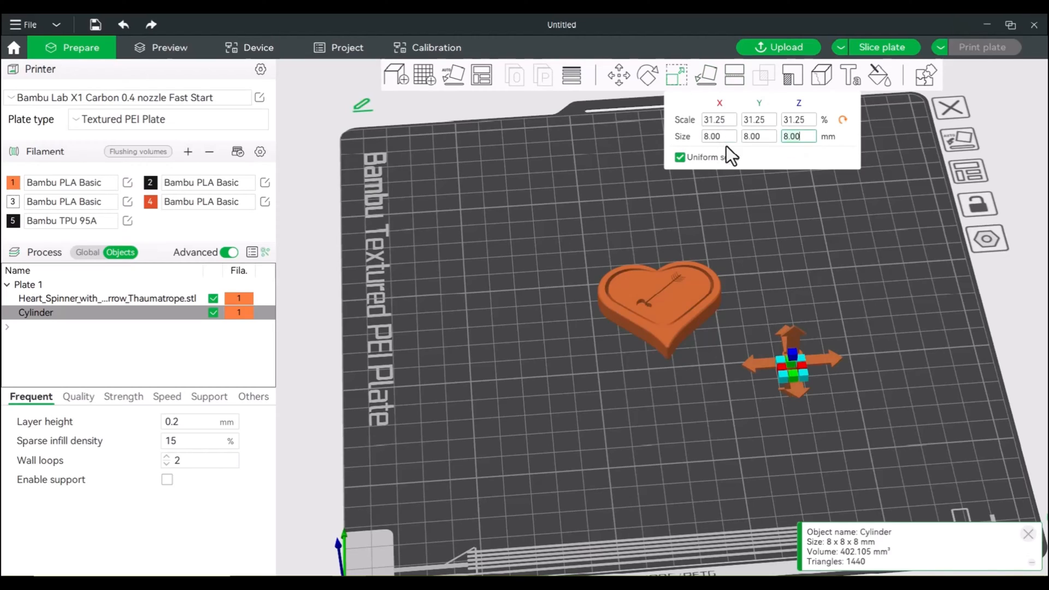
mouse_move(693, 189)
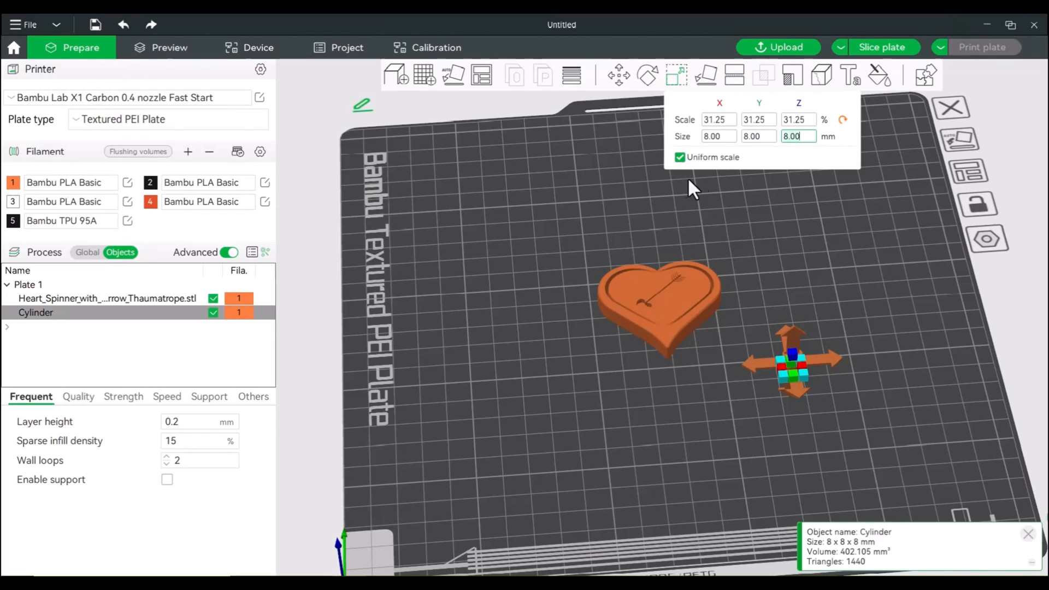
left_click(680, 157)
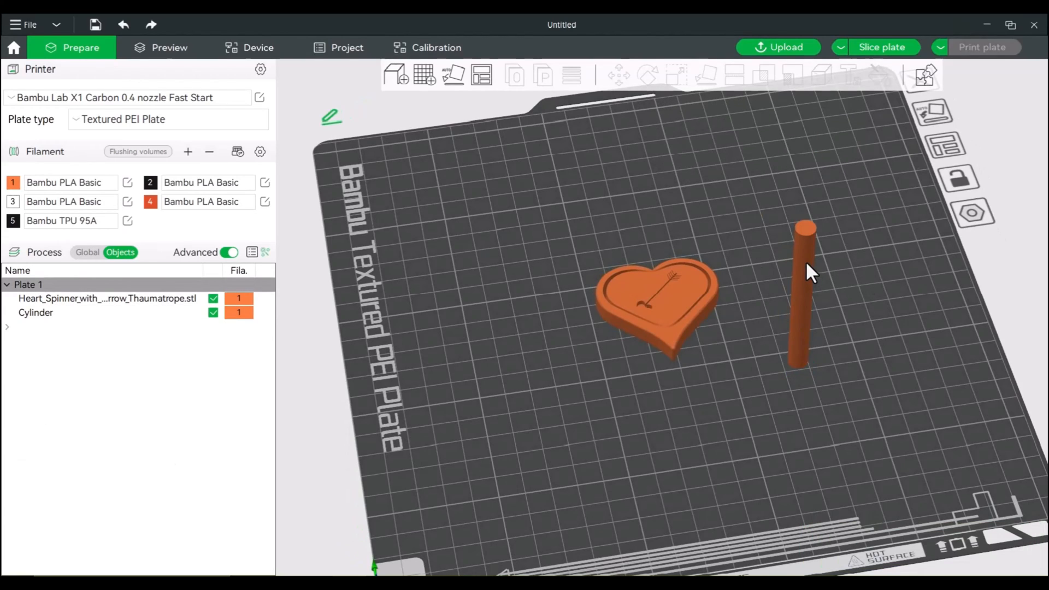
Rotate the cylinder stem to lie flat and center it through the heart
left_click(803, 294)
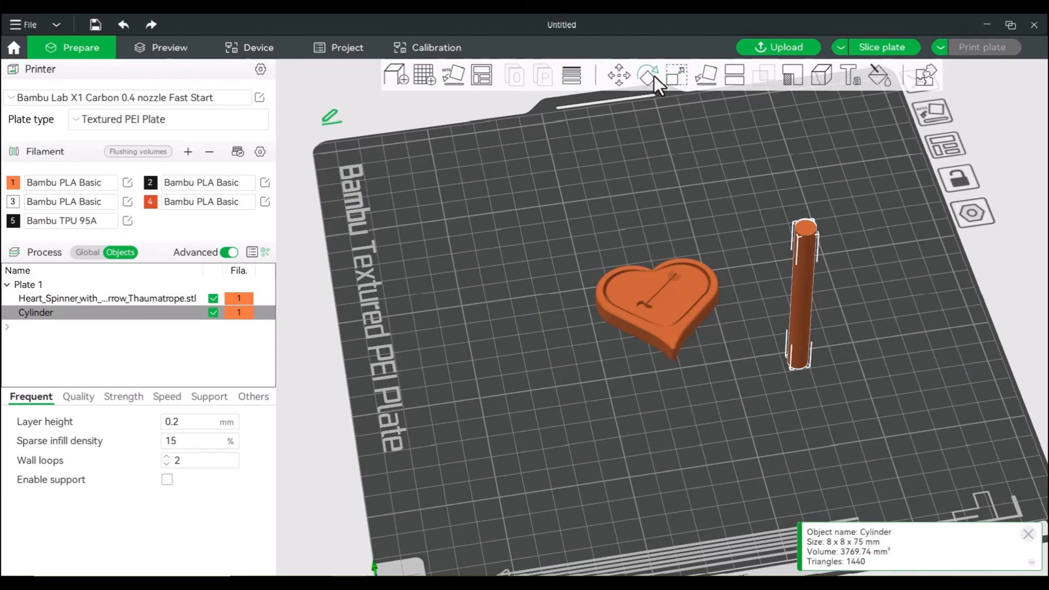
left_click(646, 74)
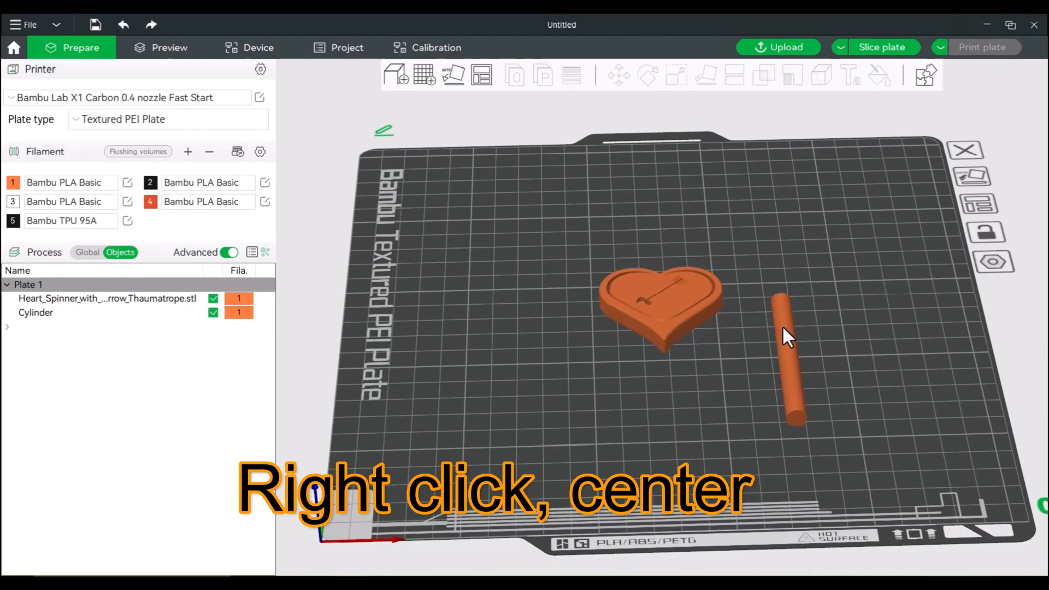
right_click(790, 338)
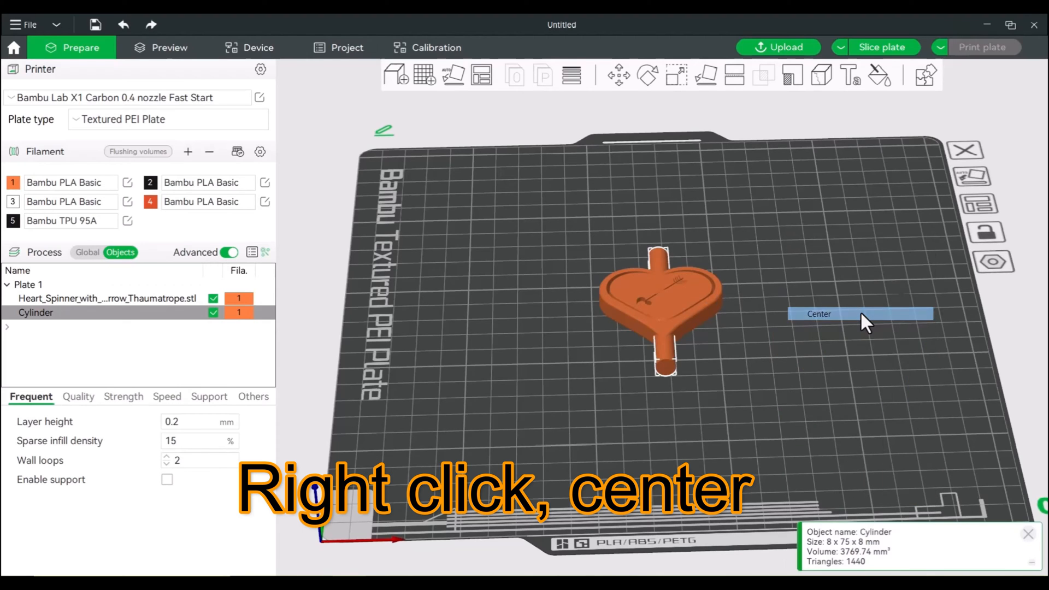
left_click(819, 313)
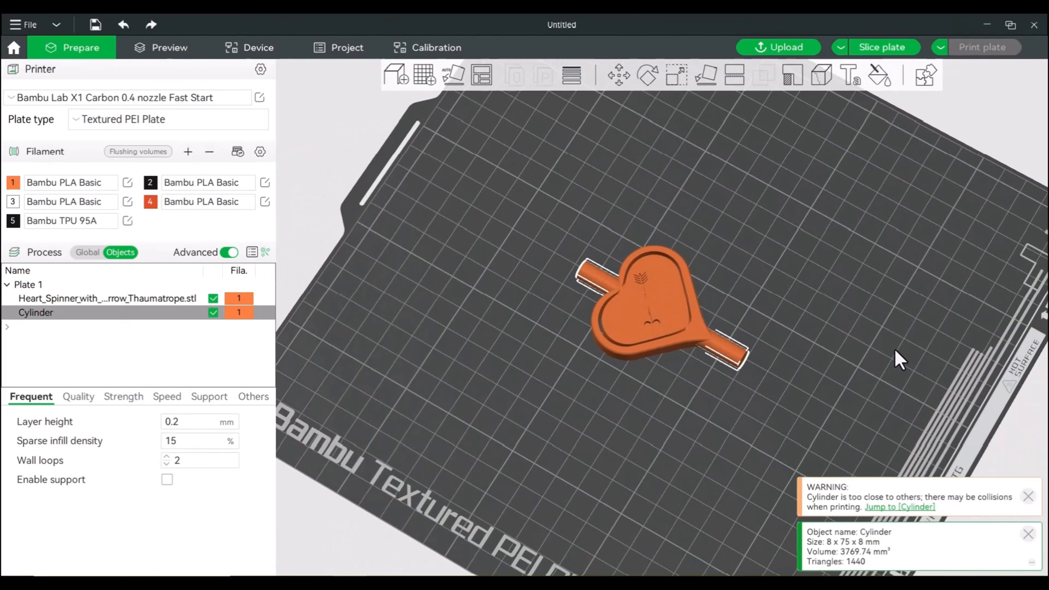
mouse_move(590, 280)
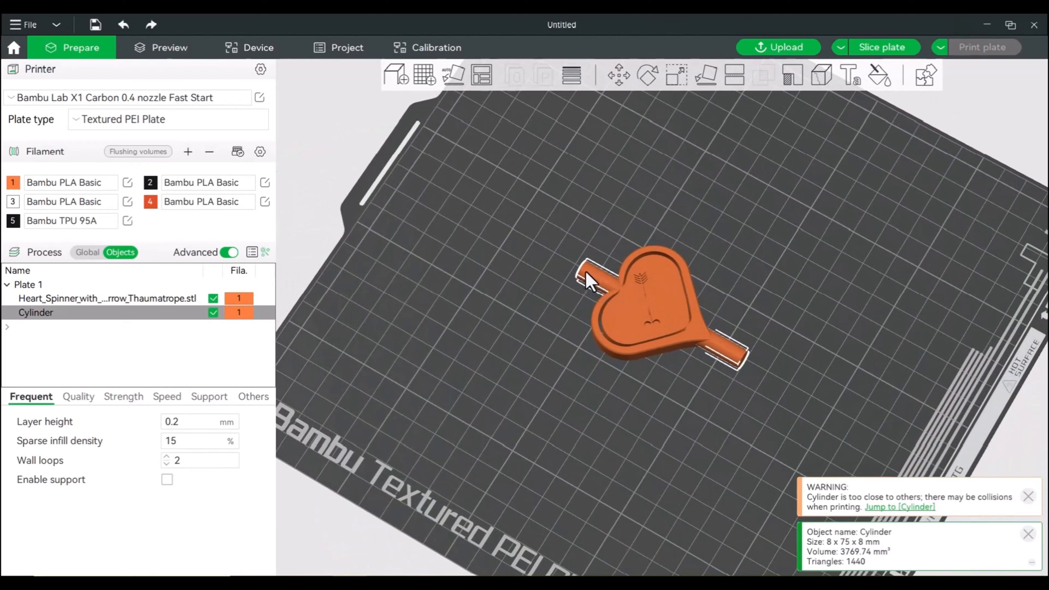
mouse_move(599, 284)
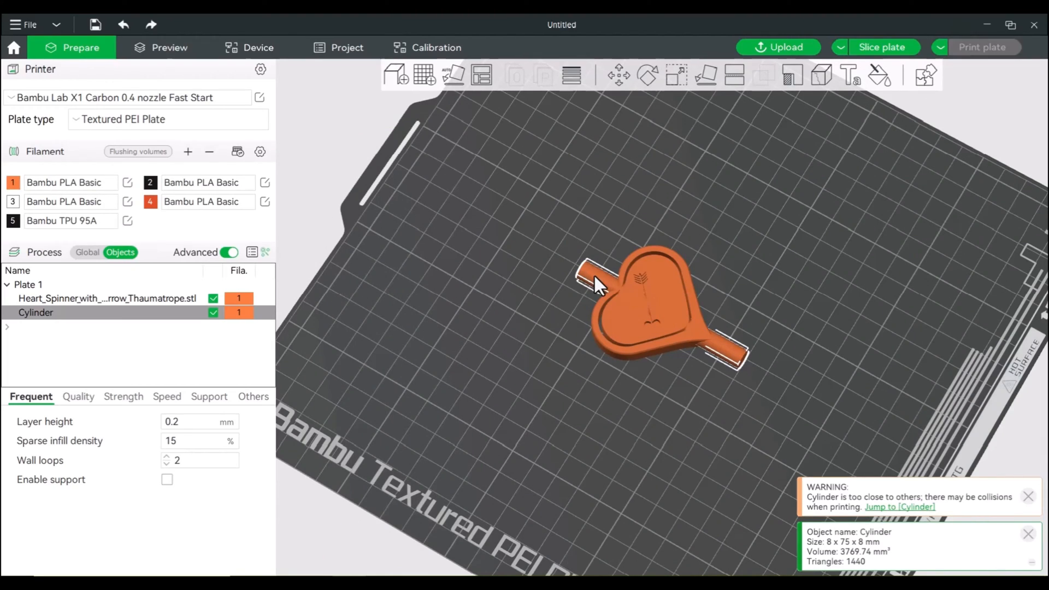
mouse_move(589, 281)
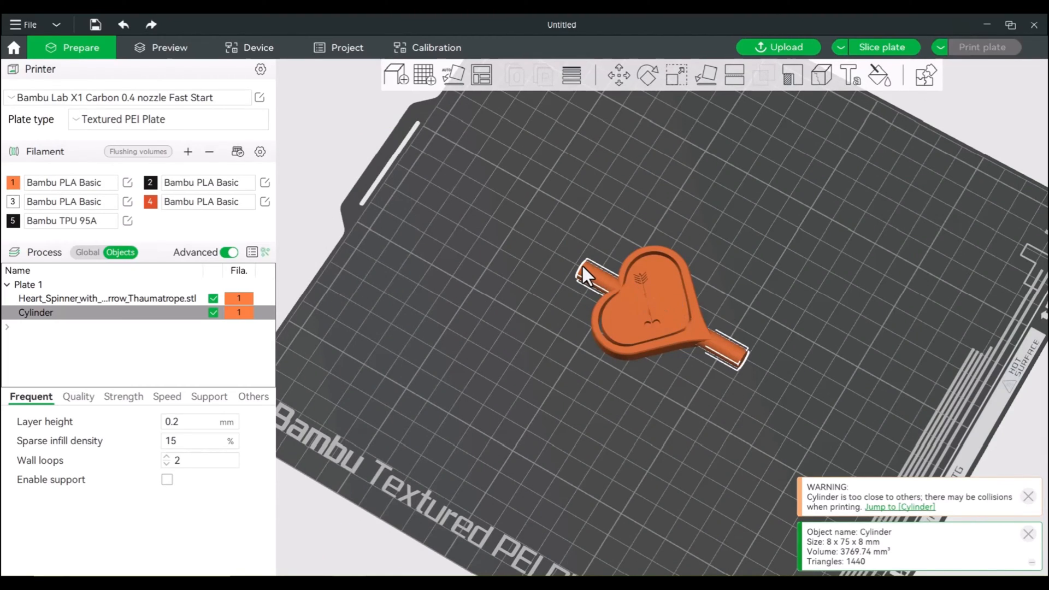
mouse_move(587, 278)
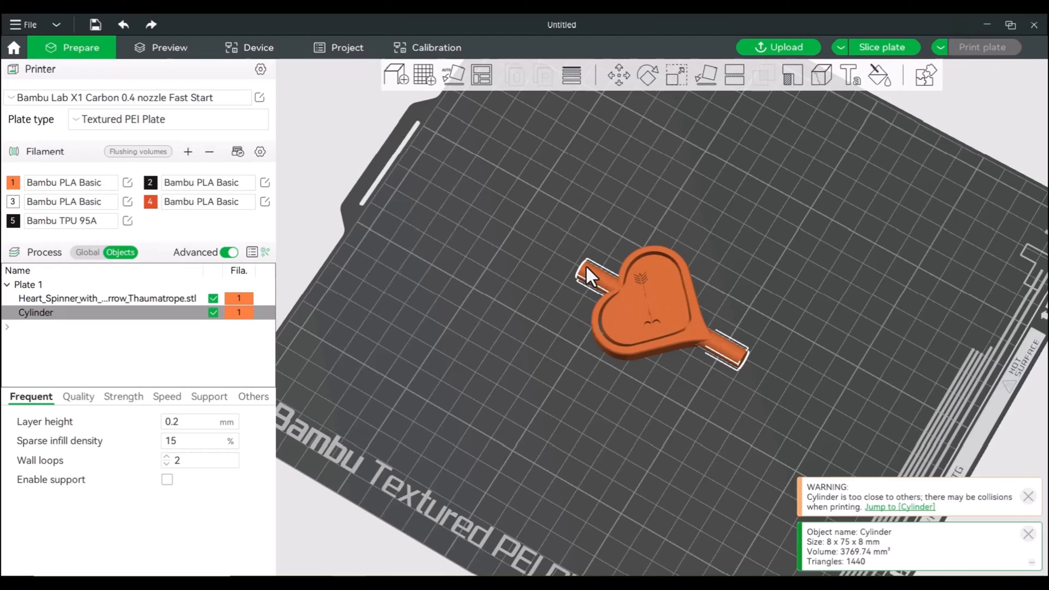
mouse_move(599, 285)
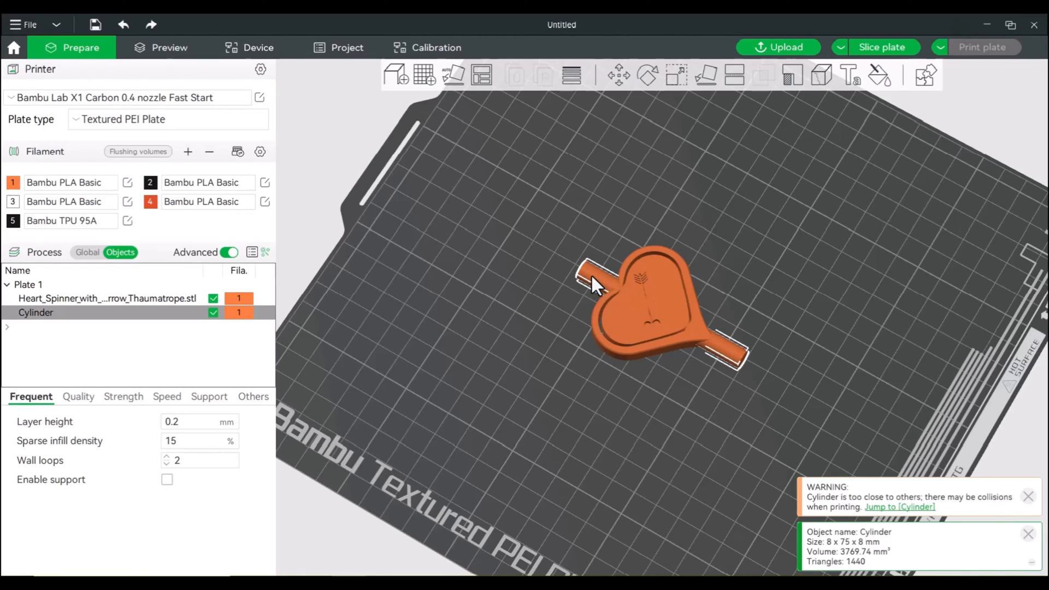
mouse_move(723, 358)
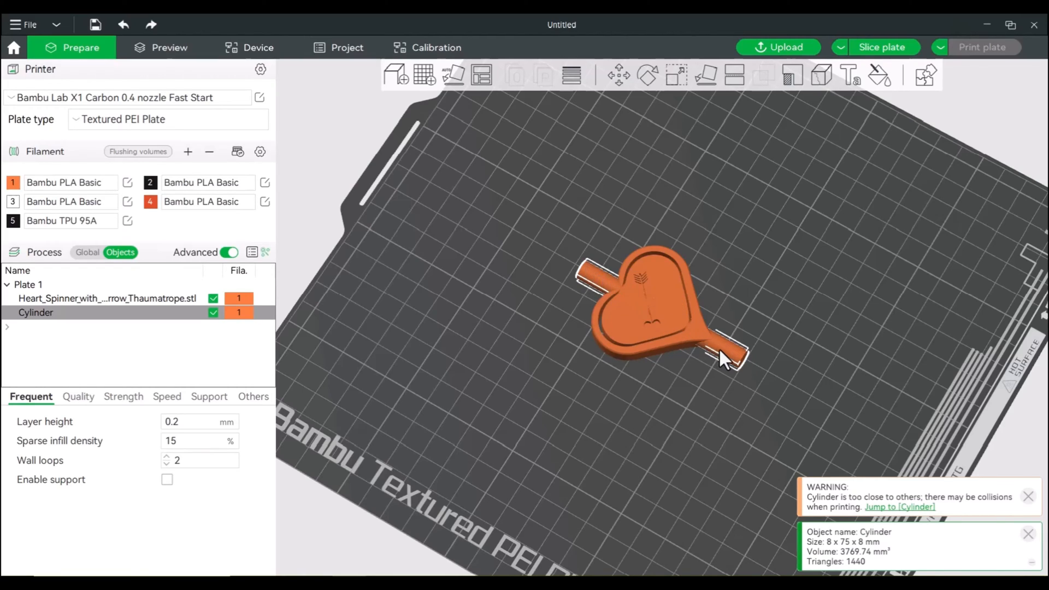
mouse_move(612, 226)
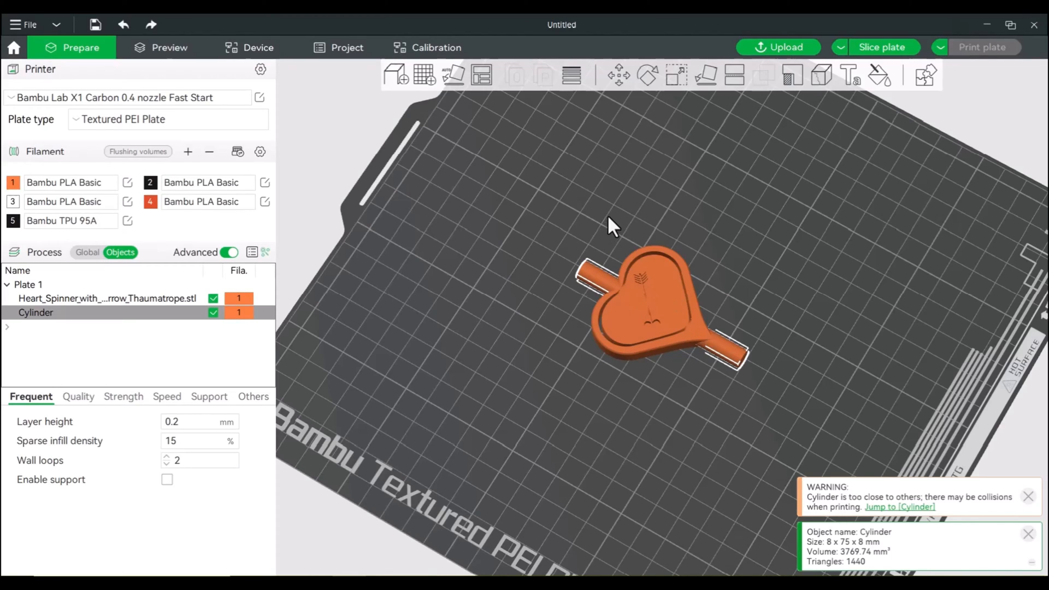
mouse_move(653, 147)
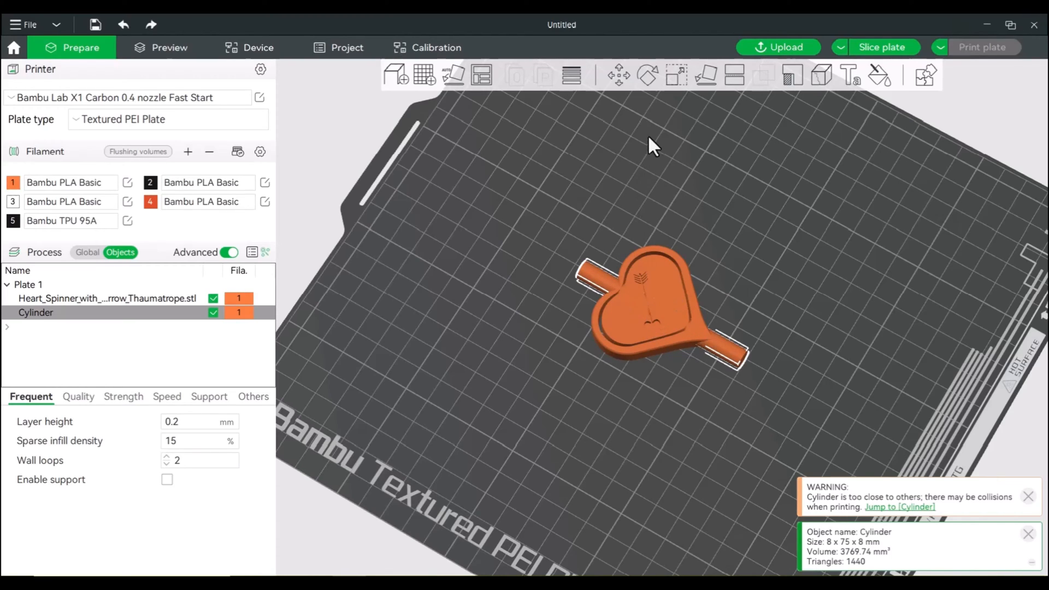
Move the cylinder stem so it extends from the heart's point like a handle
left_click(618, 75)
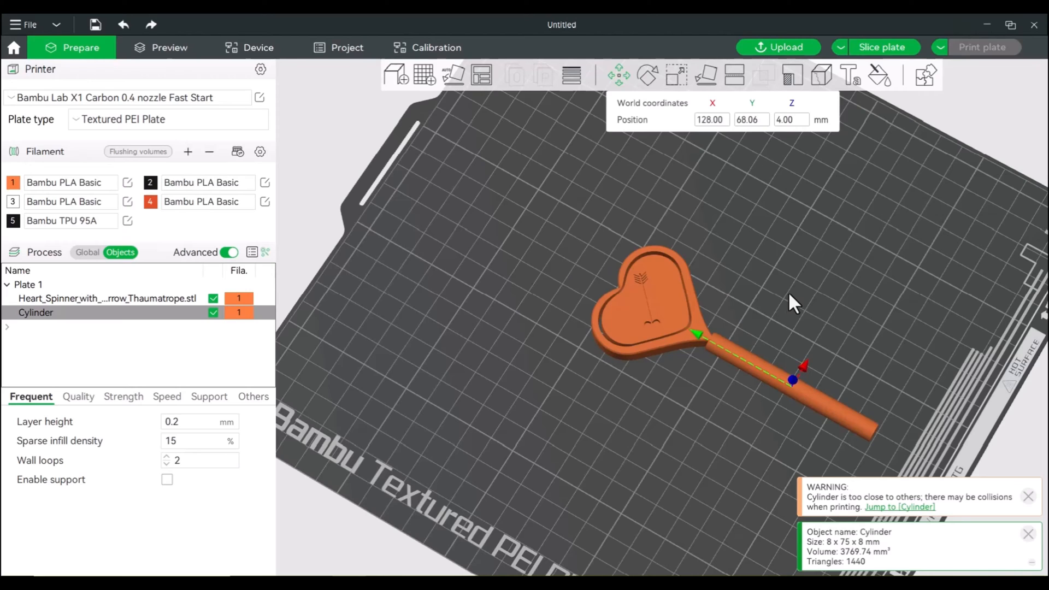
scroll("up", 3)
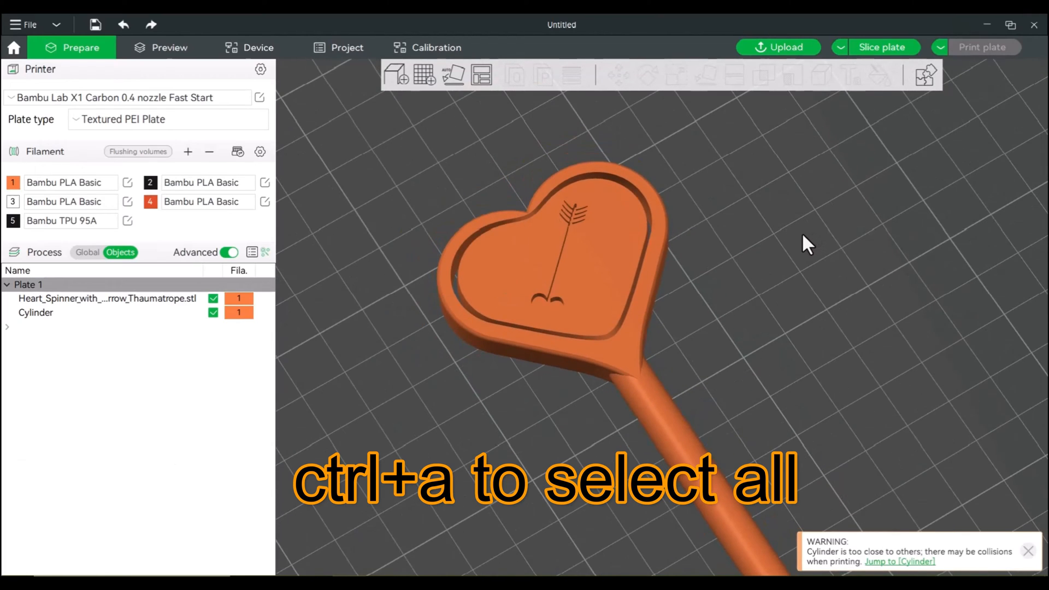
Select the heart and cylinder with Ctrl+A and assemble them into one object
key("ctrl+a")
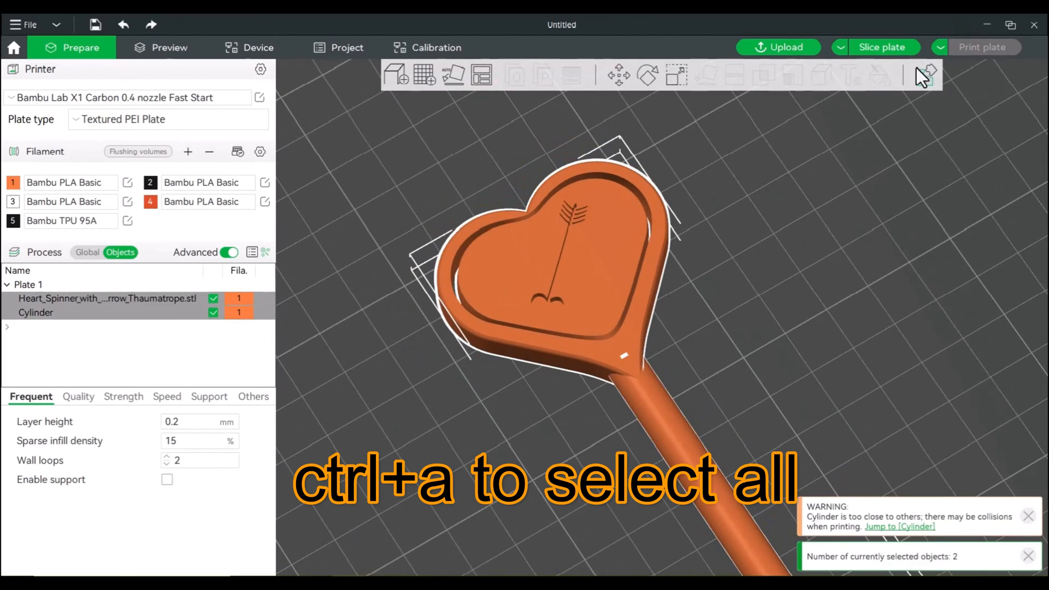
right_click(579, 277)
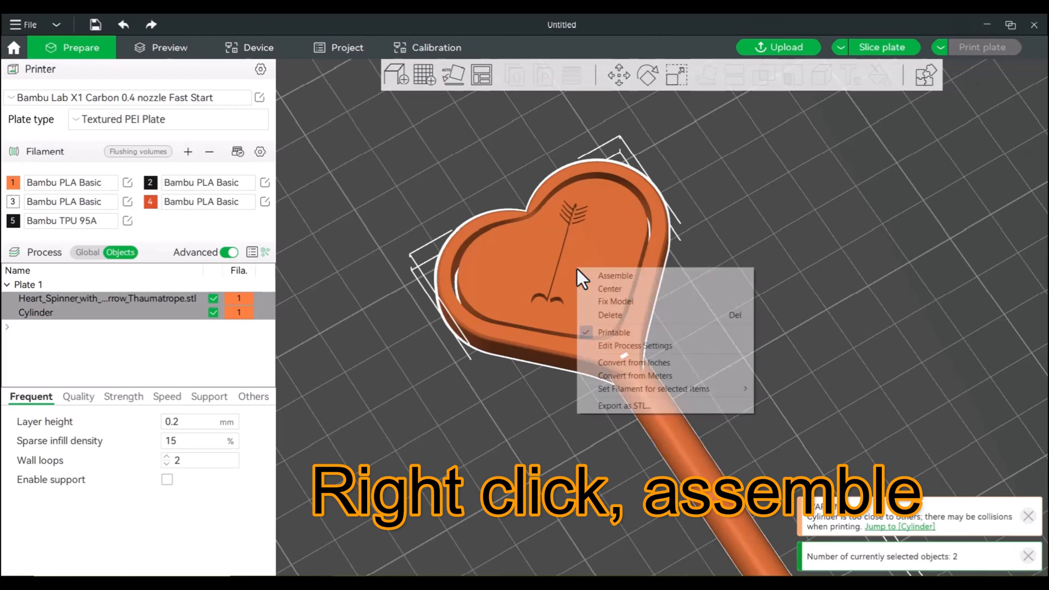
left_click(614, 275)
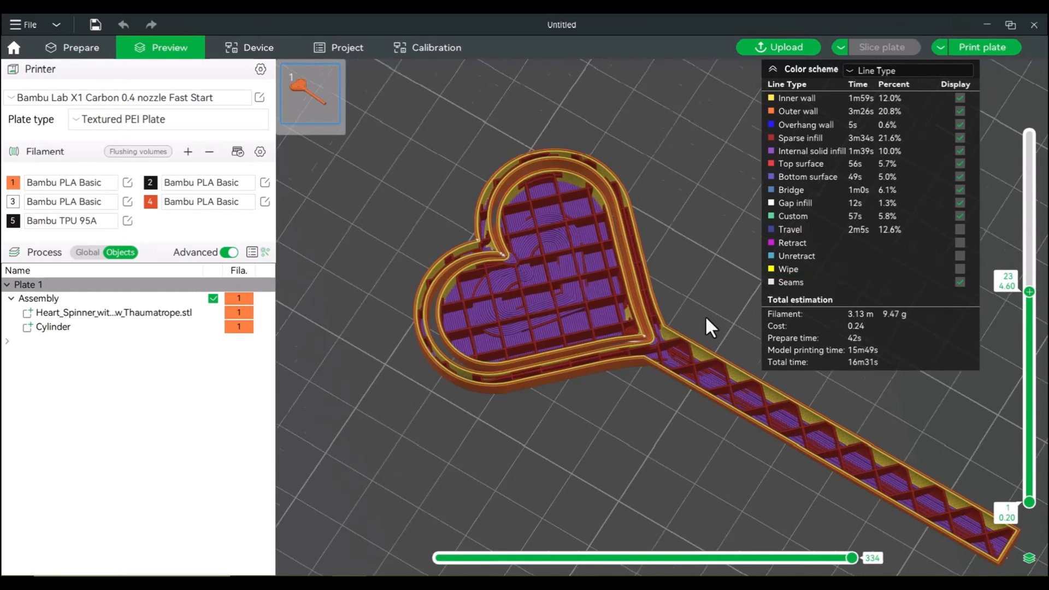
Zoom into the sliced assembly preview to inspect its layers
scroll("up", 3)
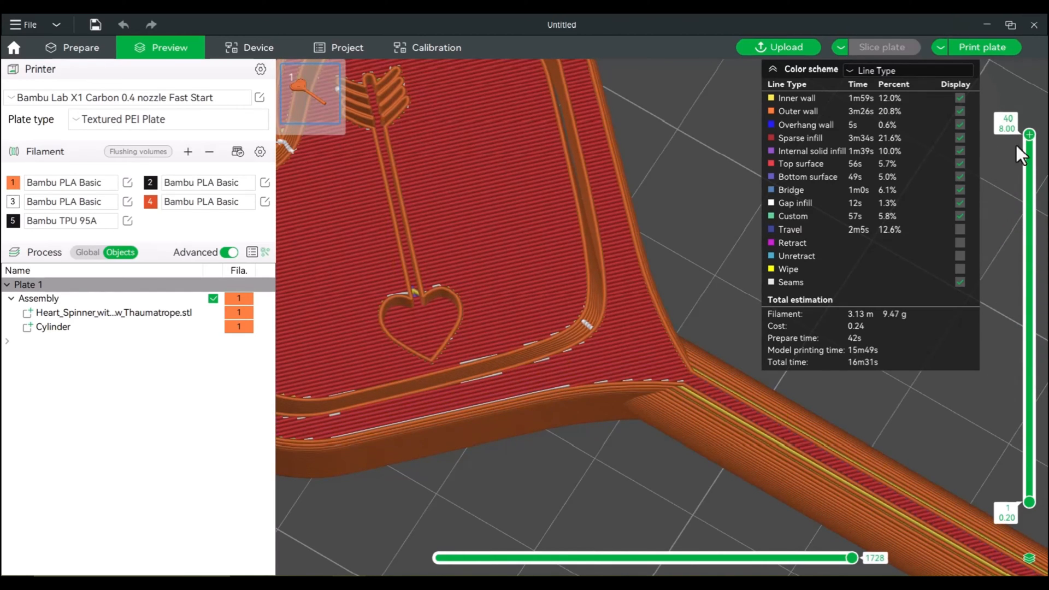
mouse_move(673, 243)
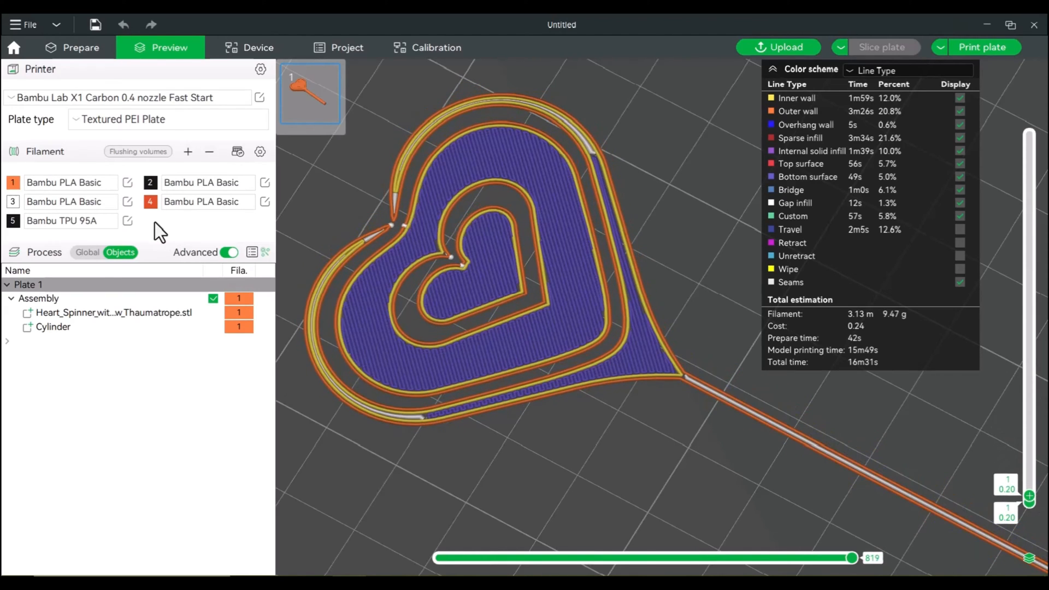
mouse_move(86, 265)
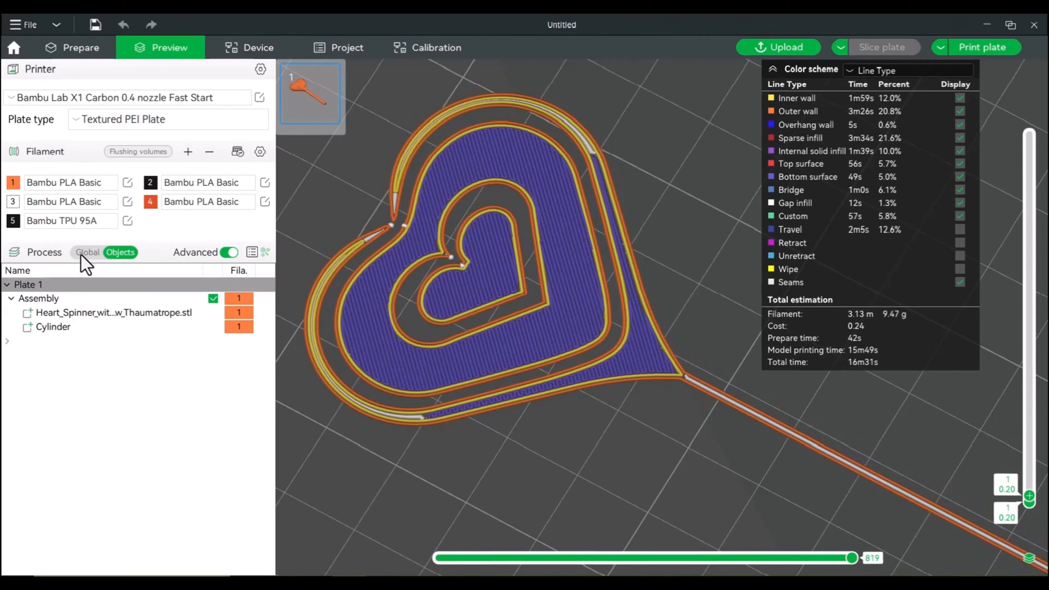
Enable support in the global Support settings, re-slice the plate, and return to Prepare
left_click(88, 253)
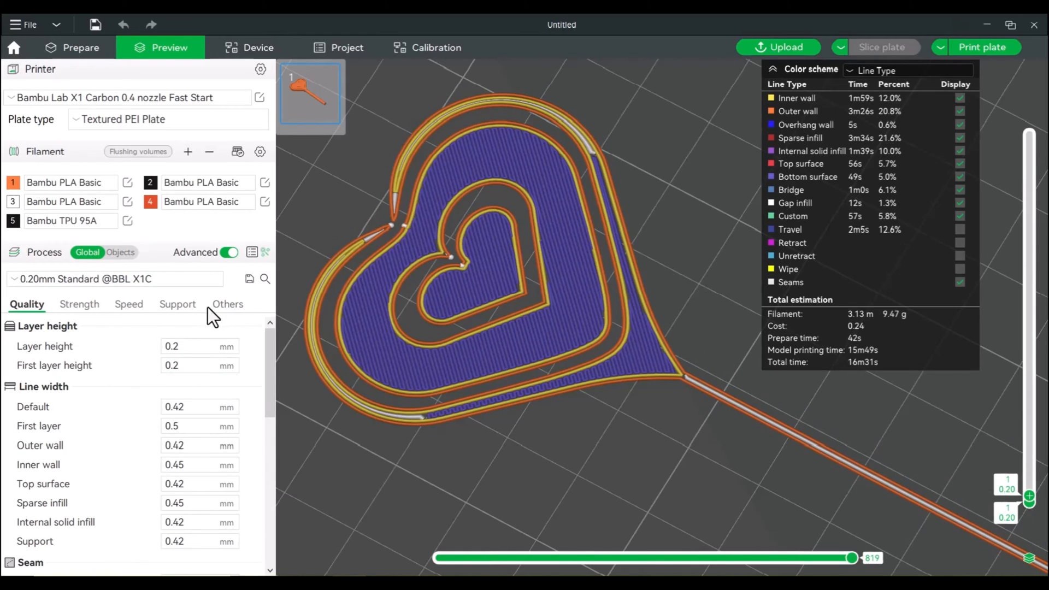
left_click(177, 304)
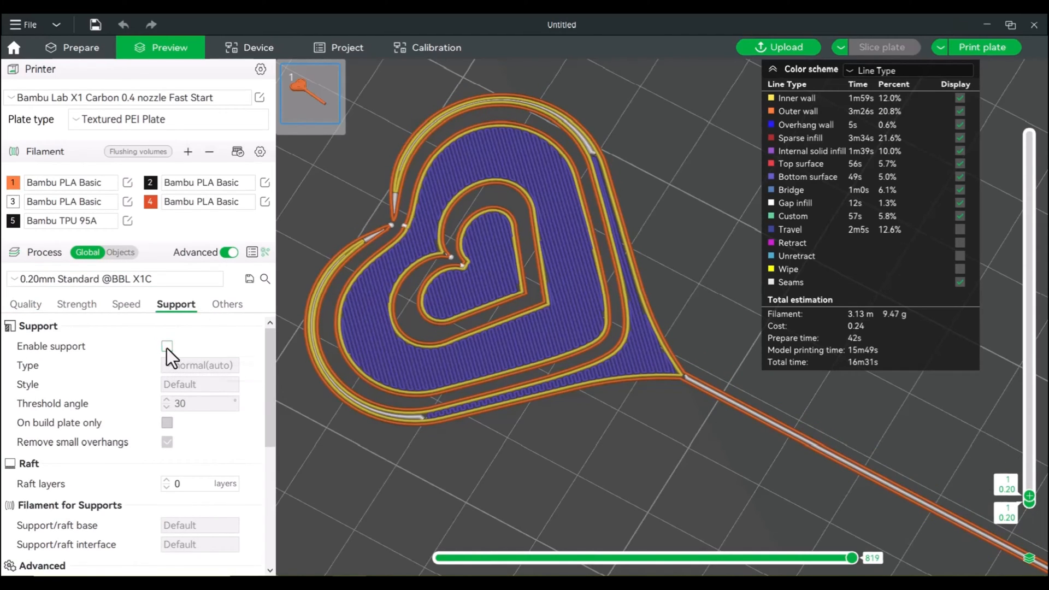
left_click(167, 346)
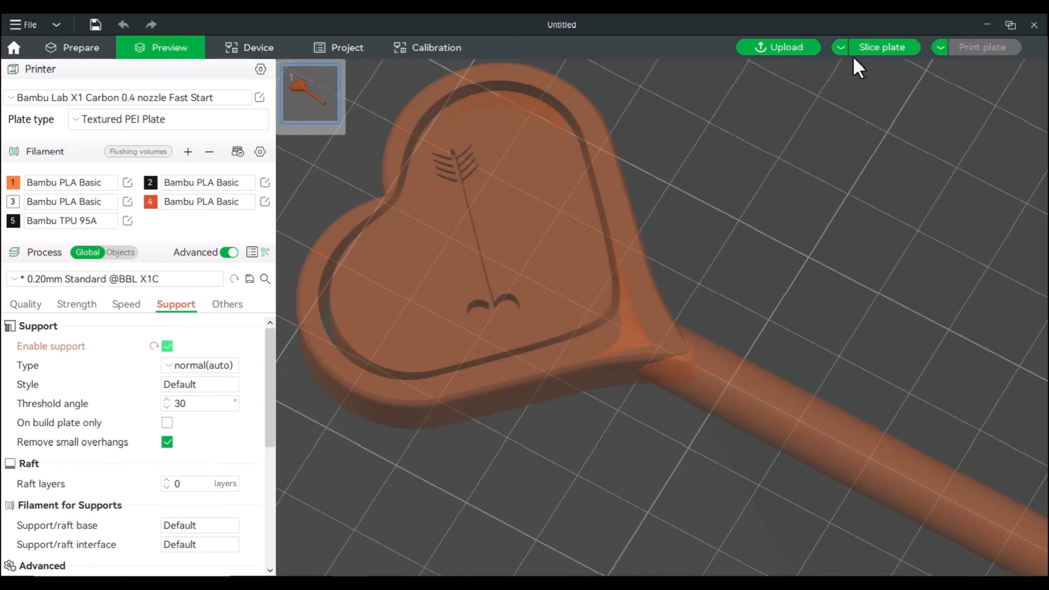
left_click(882, 47)
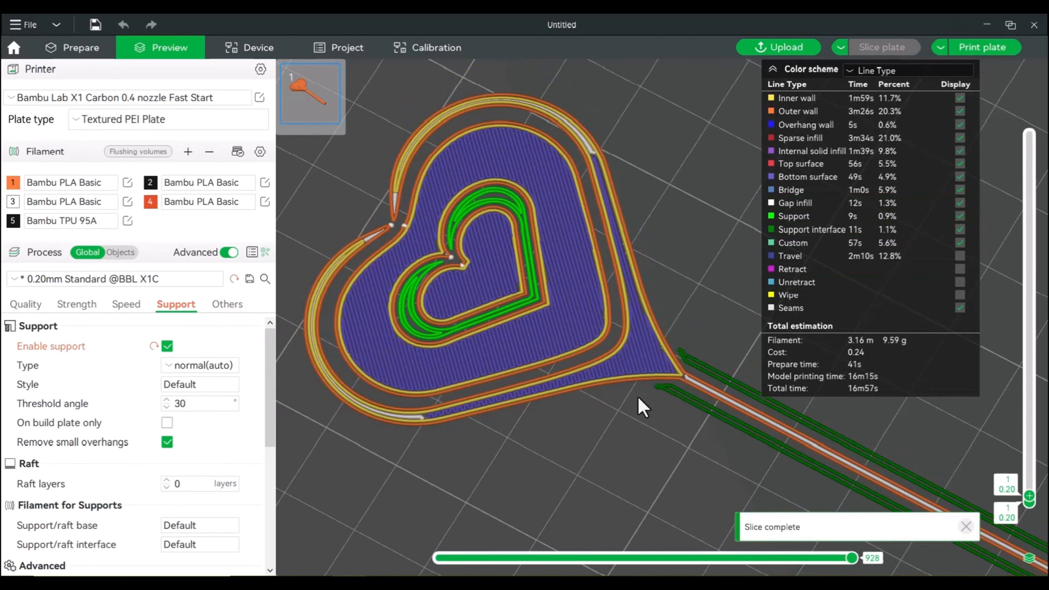
mouse_move(1034, 507)
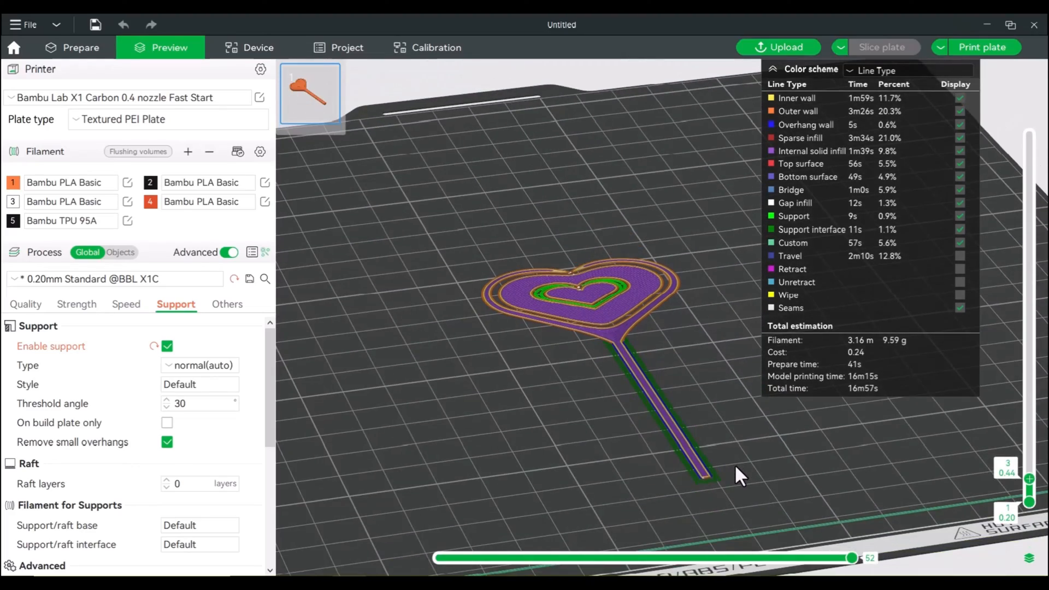
left_click(81, 48)
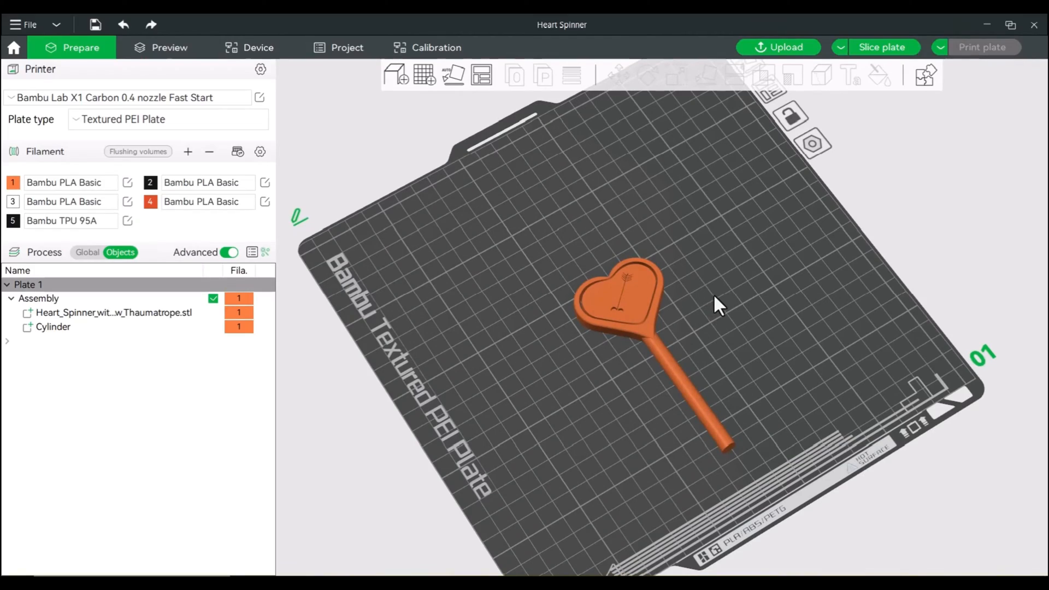
Select the spinner assembly to bring up its own settings
scroll("up", 3)
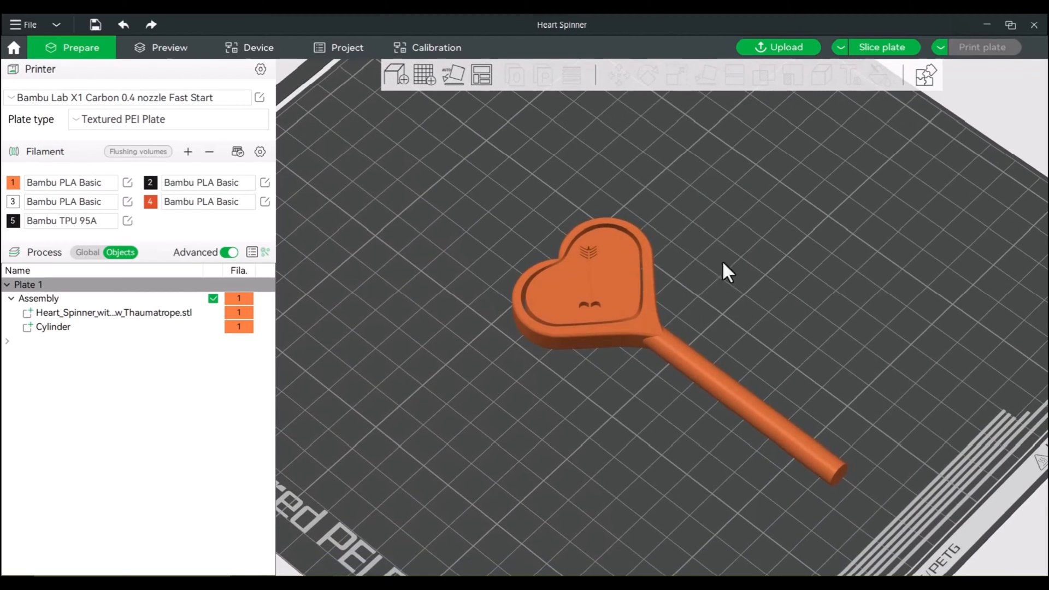
left_click(882, 47)
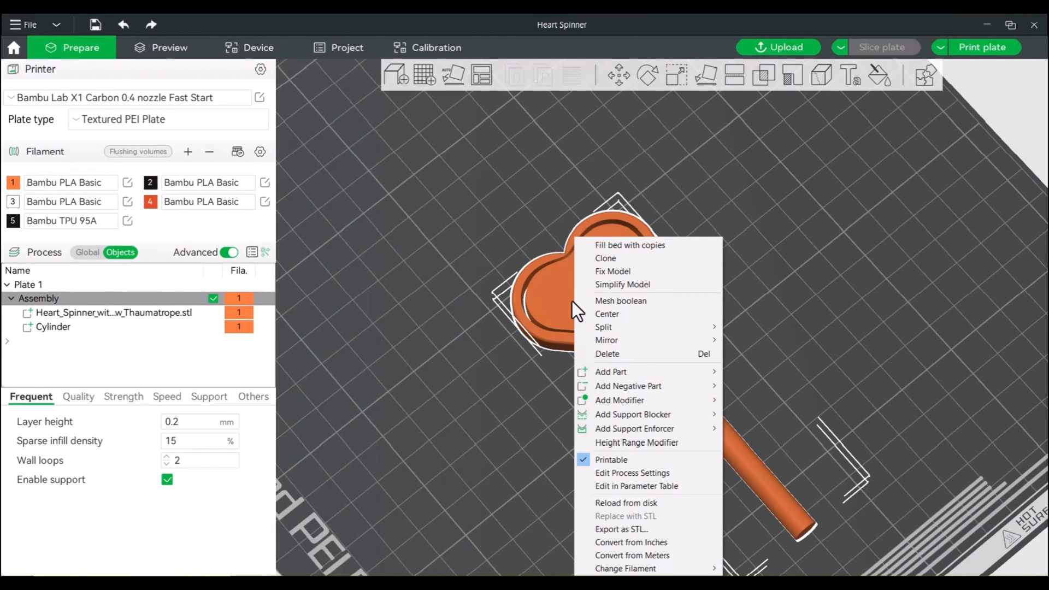
mouse_move(633, 415)
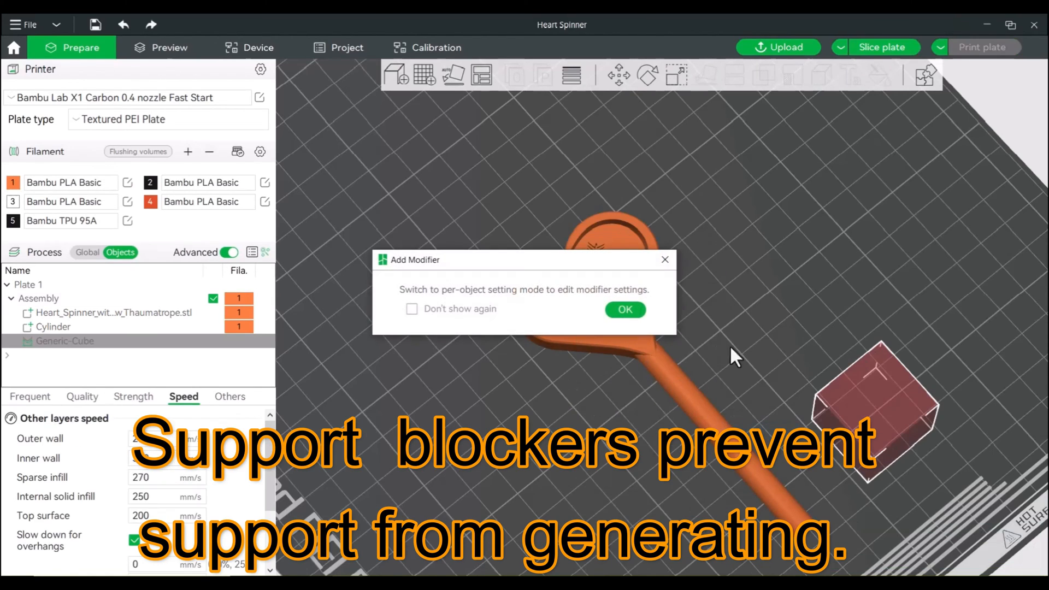
Stretch the Generic-Cube support blocker to about 71 × 39 × 26 mm over the heart
left_click(624, 309)
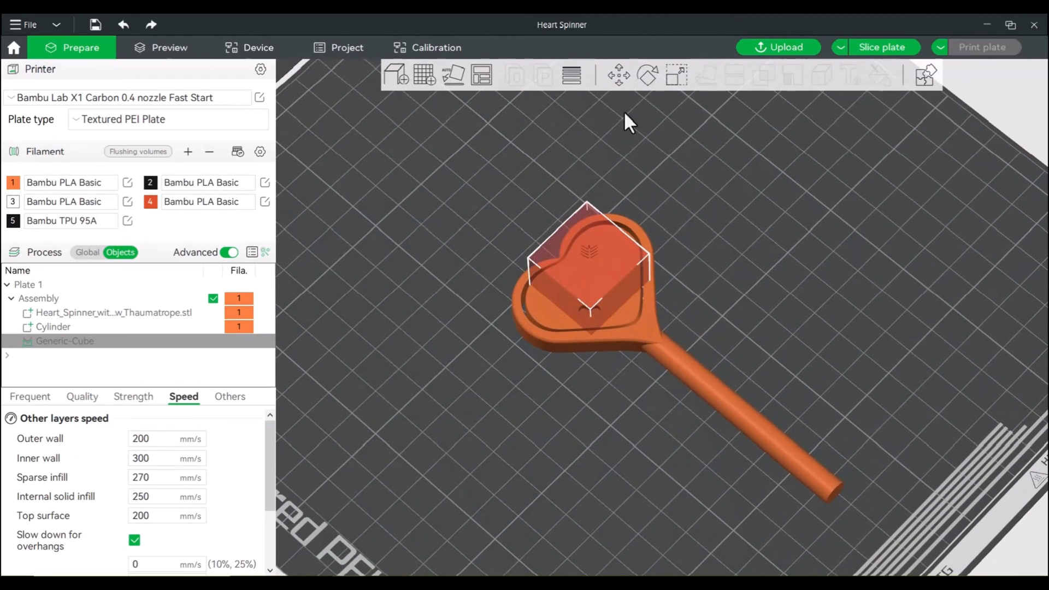
mouse_move(676, 81)
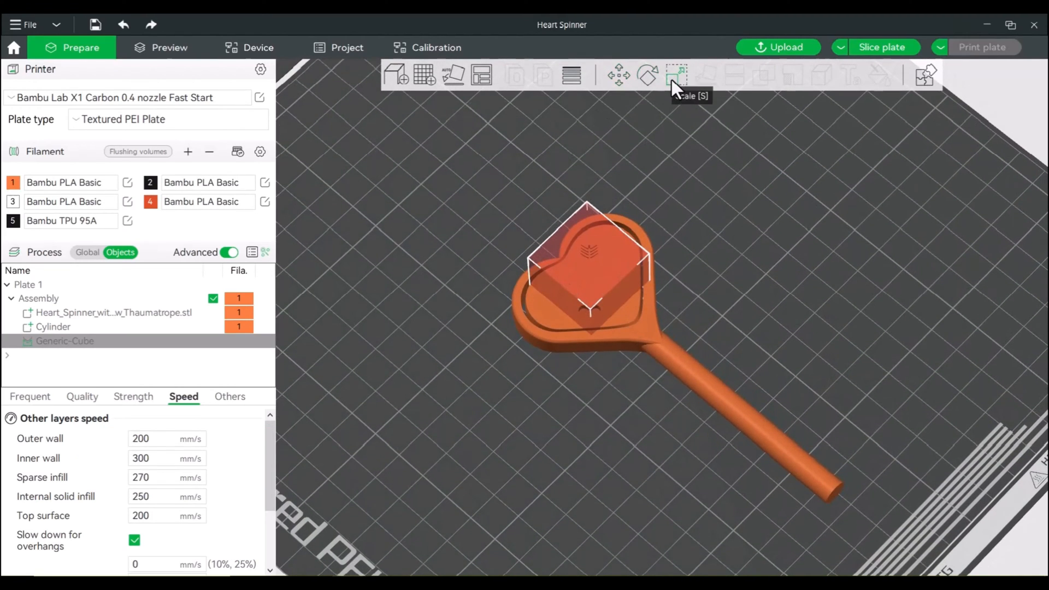
left_click(676, 75)
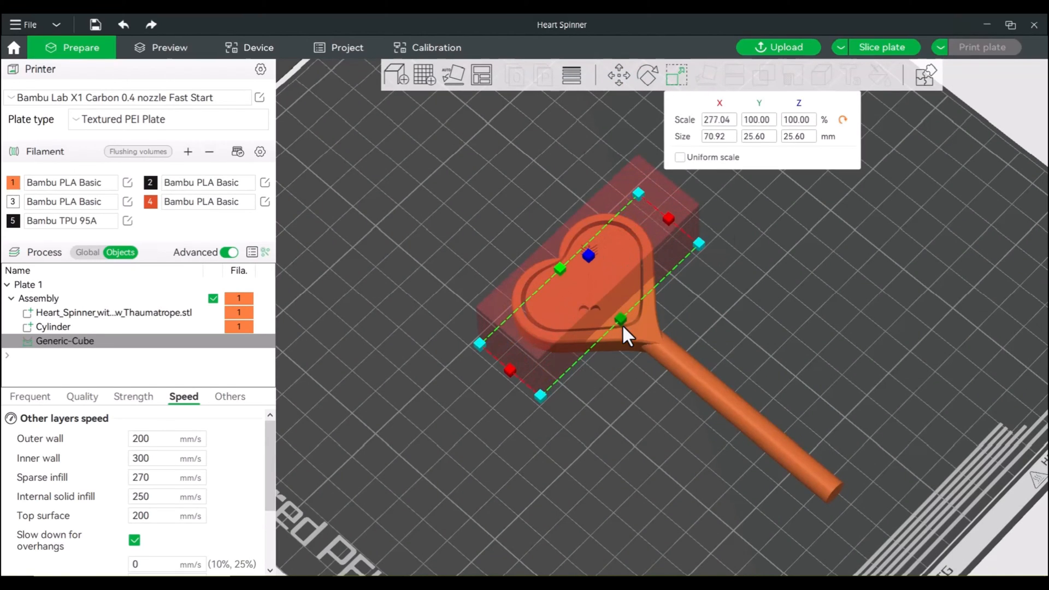
left_click(38, 298)
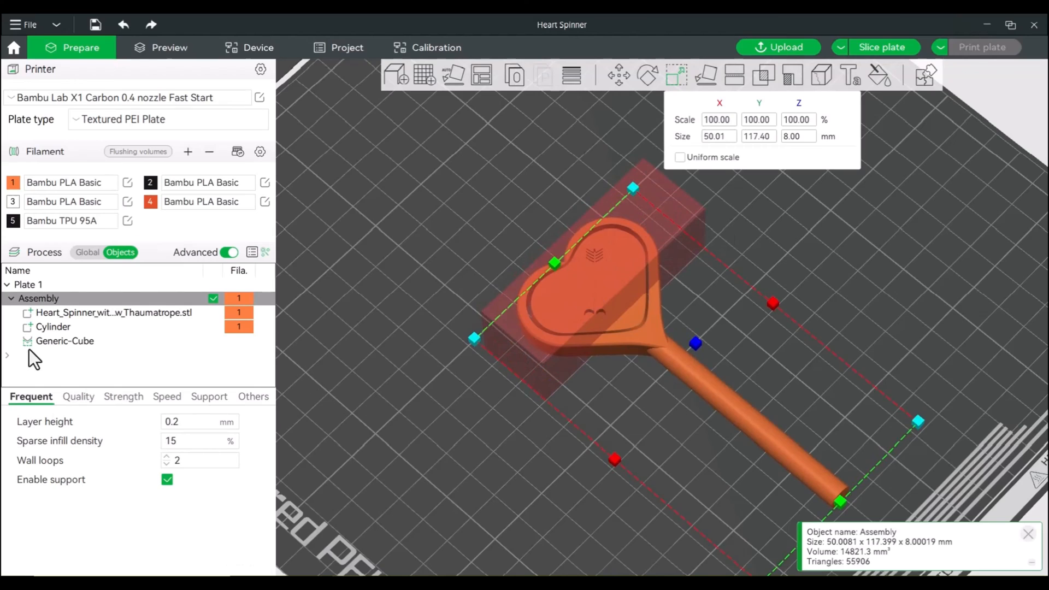
left_click(65, 340)
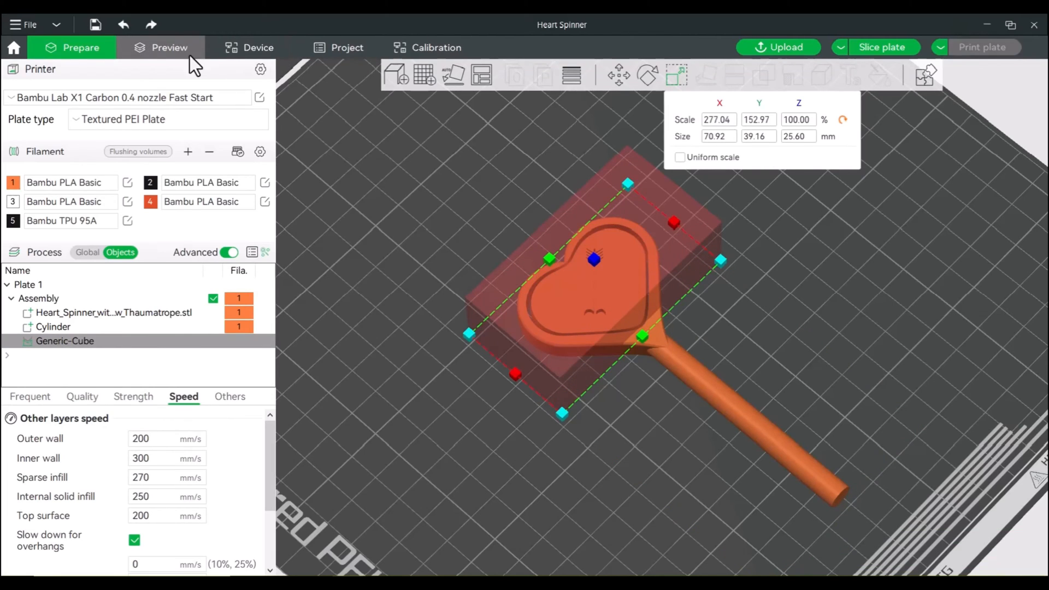
left_click(882, 47)
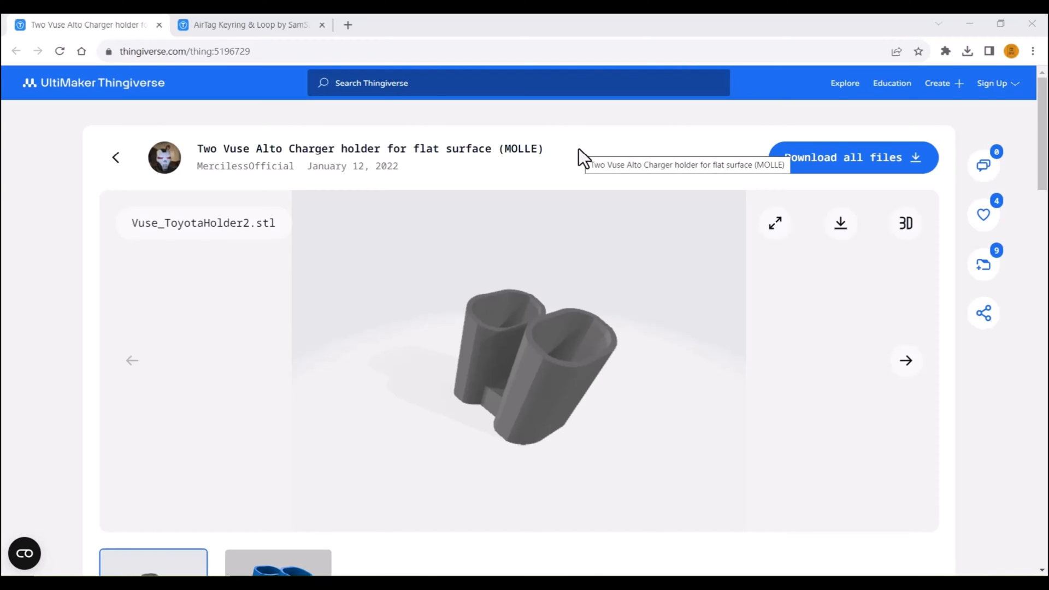
mouse_move(581, 169)
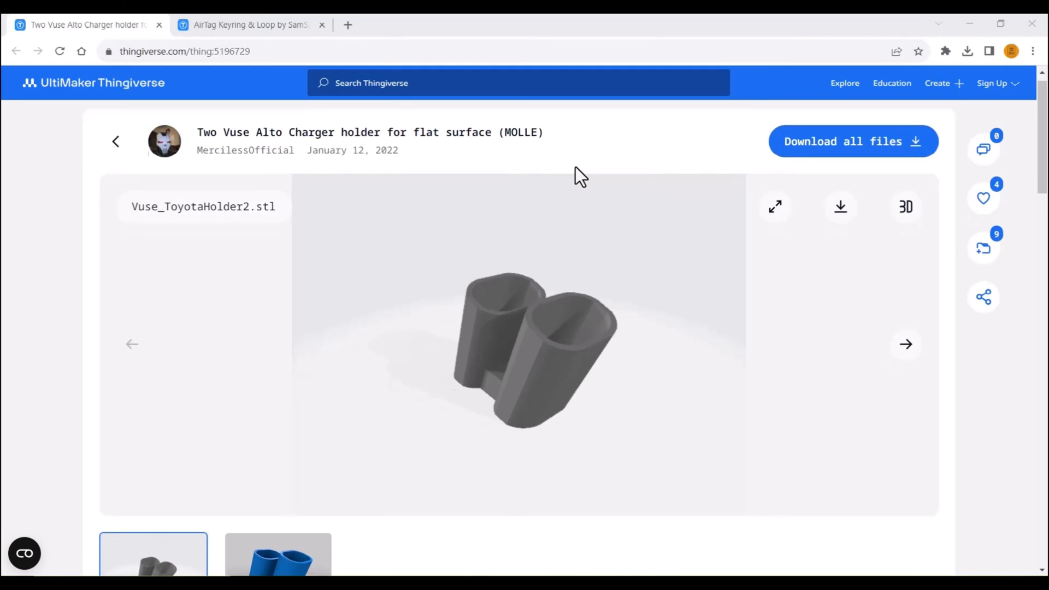
Scroll through the Two Vuse Alto Charger holder (MOLLE) page on Thingiverse
scroll("down", 3)
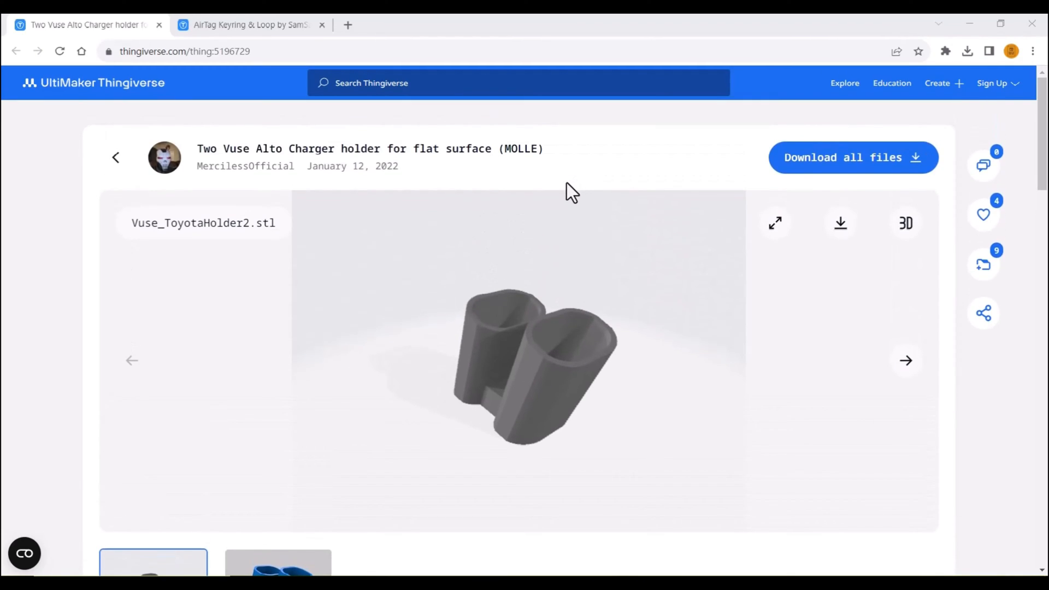
mouse_move(556, 202)
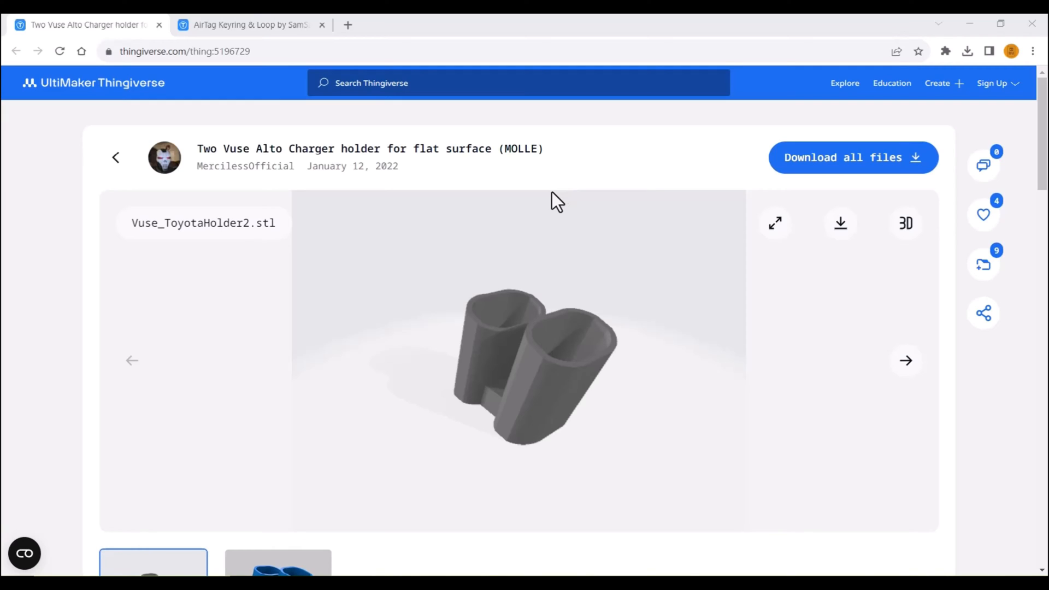
mouse_move(541, 200)
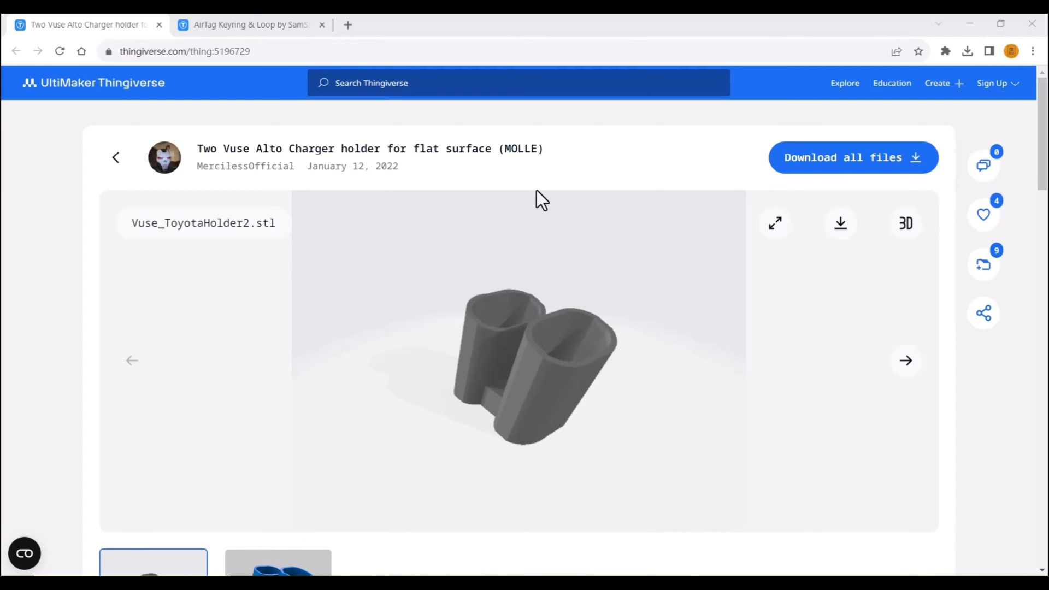
mouse_move(447, 346)
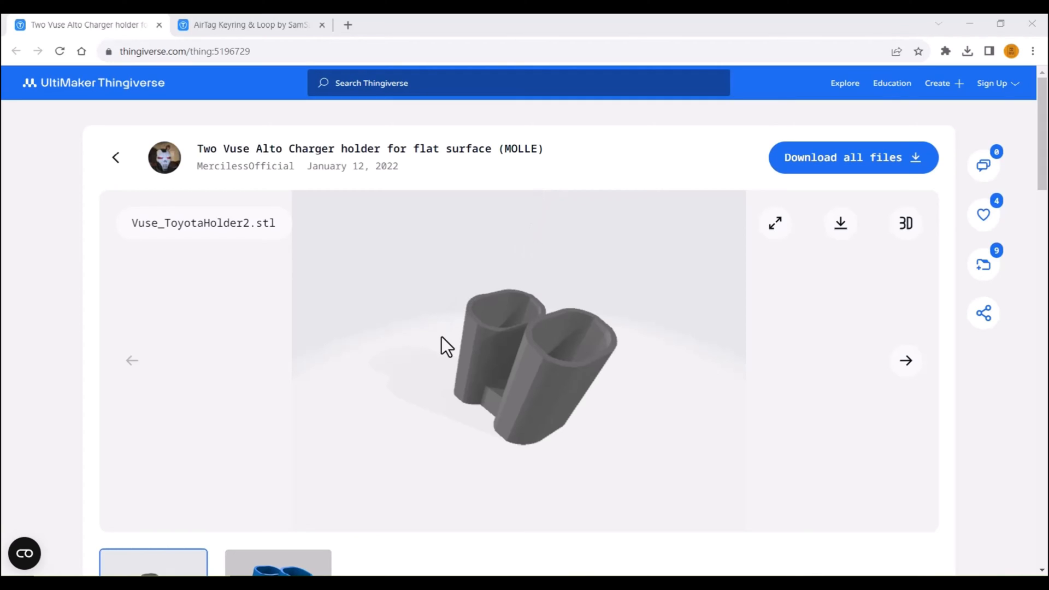
mouse_move(304, 107)
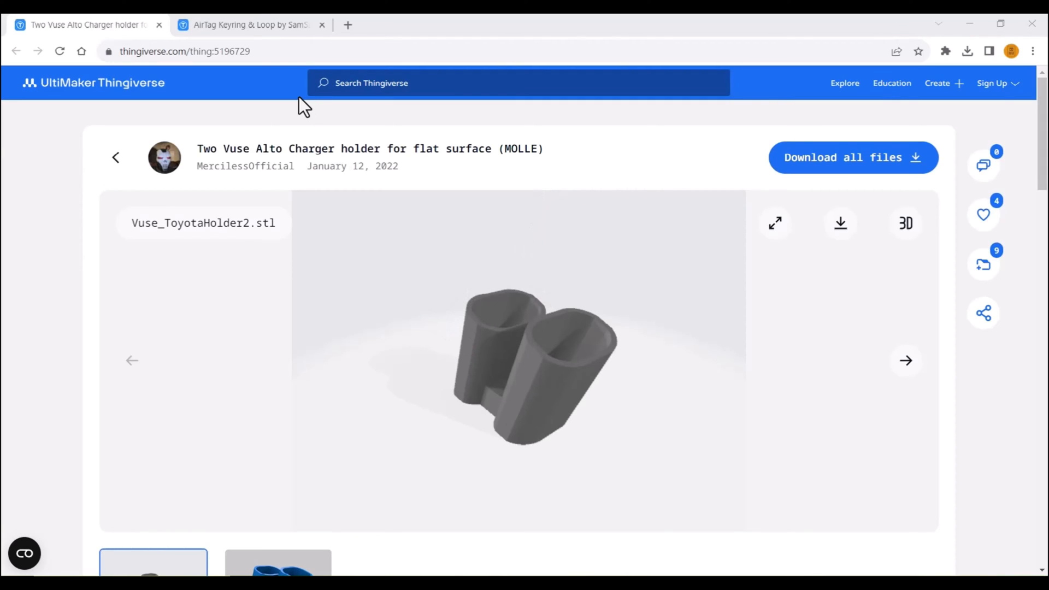
left_click(247, 25)
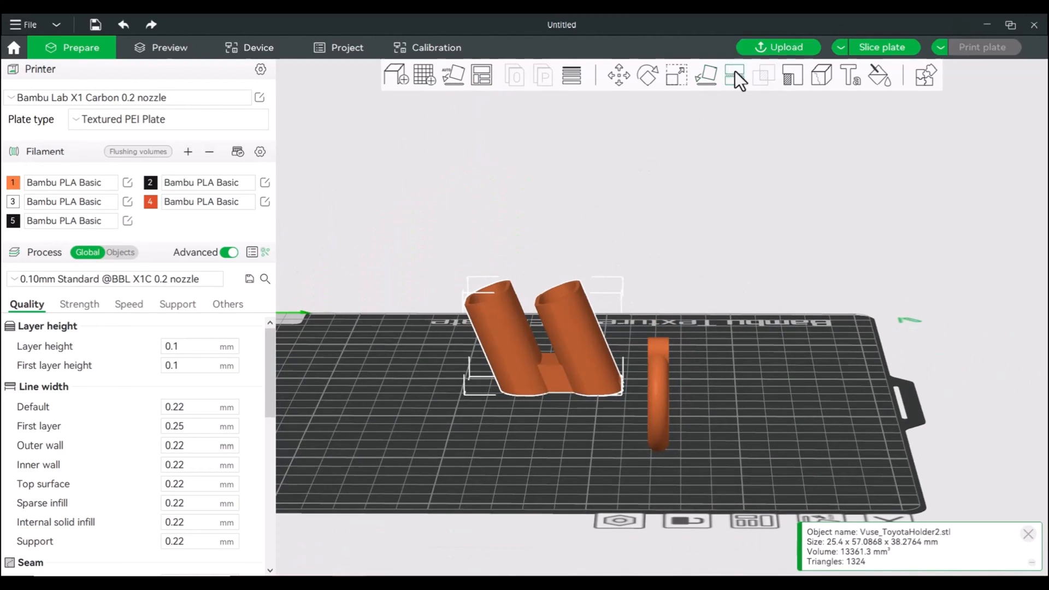
Select the Vuse_ToyotaHolder2 model and bring up the Cut tool
left_click(734, 75)
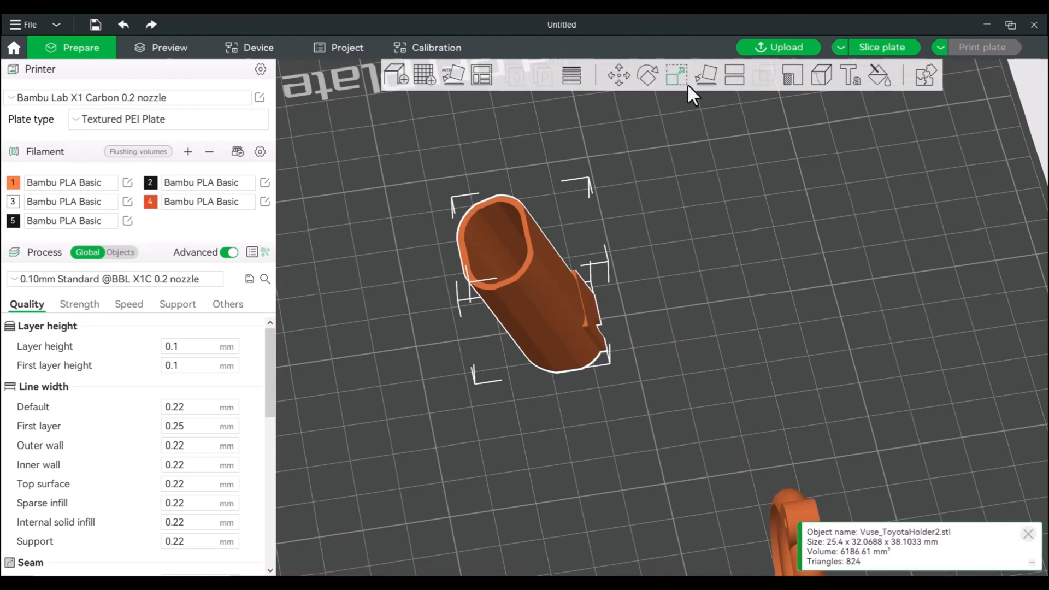
mouse_move(713, 86)
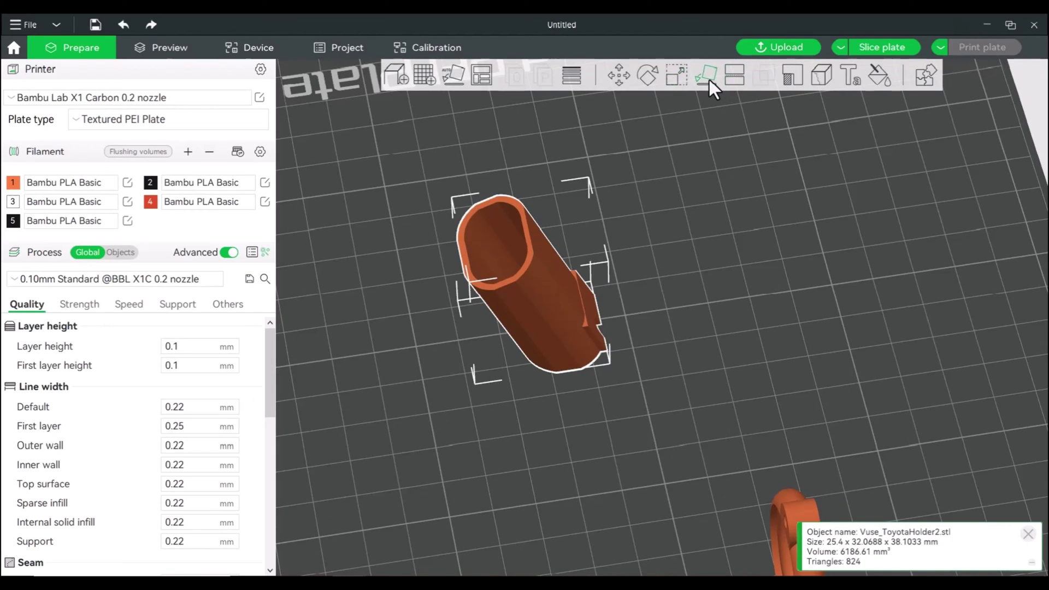
left_click(707, 75)
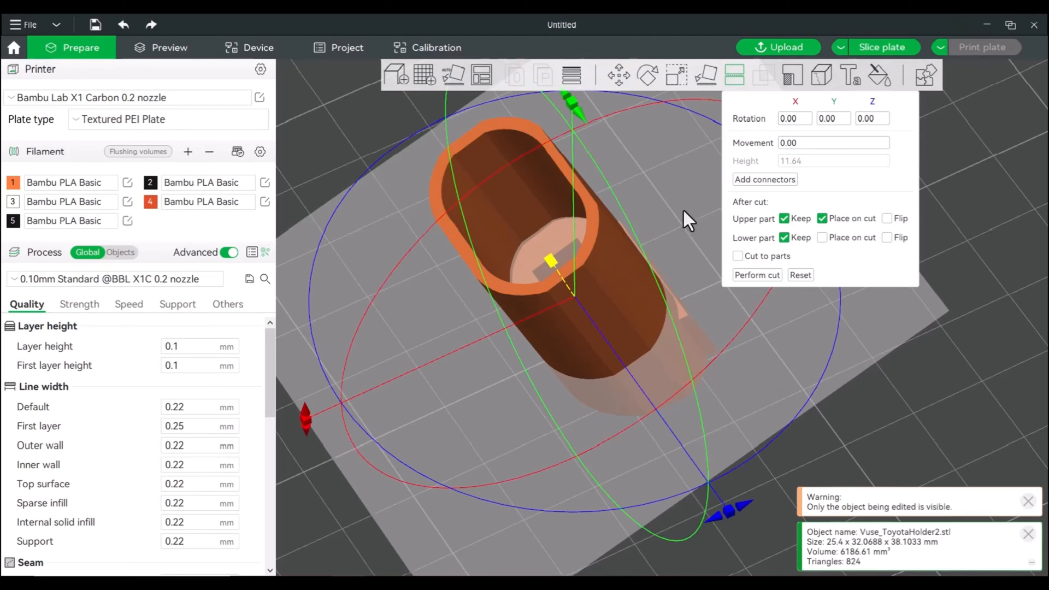
mouse_move(757, 274)
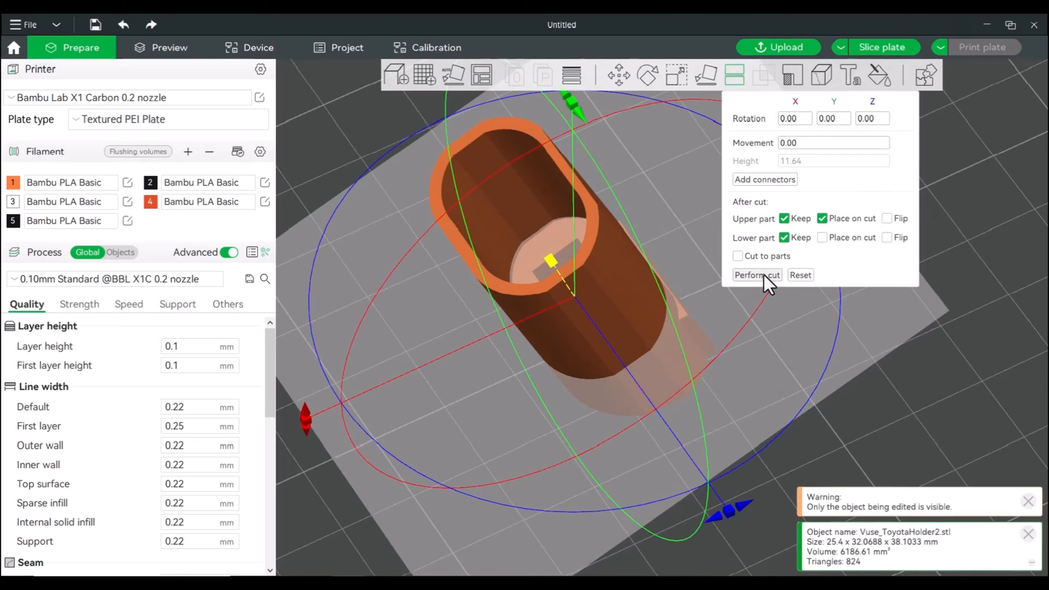
Perform the cut, leaving a short open tube about 25 mm tall
left_click(757, 275)
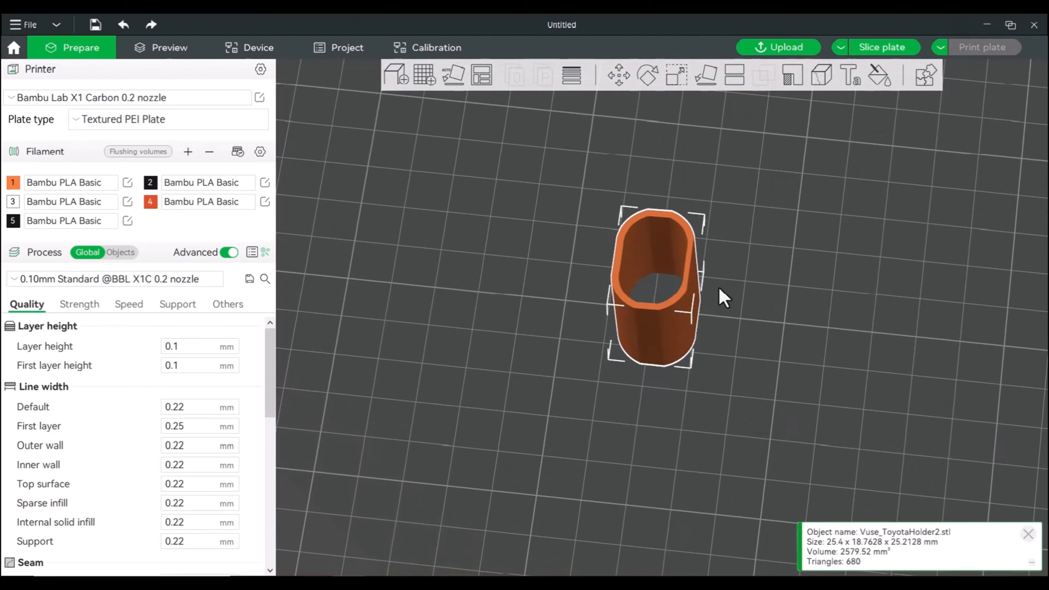
mouse_move(677, 74)
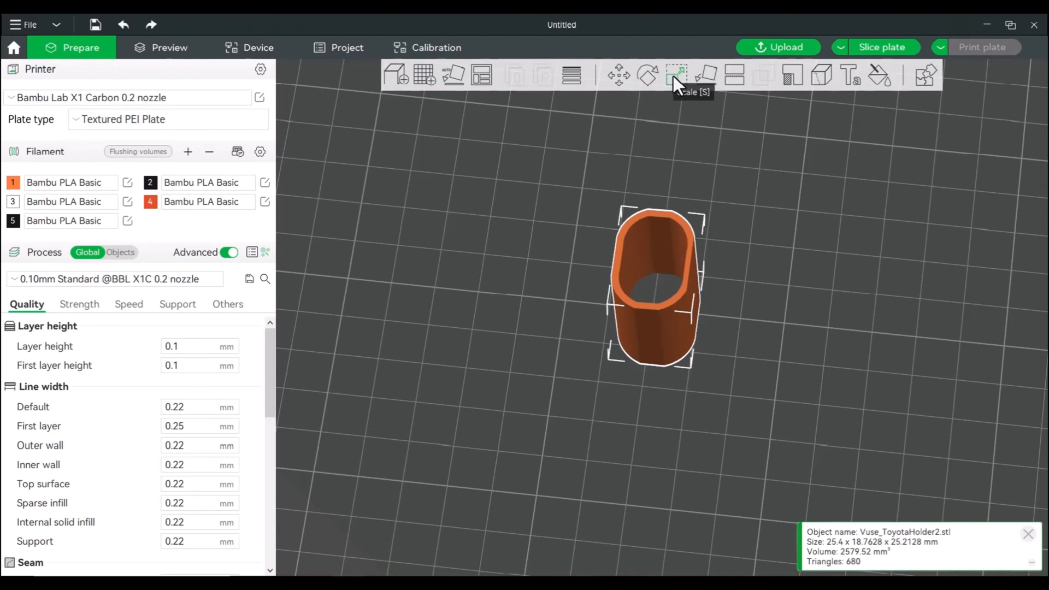
Scale the tube non-uniformly to about 22.9 × 16.9 mm, keeping 25.2 mm height
left_click(676, 74)
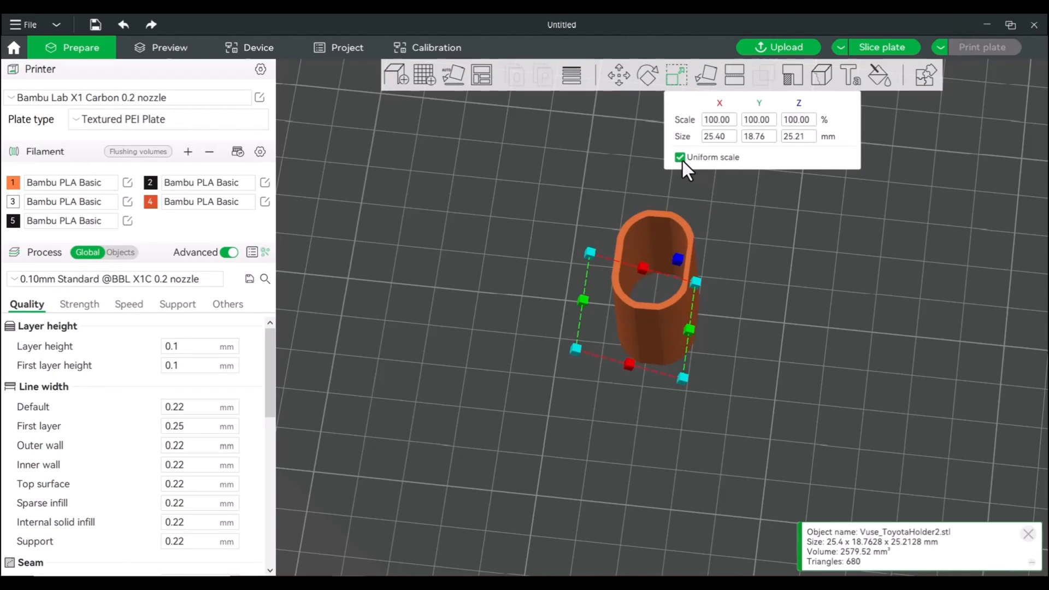
left_click(679, 157)
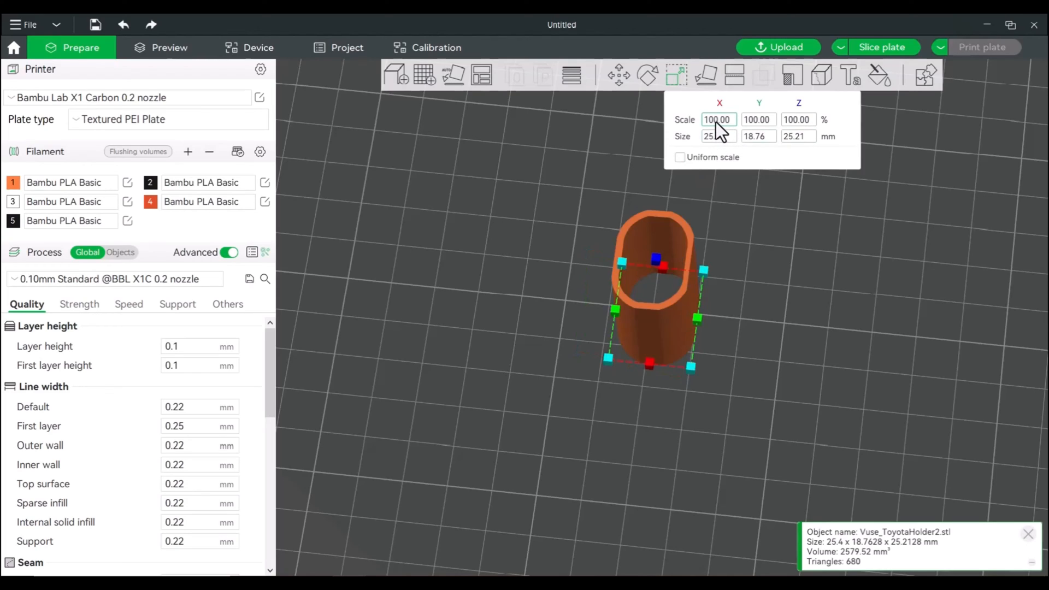
left_click(716, 136)
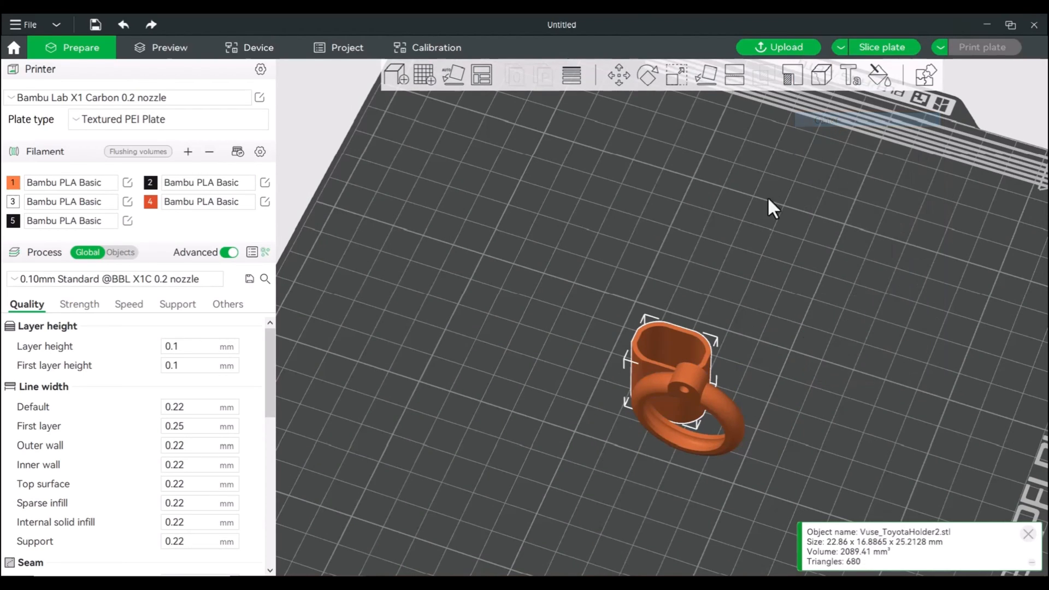
Center the holder tube on the plate at about X 128, Y 128.1 mm
right_click(672, 382)
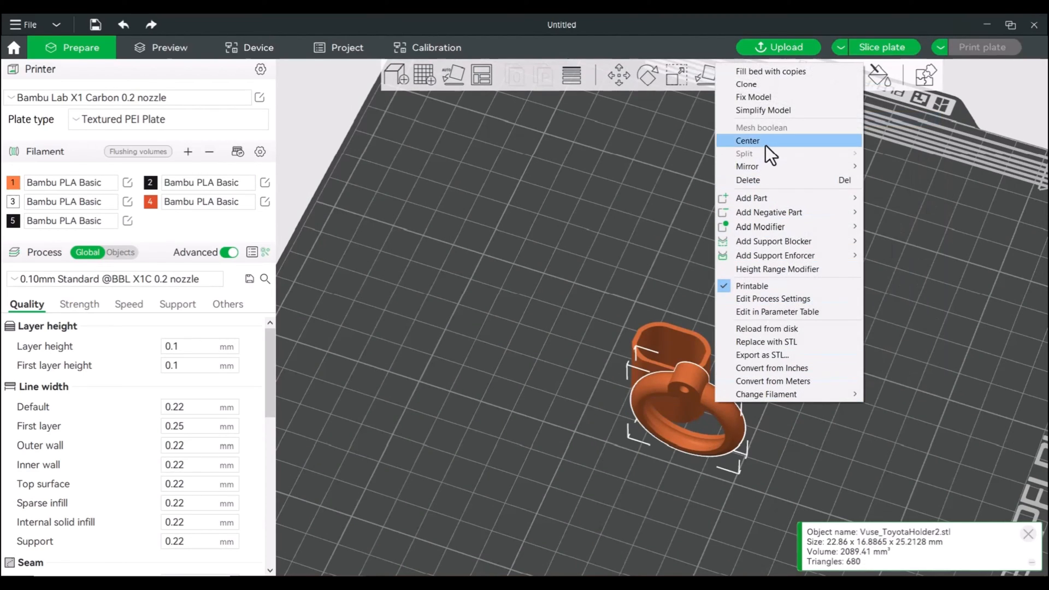
left_click(748, 140)
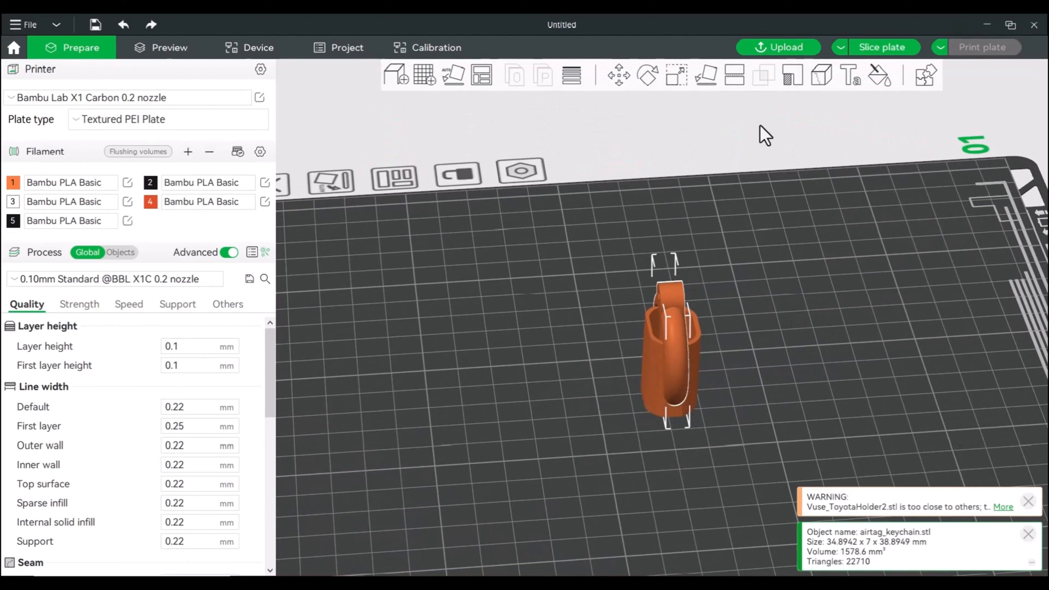
mouse_move(703, 75)
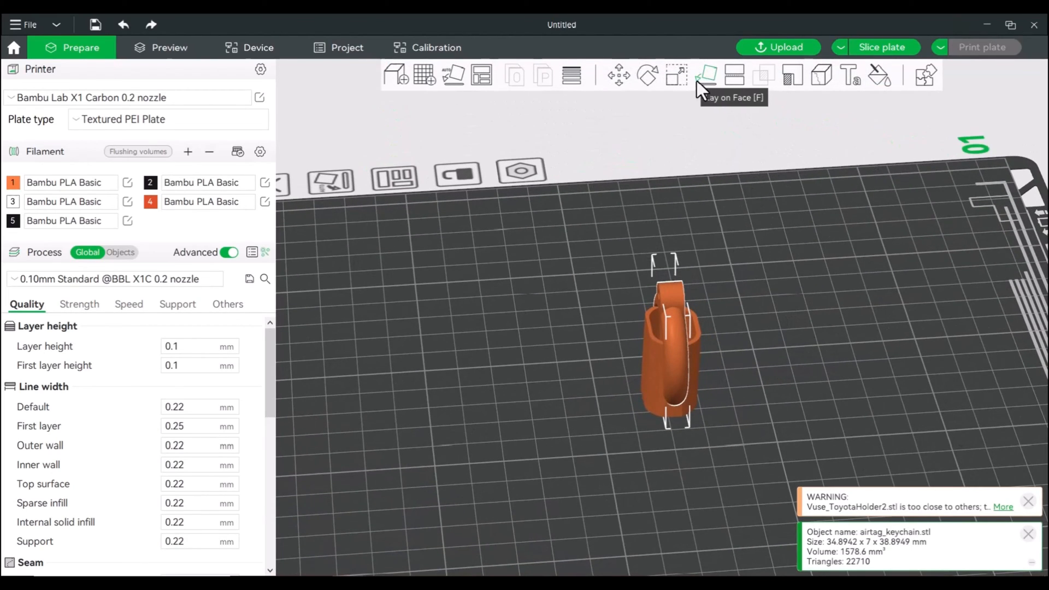
left_click(619, 75)
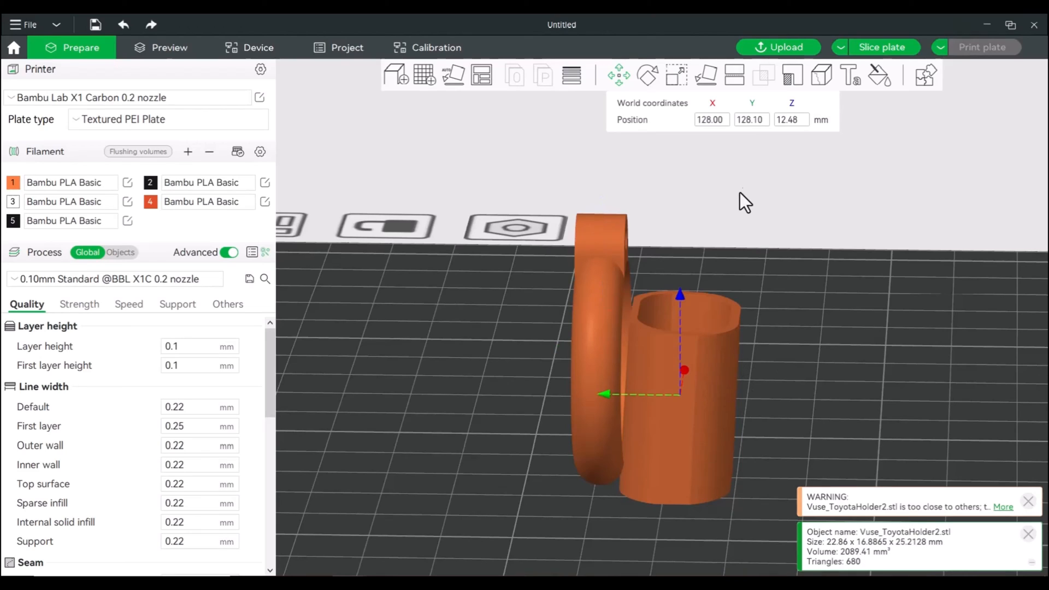
mouse_move(677, 74)
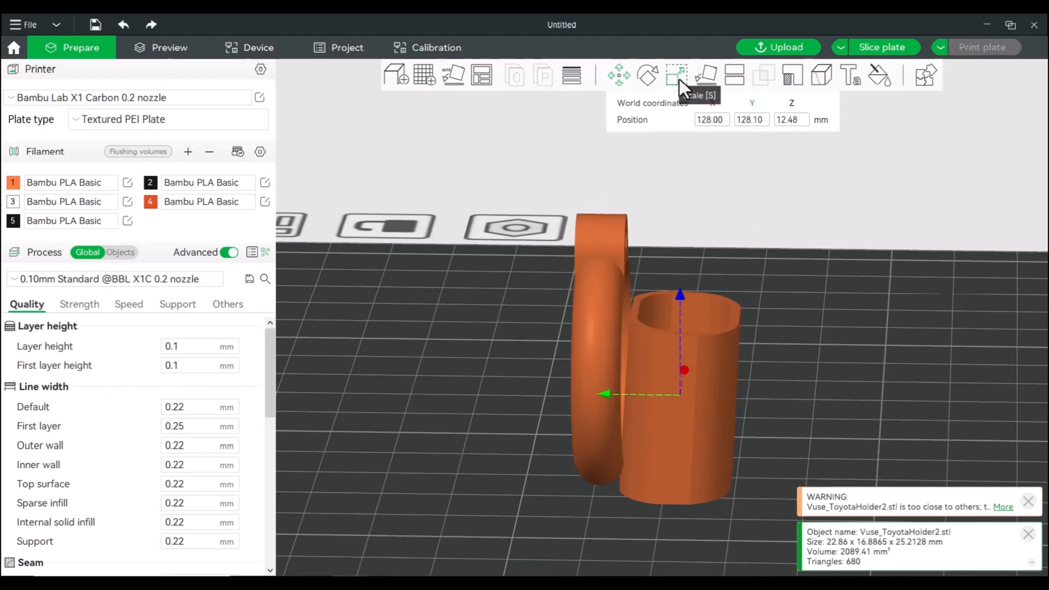
Confirm the keychain is at 100% scale and place it at X 128, Y 138.1 mm
left_click(676, 75)
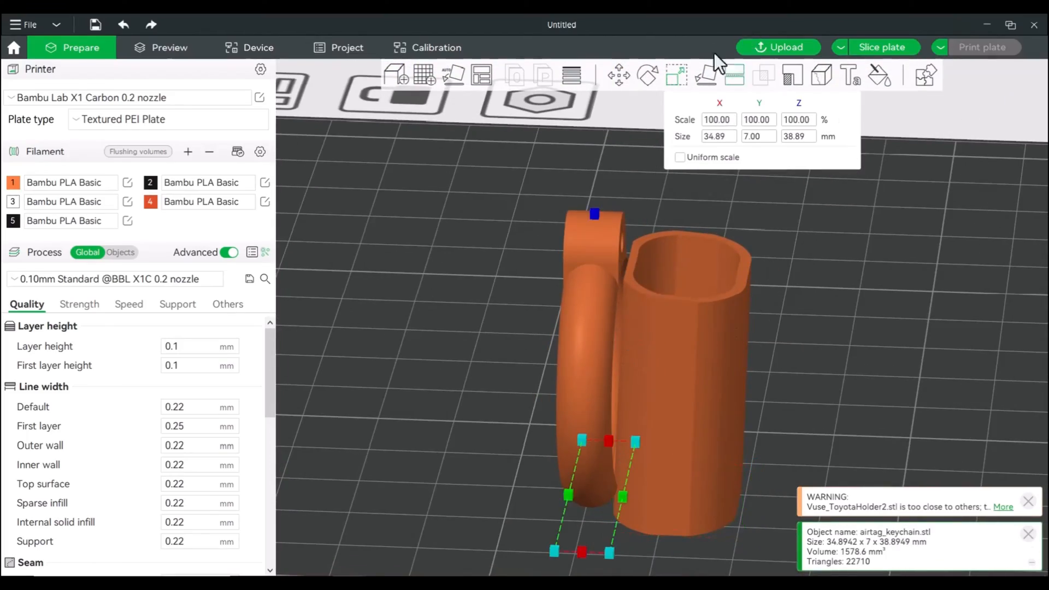
left_click(618, 75)
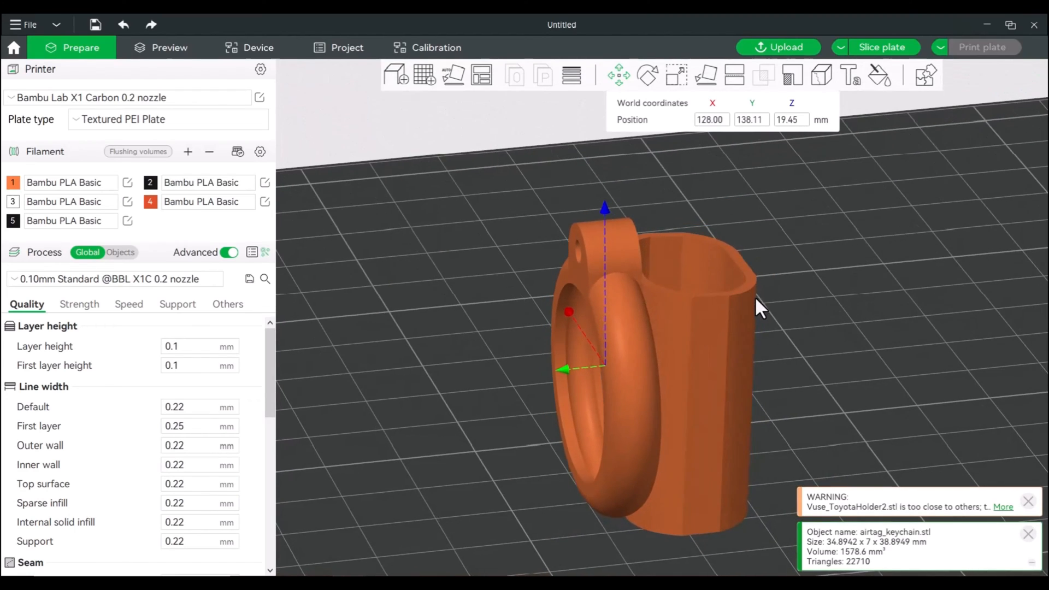
mouse_move(648, 75)
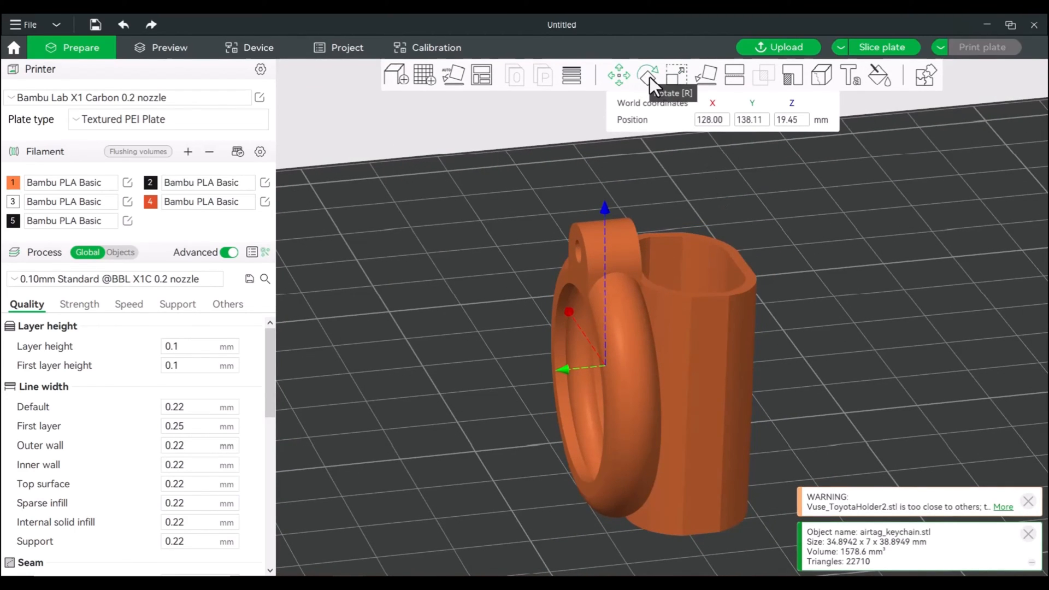
Grab the AirTag keychain's Rotate ring, leaving its rotation at zero
left_click(646, 74)
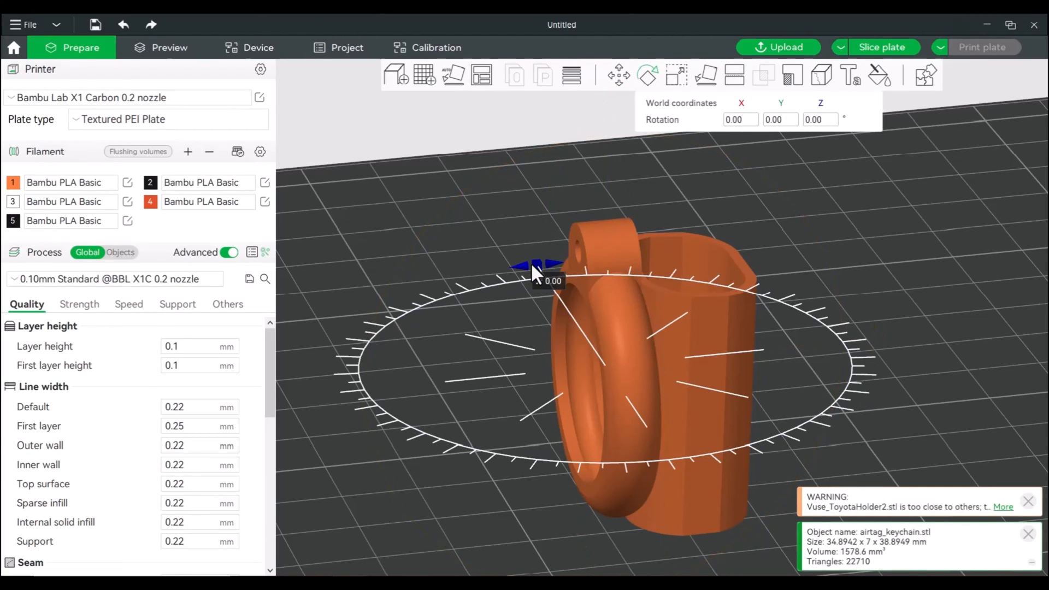
left_click(819, 119)
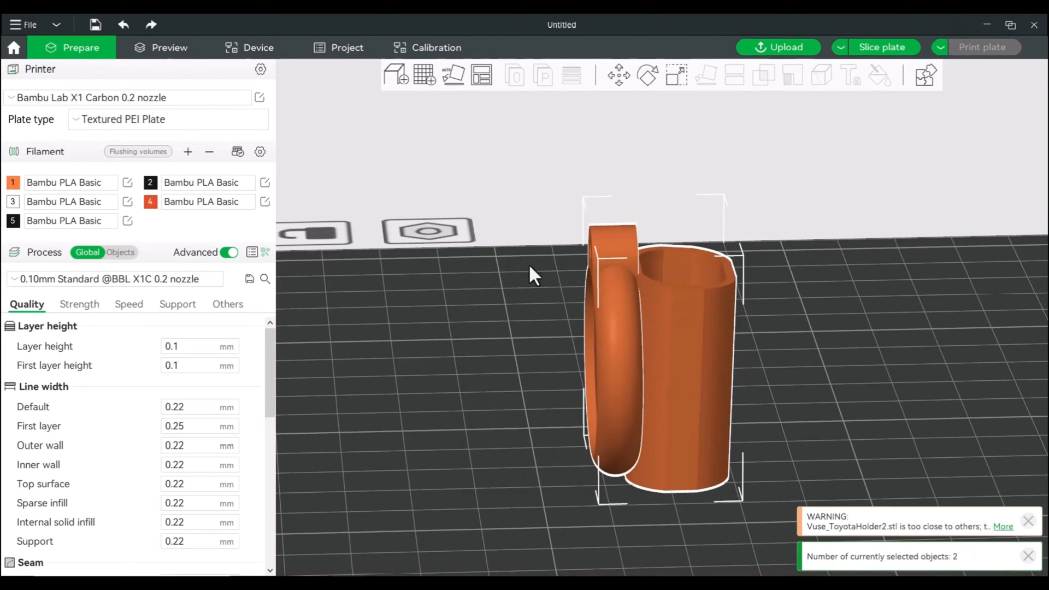
Assemble the holder and keychain into one object using filament slot 5
right_click(662, 361)
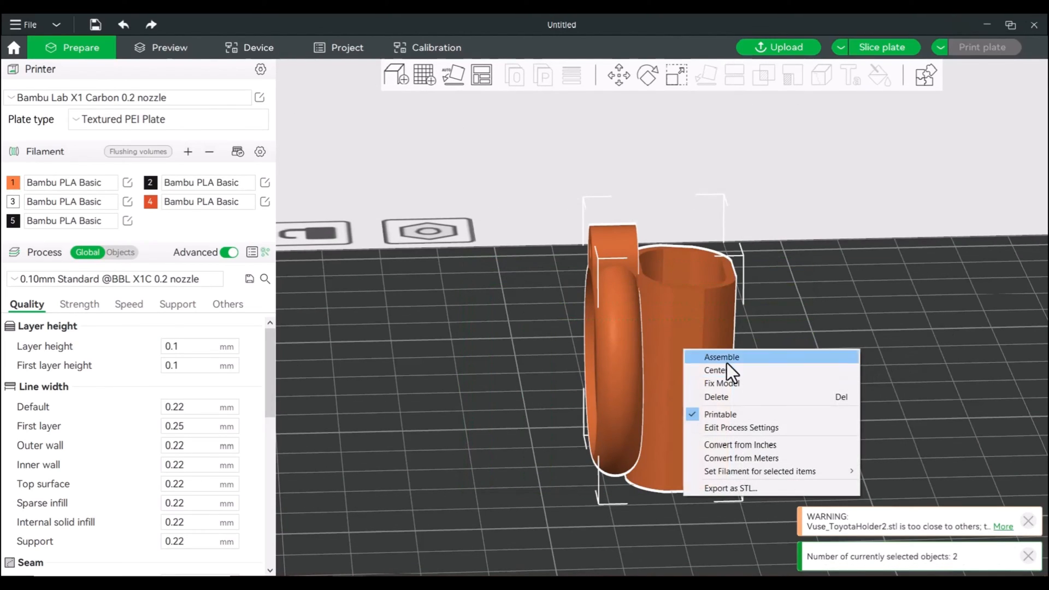
left_click(722, 357)
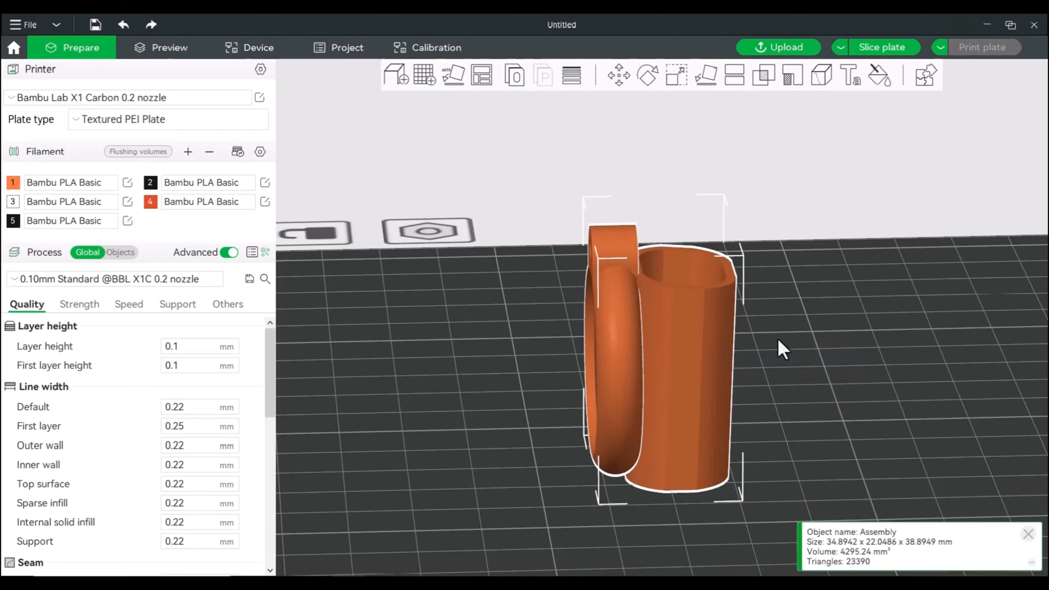
mouse_move(672, 328)
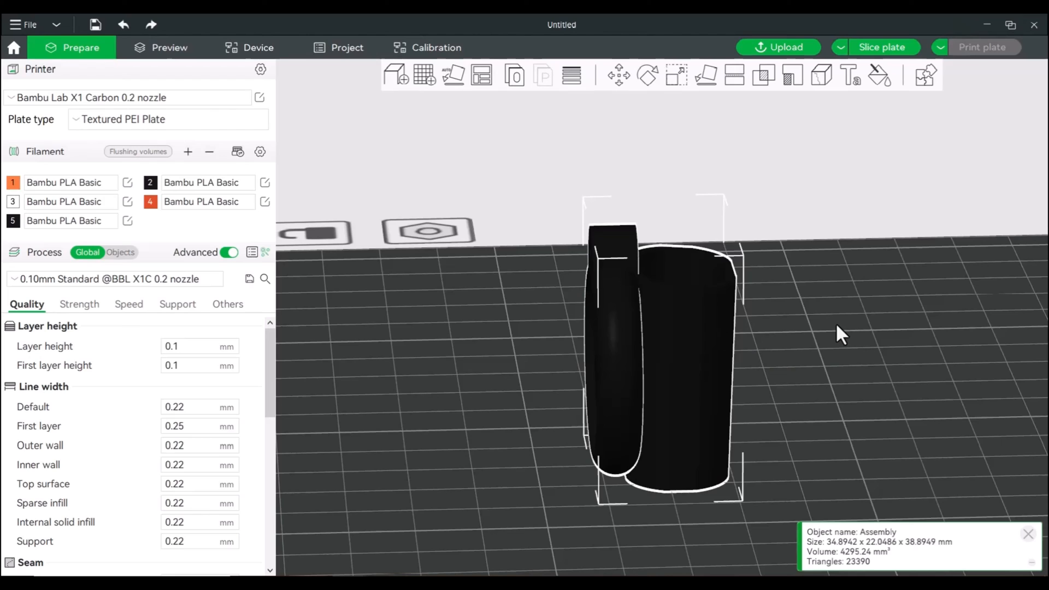
left_click(67, 221)
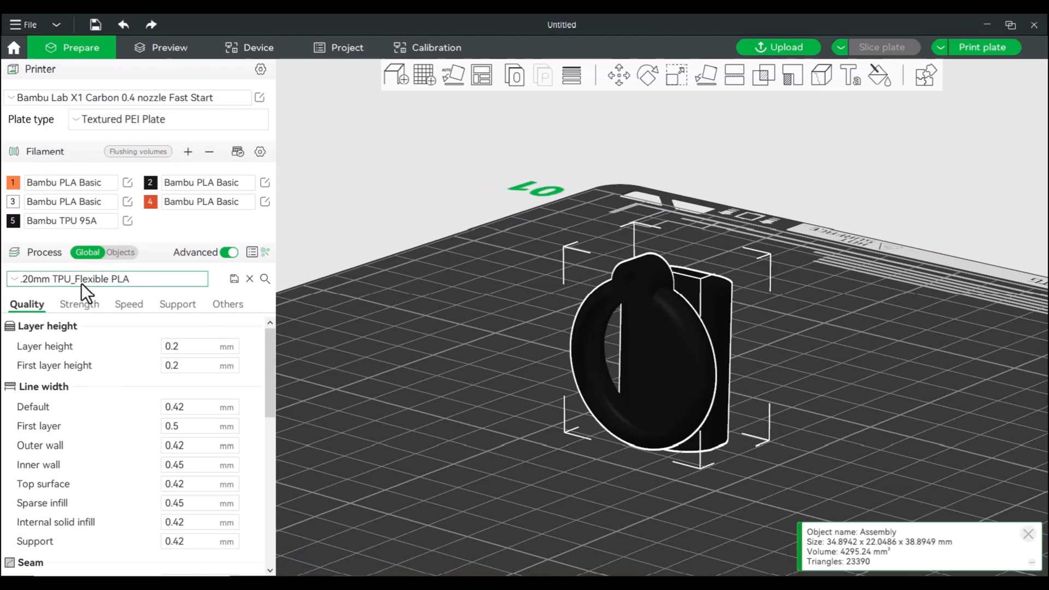
Set the assembly's process preset to .20mm TPU_Flexible PLA
left_click(107, 278)
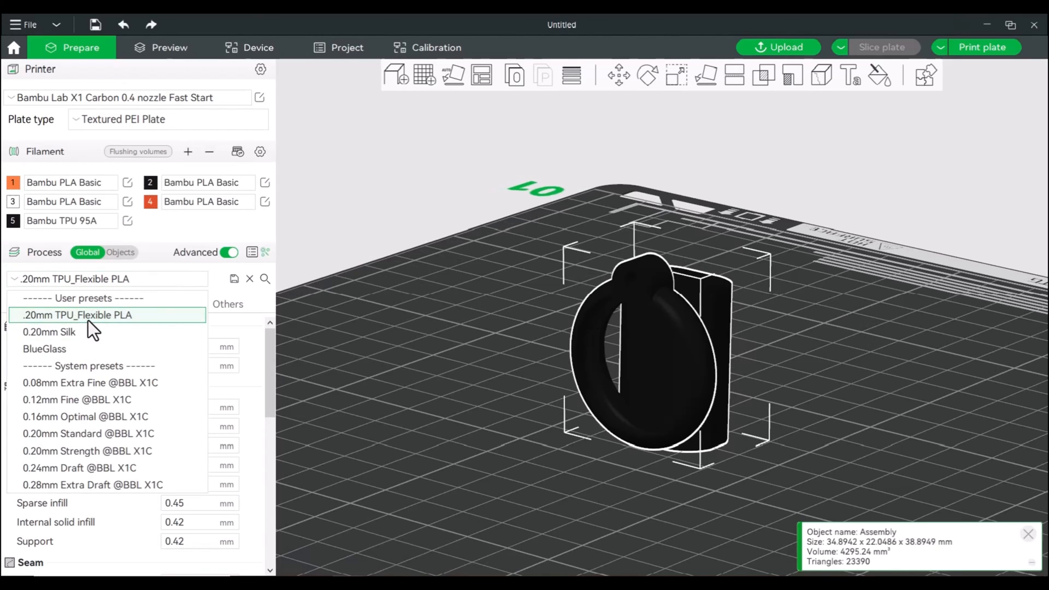
left_click(76, 315)
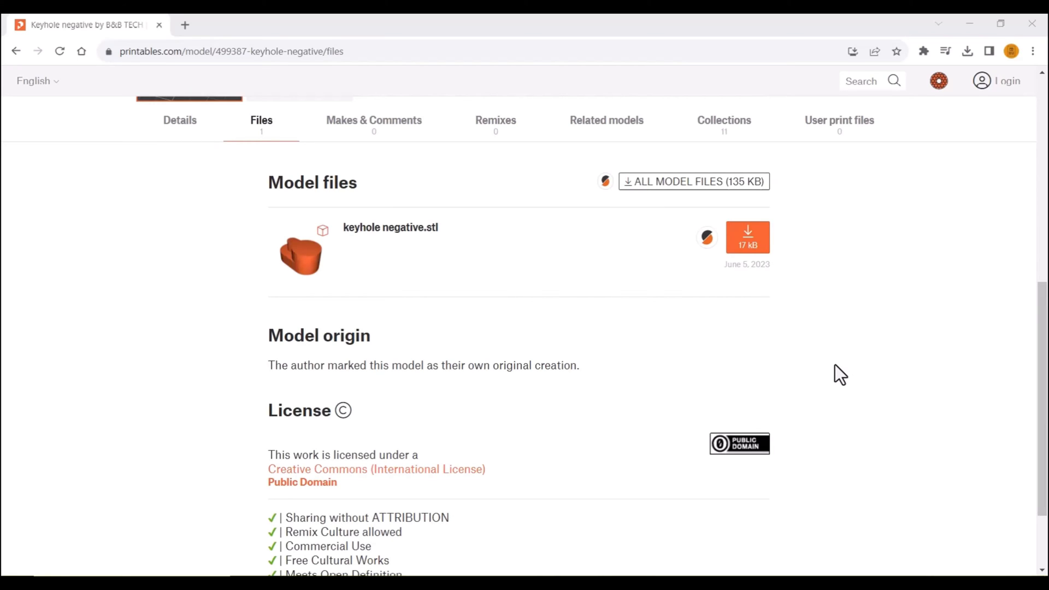
mouse_move(542, 273)
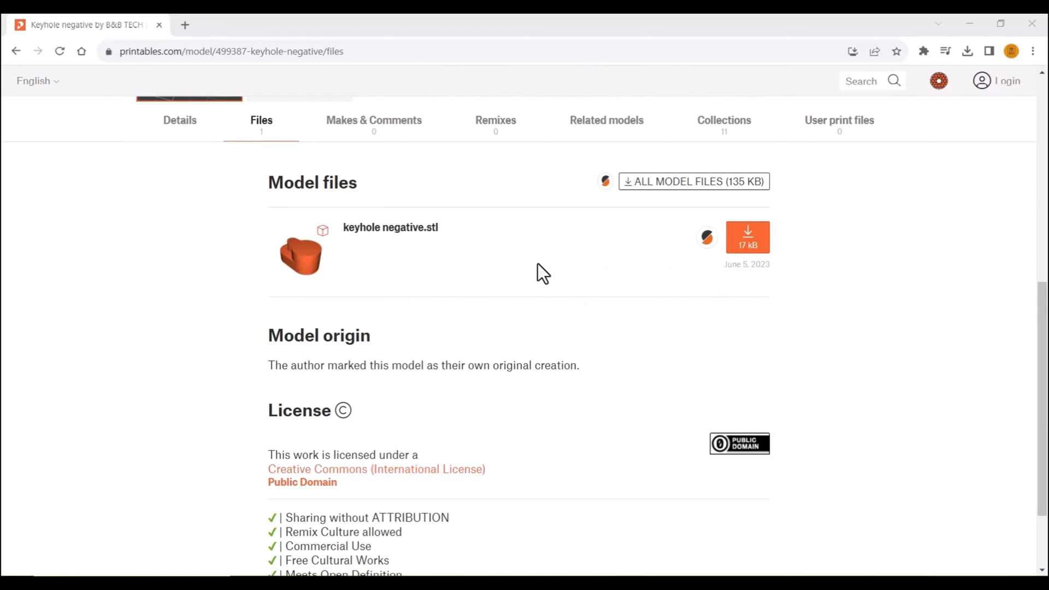
Download the keyhole negative.stl file from the Printables Model files section
scroll("up", 3)
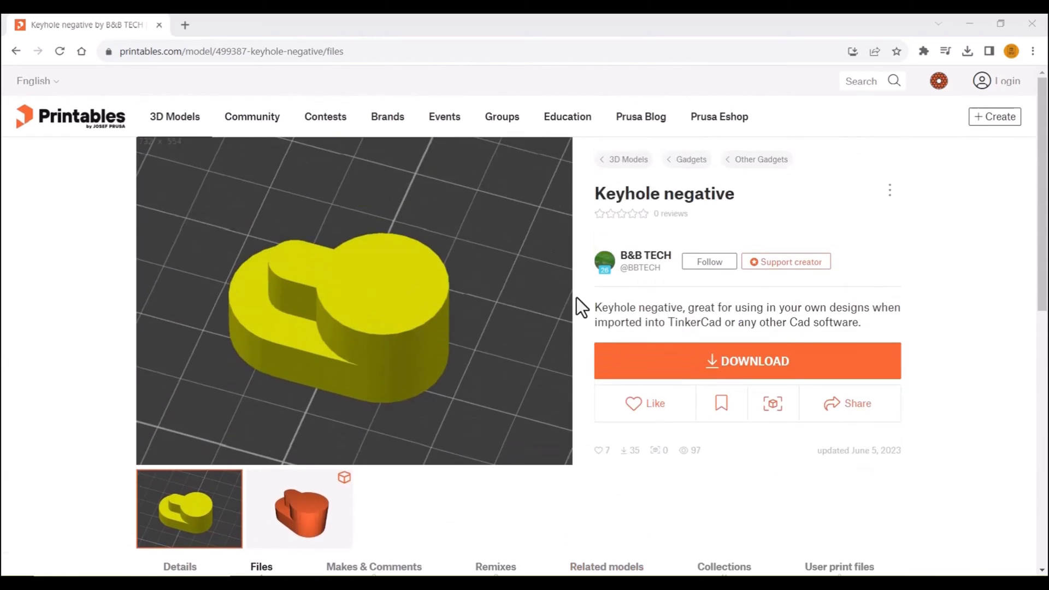
scroll("down", 3)
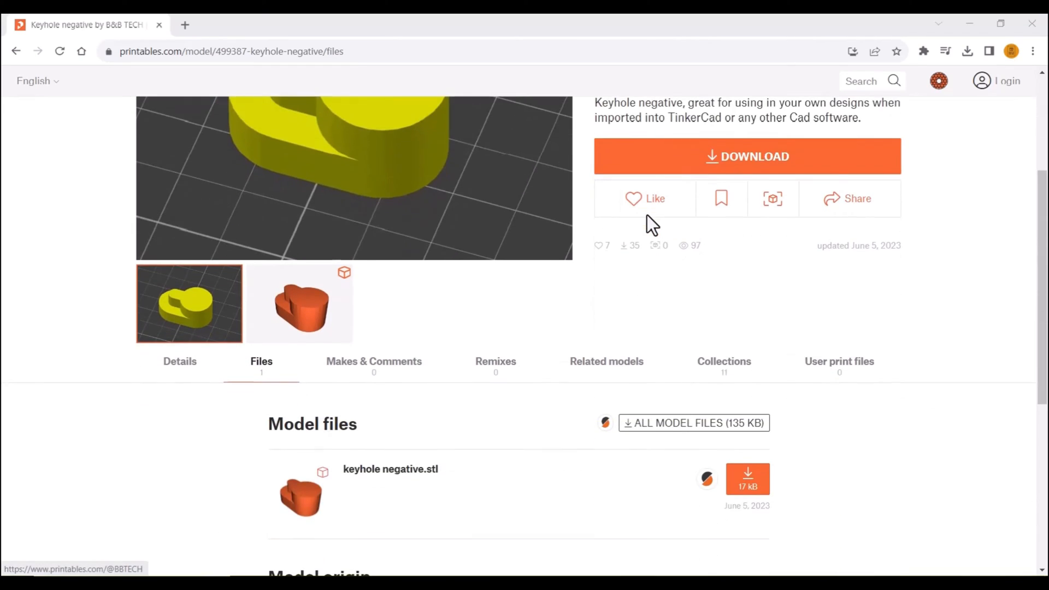
scroll("down", 3)
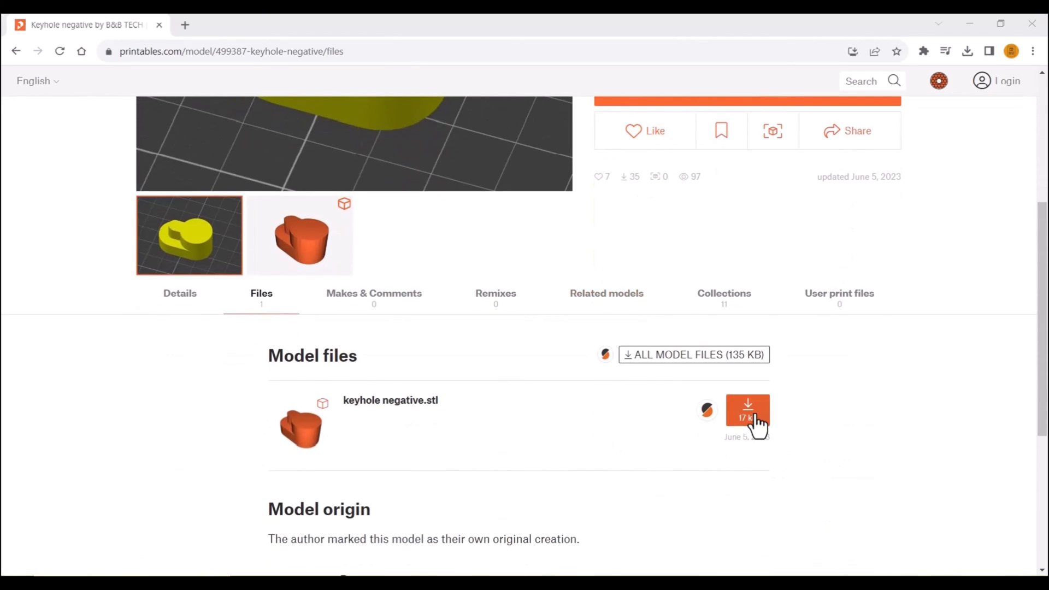
left_click(748, 411)
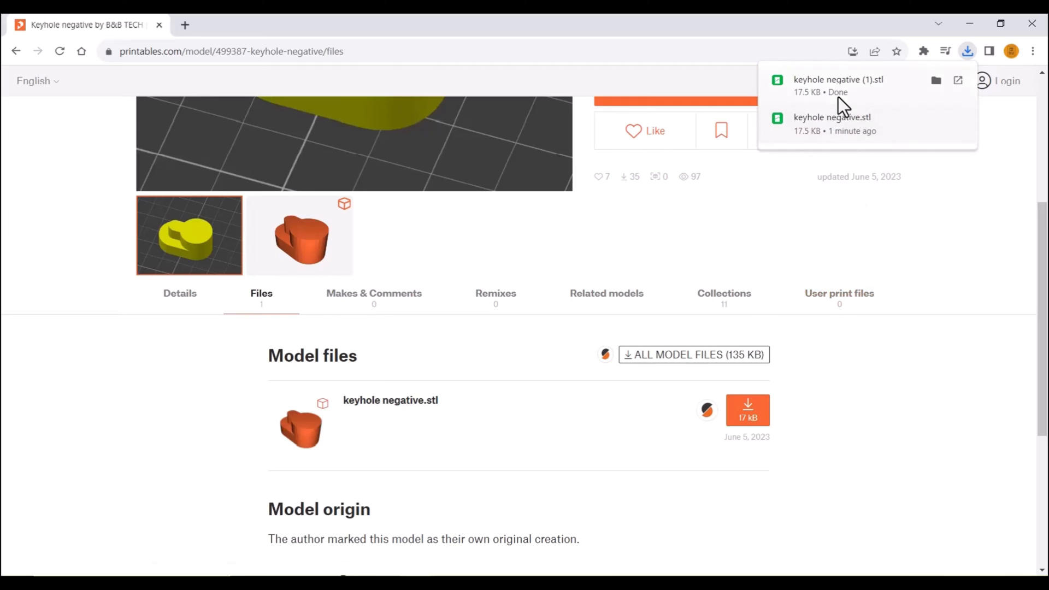
scroll("down", 3)
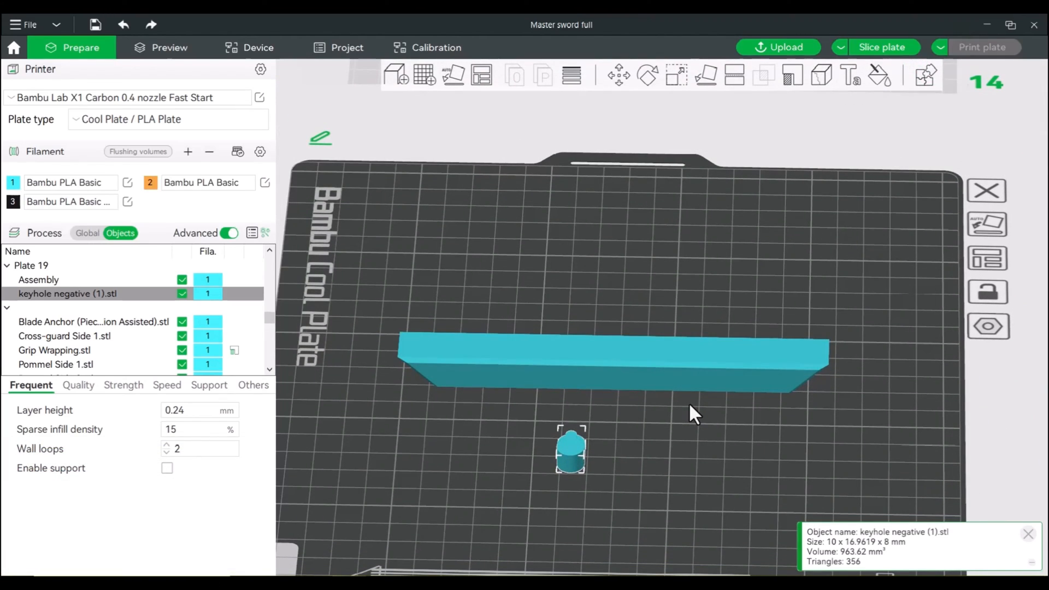
mouse_move(681, 440)
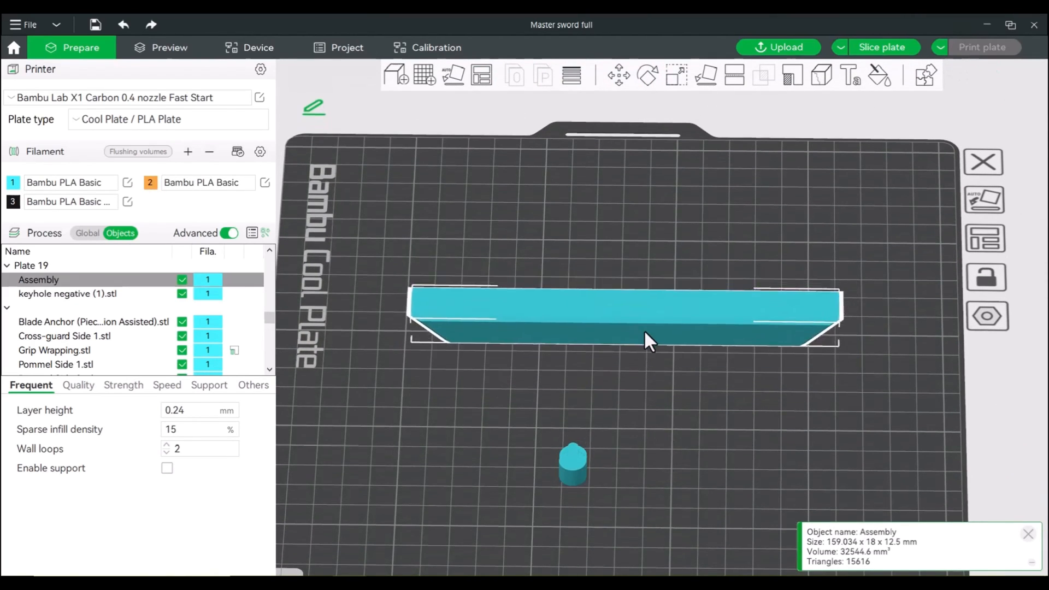
Center the Assembly on the plate and clone the keyhole negative into one extra copy
right_click(649, 338)
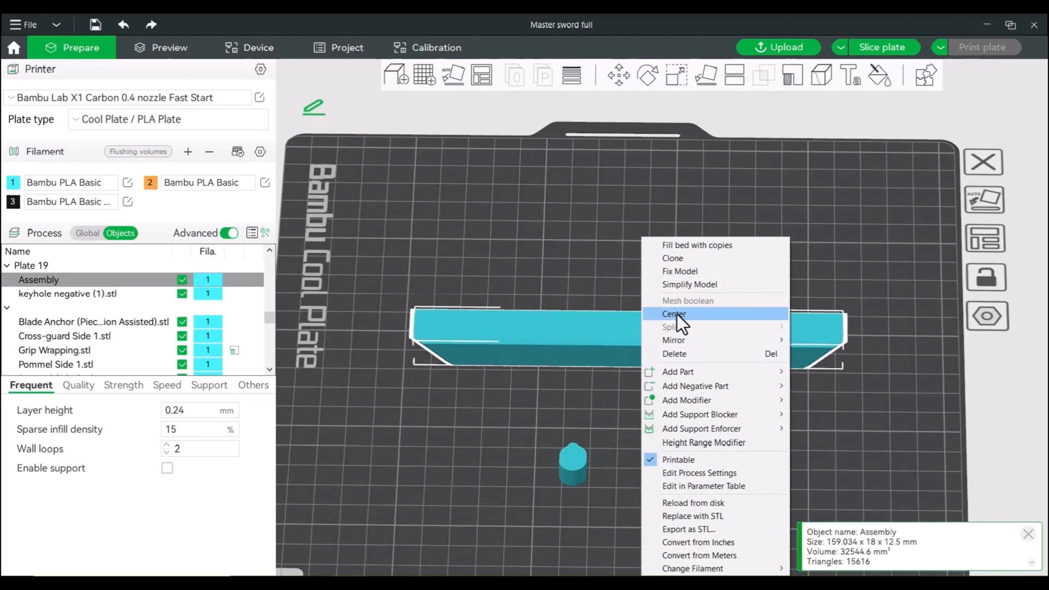
left_click(674, 314)
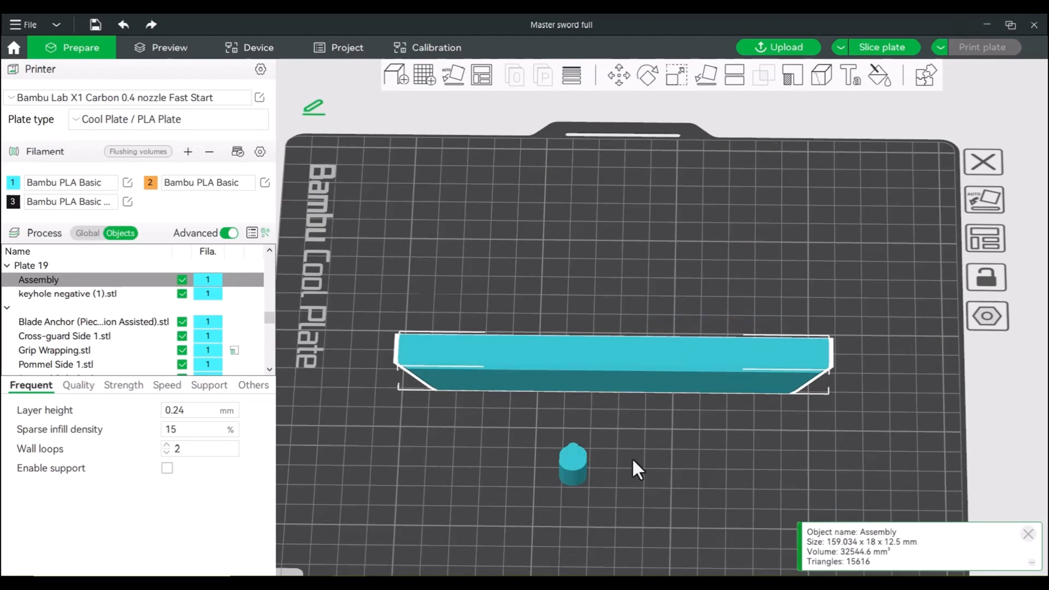
right_click(572, 462)
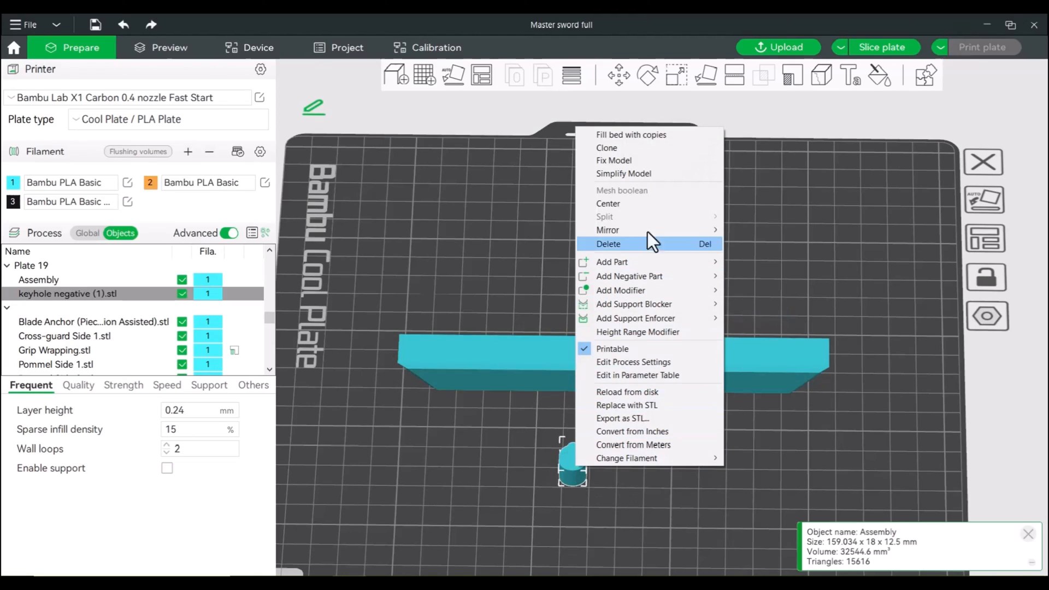
left_click(606, 148)
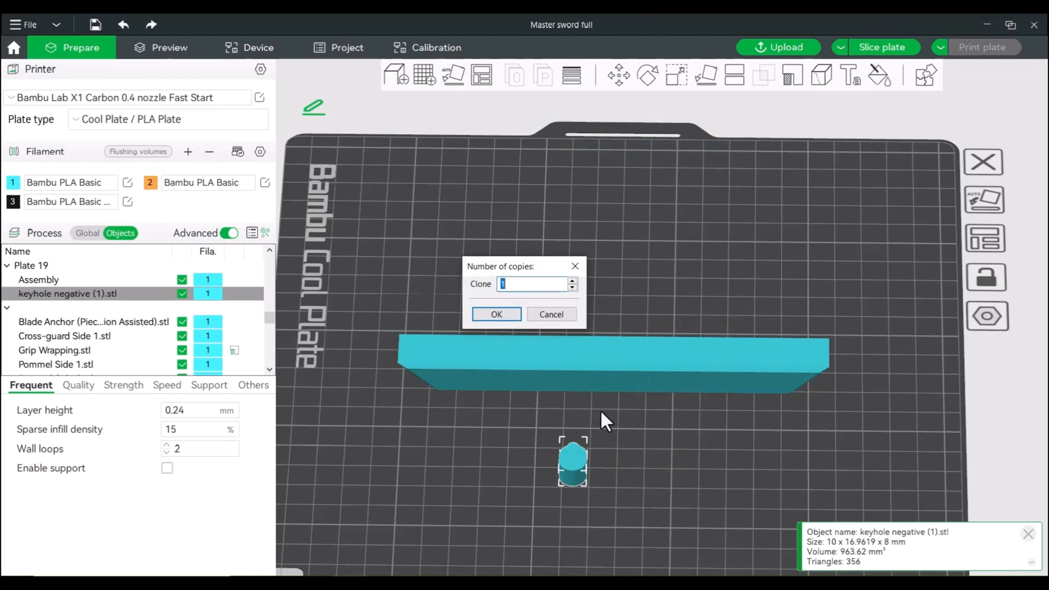
left_click(496, 314)
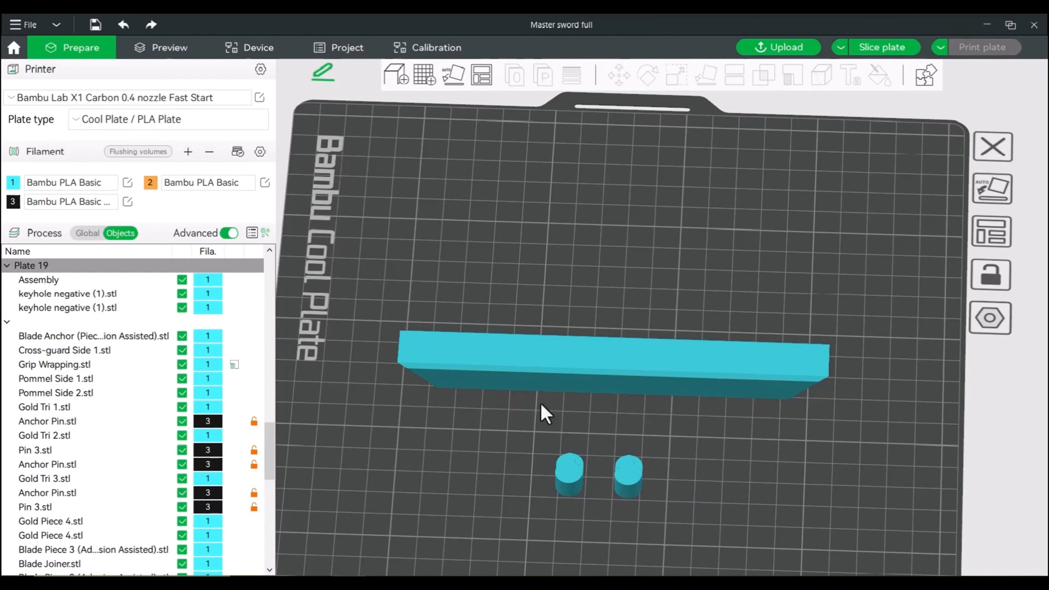
mouse_move(577, 480)
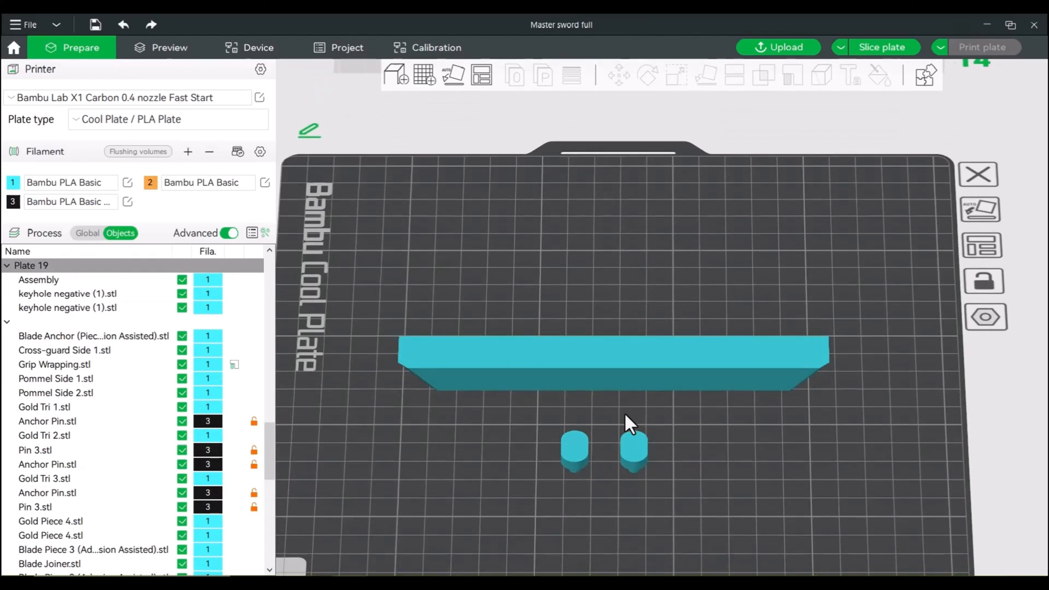
Center the keyhole negatives onto the Assembly bar, using filament 3
left_click(575, 459)
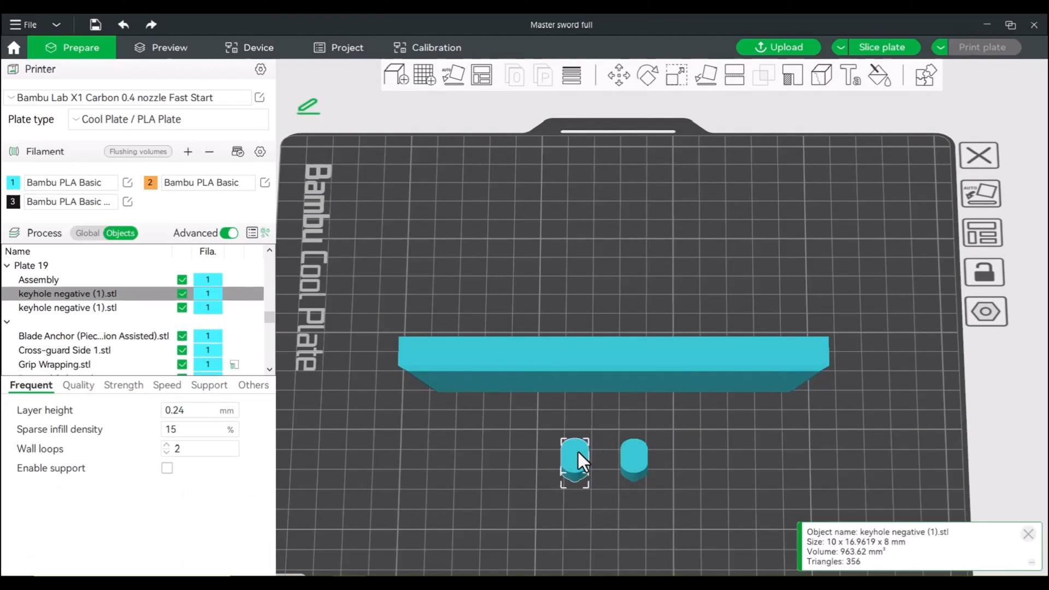
mouse_move(599, 448)
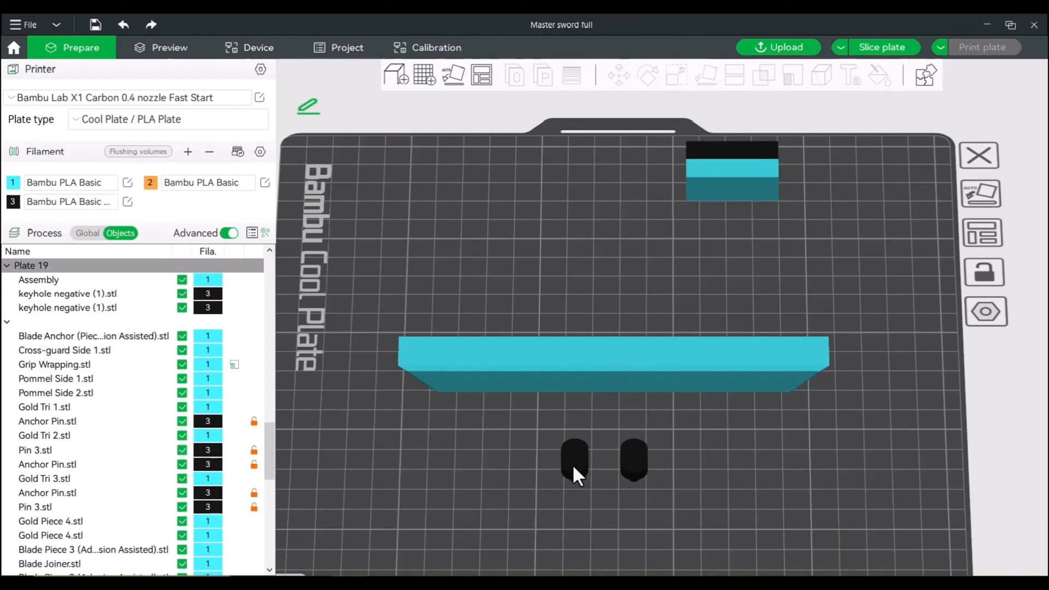
right_click(575, 460)
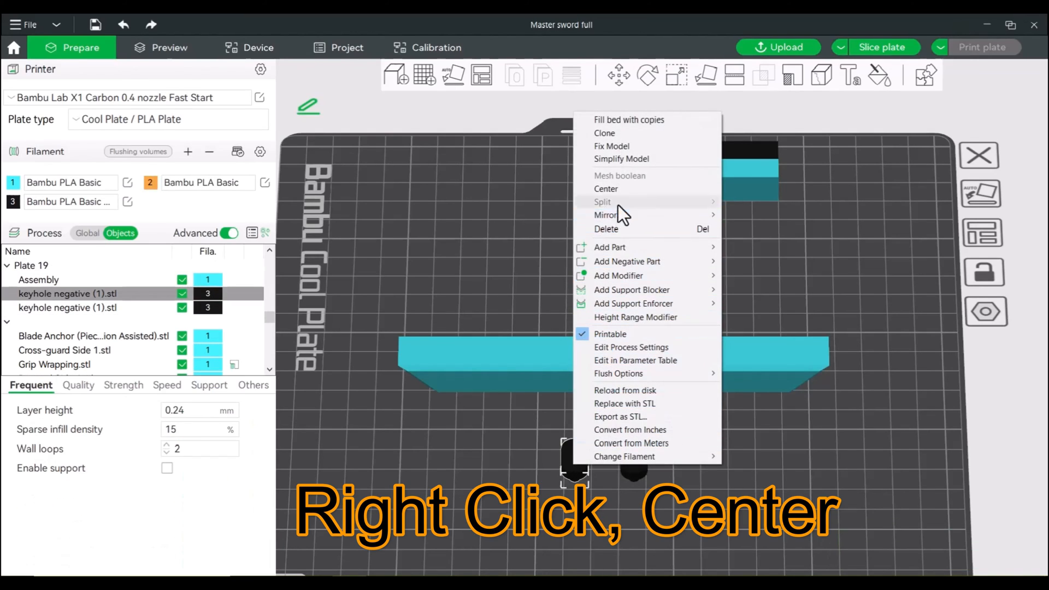
left_click(605, 188)
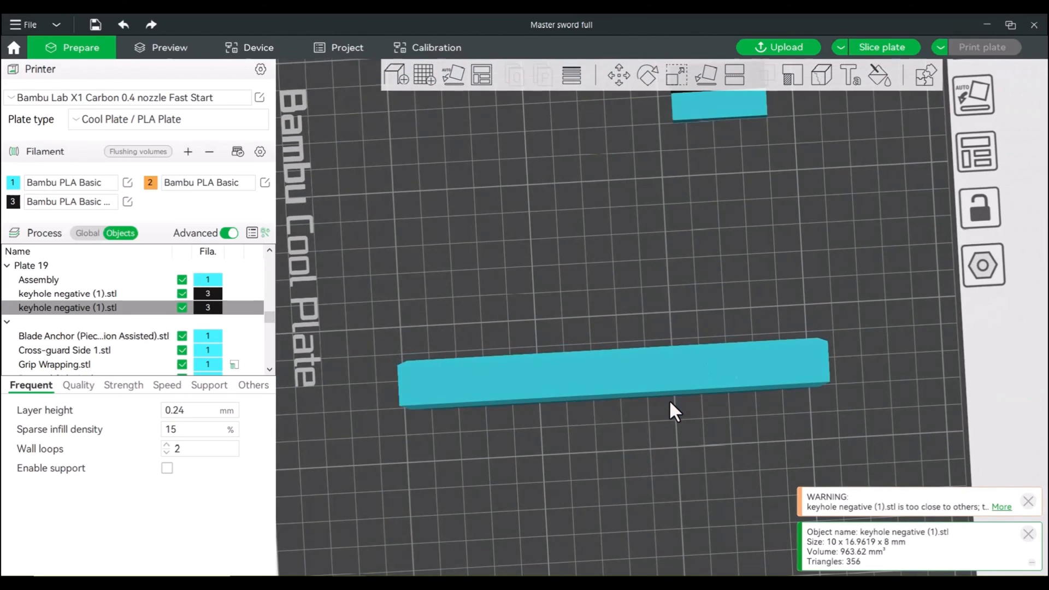
right_click(67, 294)
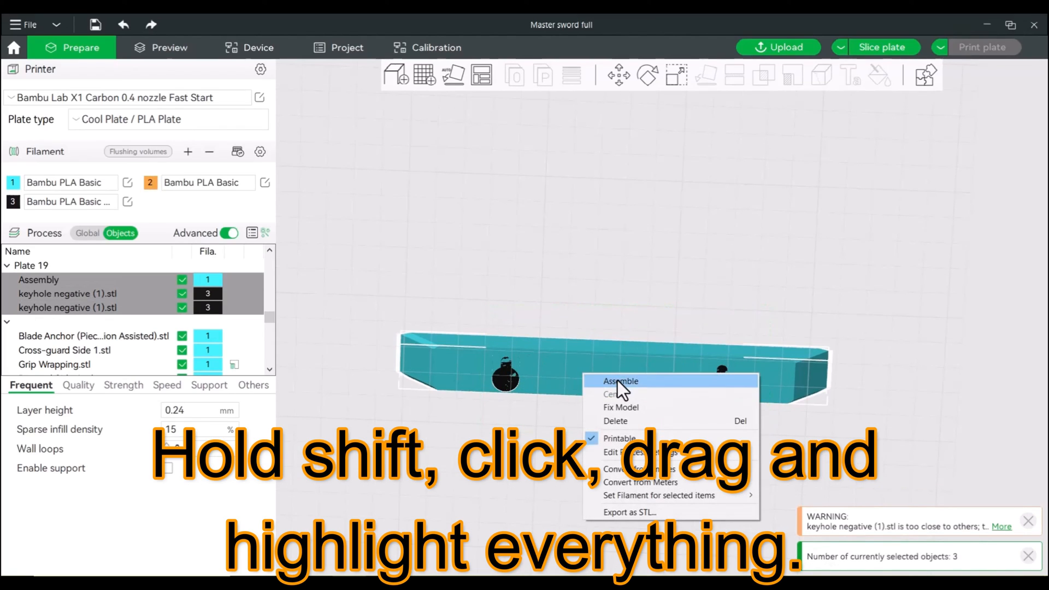
Assemble the wall anchor with both keyholes and make the first keyhole a Negative Part
left_click(620, 382)
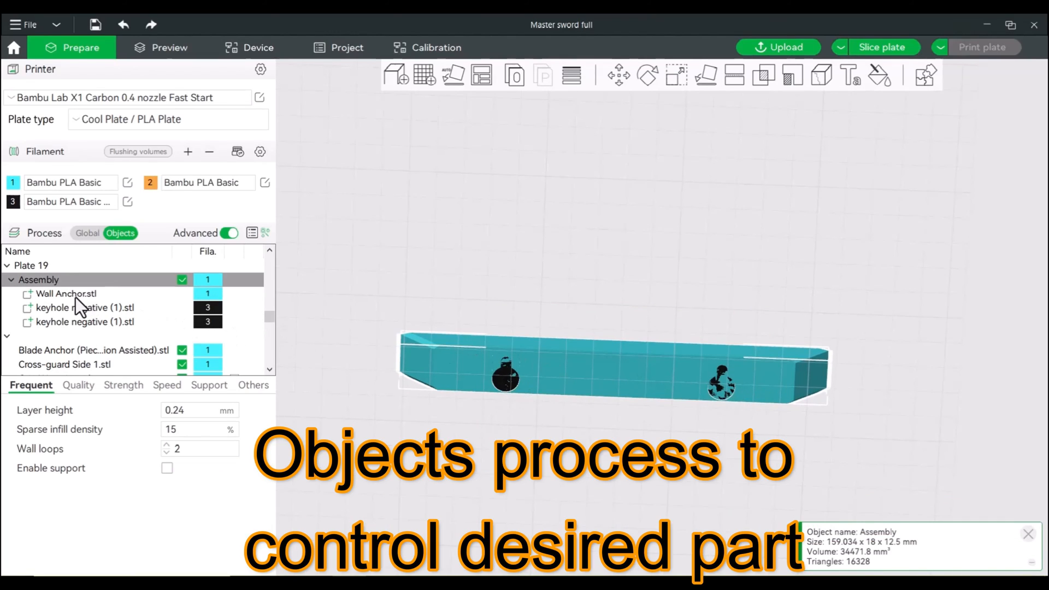
right_click(84, 307)
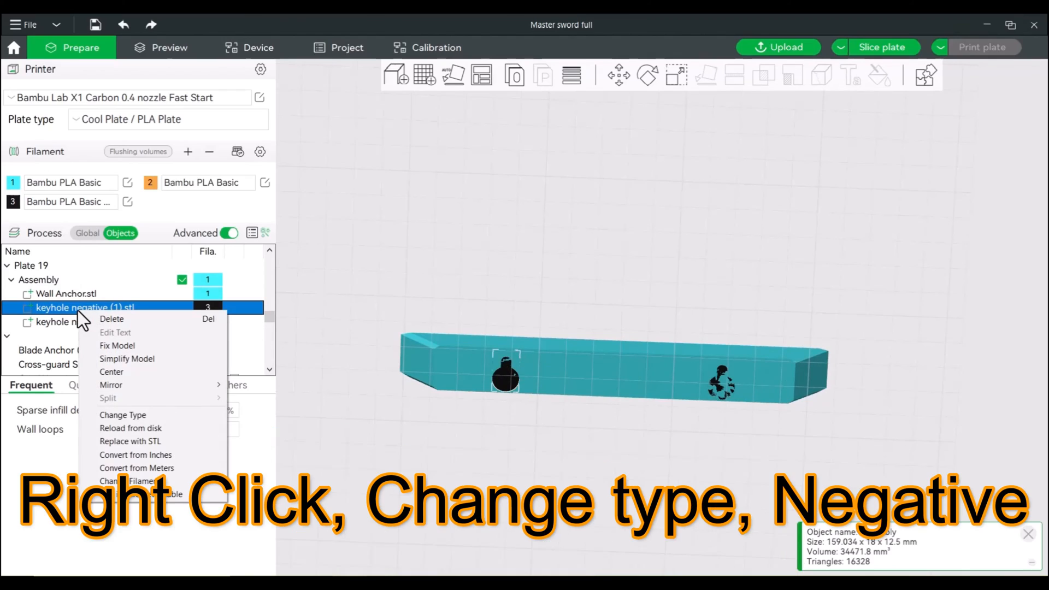
left_click(122, 415)
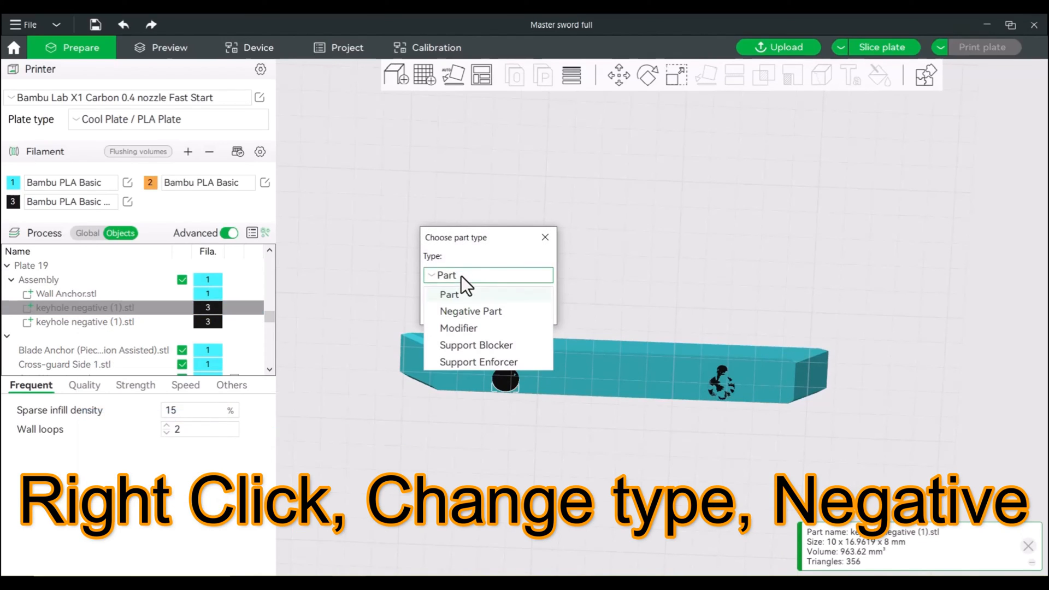
left_click(470, 311)
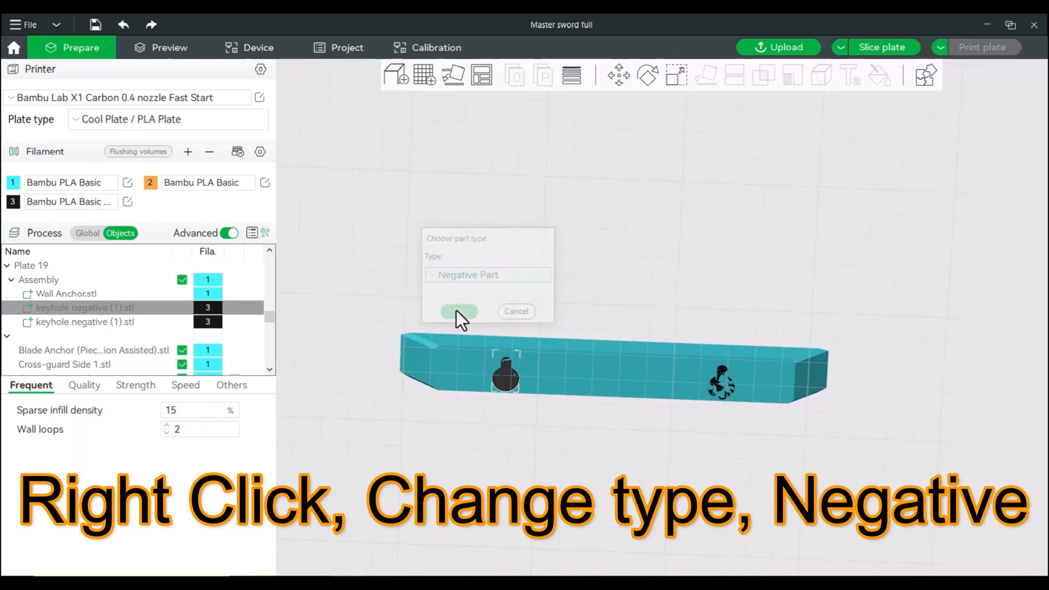
Change the second keyhole's type to Negative Part
right_click(85, 307)
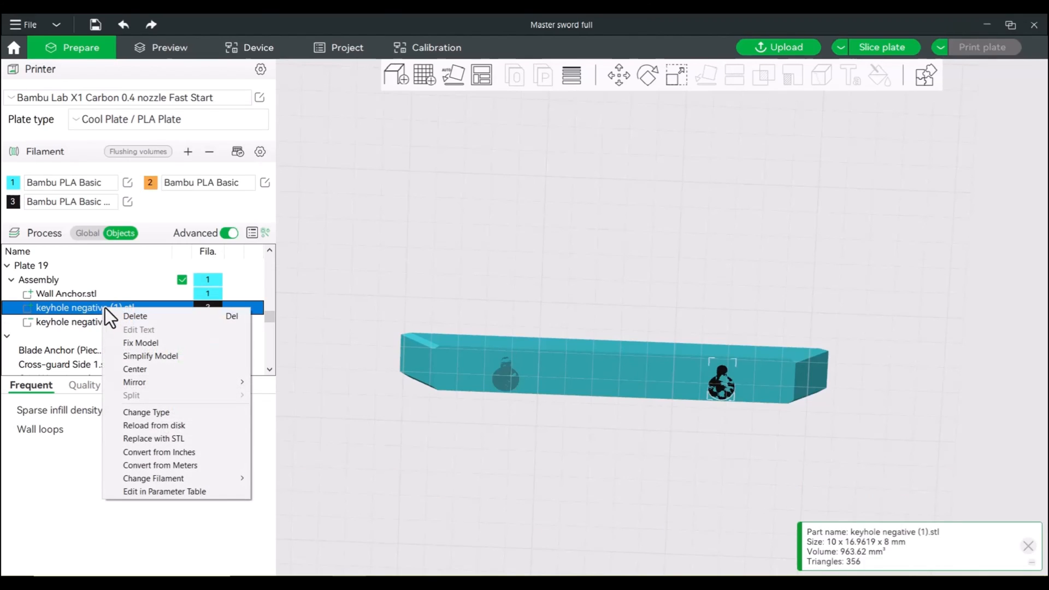
mouse_move(163, 418)
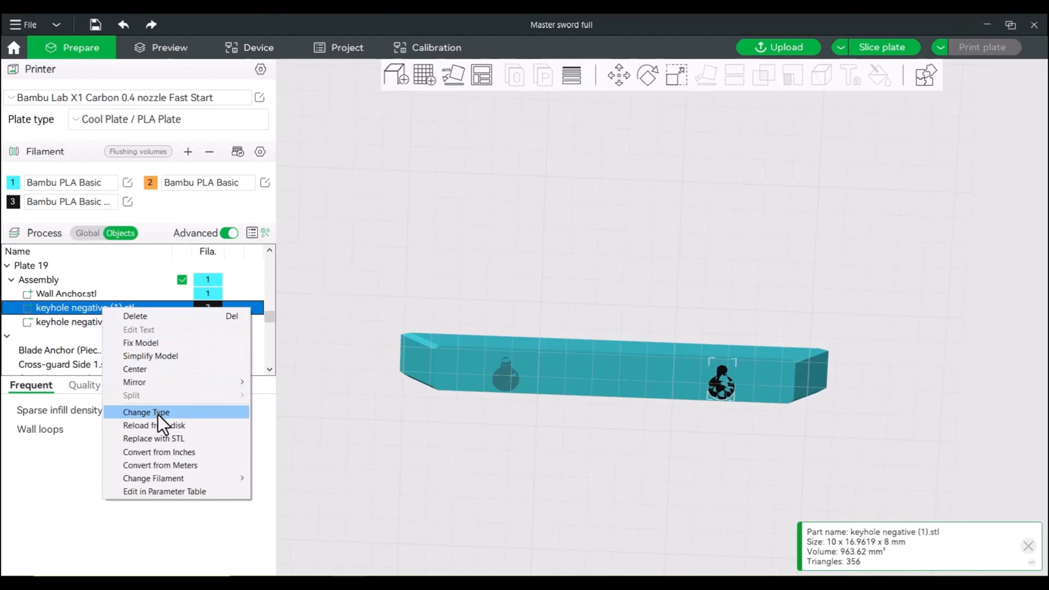
left_click(146, 412)
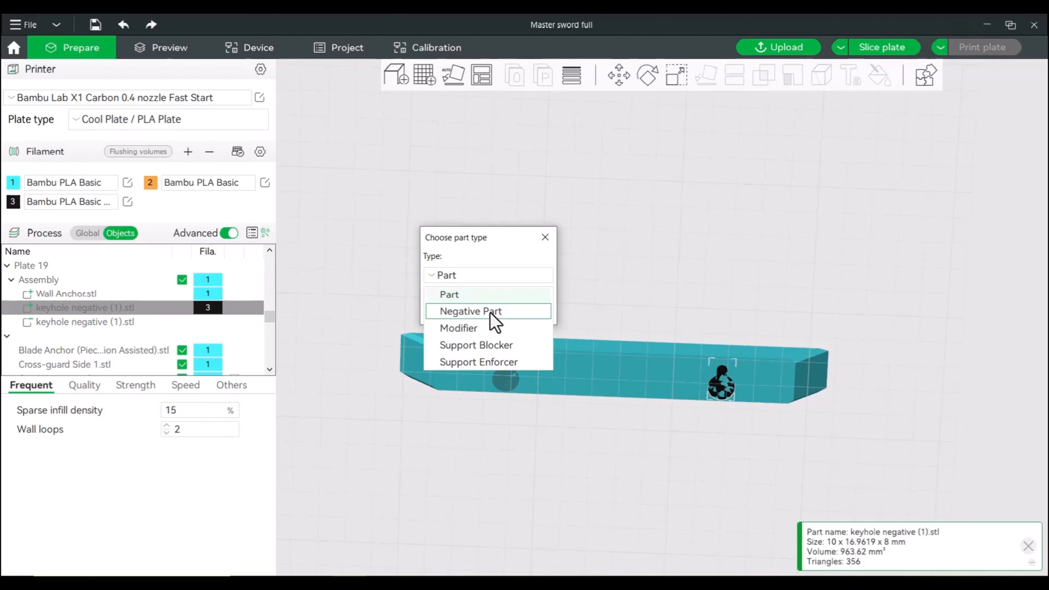
left_click(450, 295)
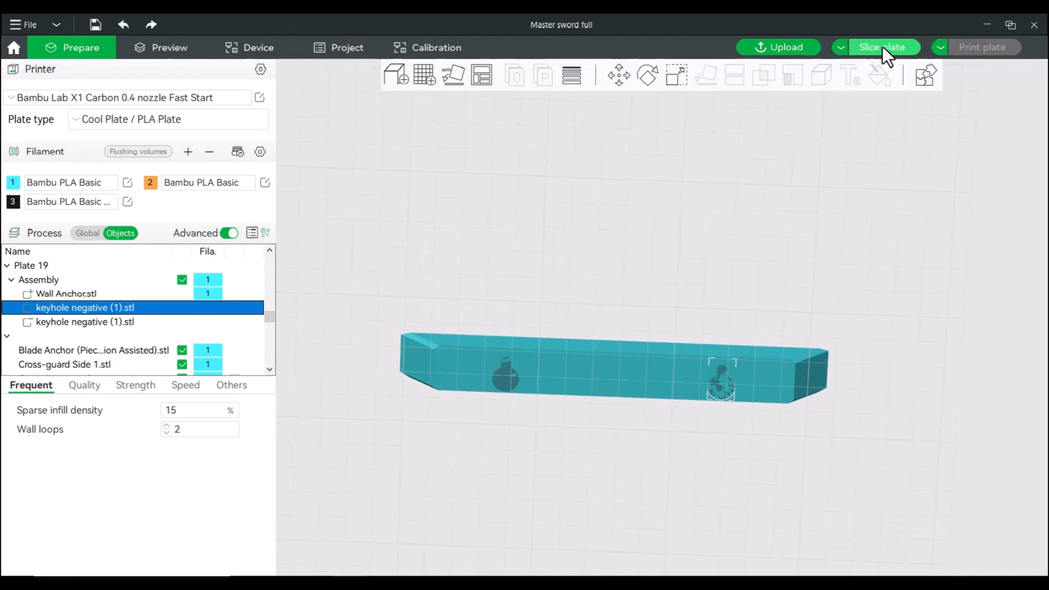
Slice the wall anchor plate to preview its two keyhole cutouts (13.73 g, ~20 min)
left_click(882, 47)
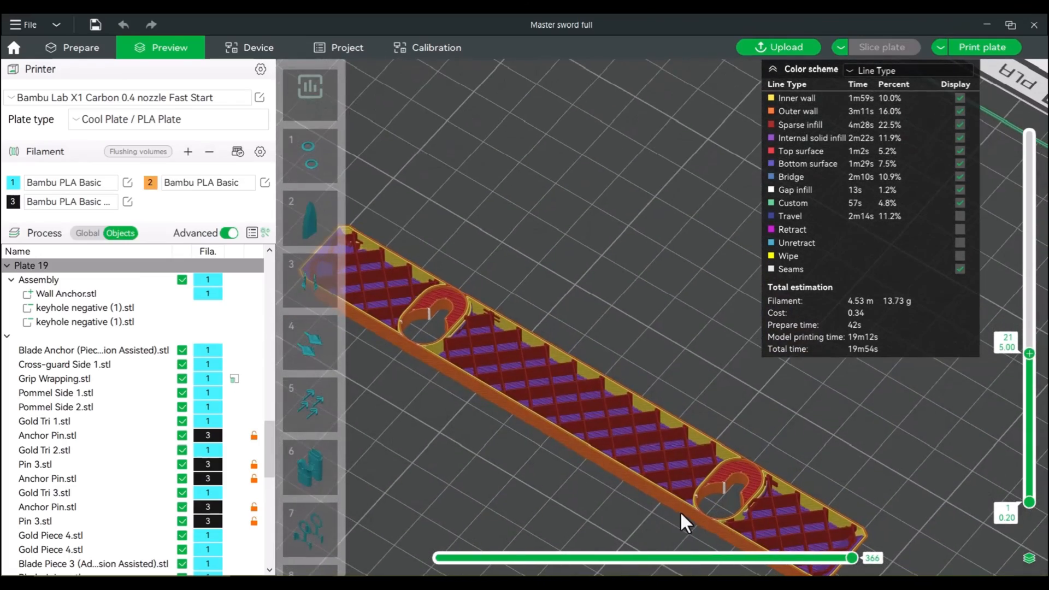
mouse_move(706, 522)
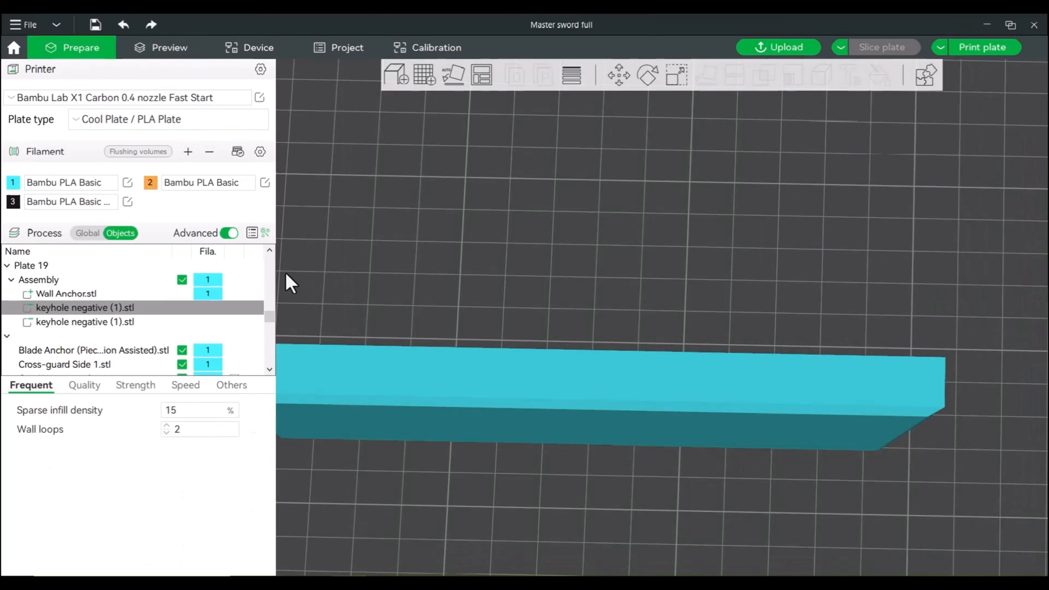
mouse_move(201, 355)
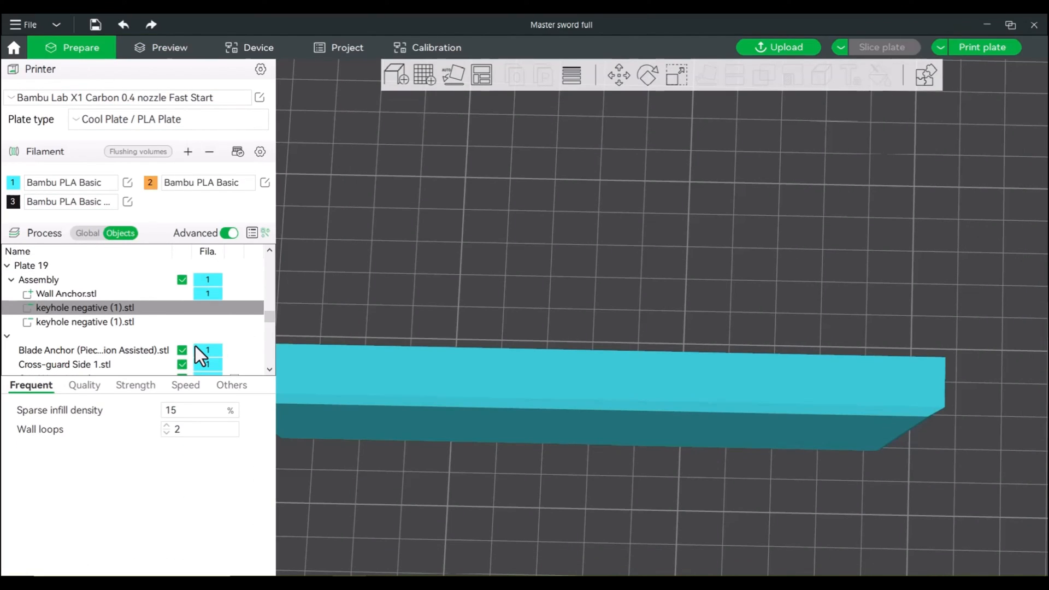
mouse_move(119, 324)
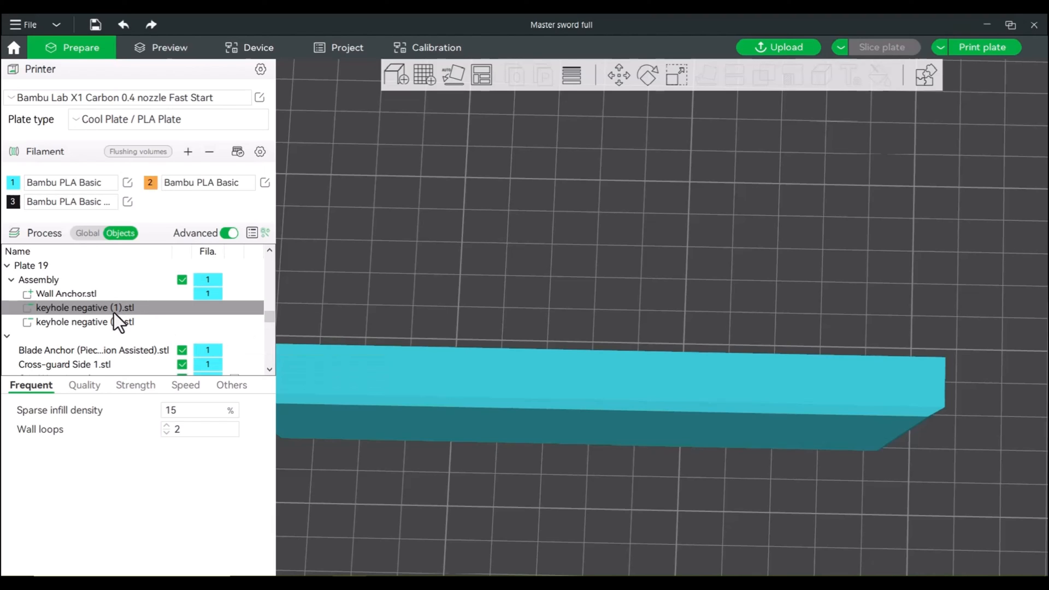
Scale a keyhole cutout part to 90% in X and Y, keeping full depth
left_click(86, 308)
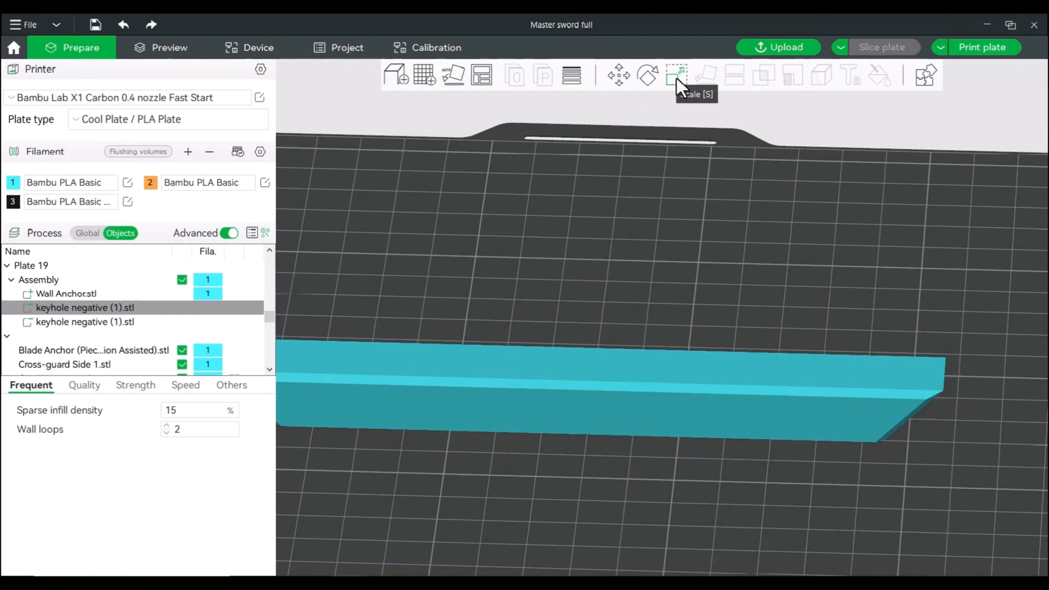
left_click(676, 75)
type("90")
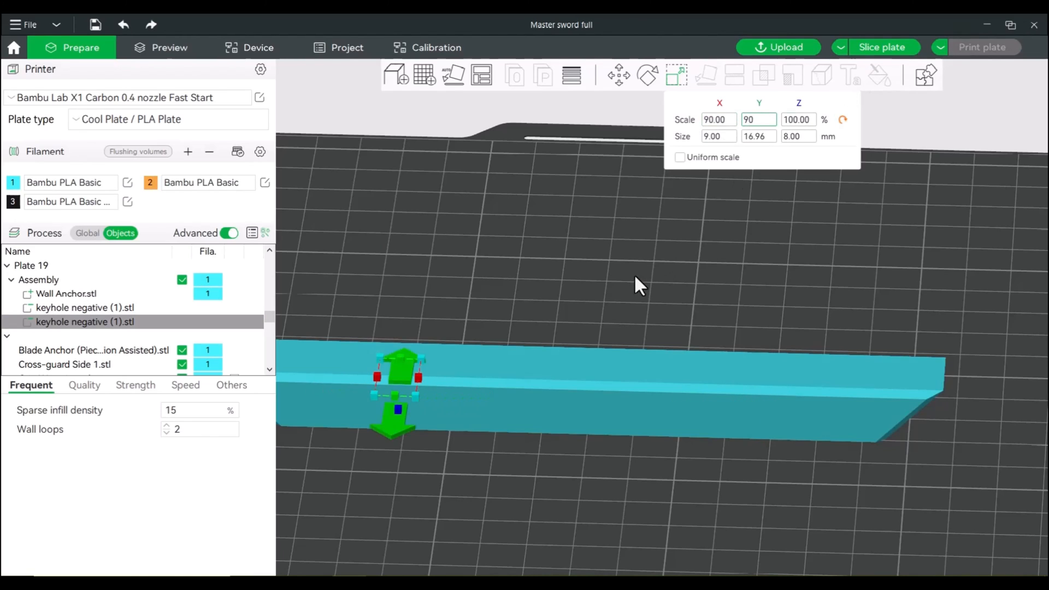
left_click(881, 47)
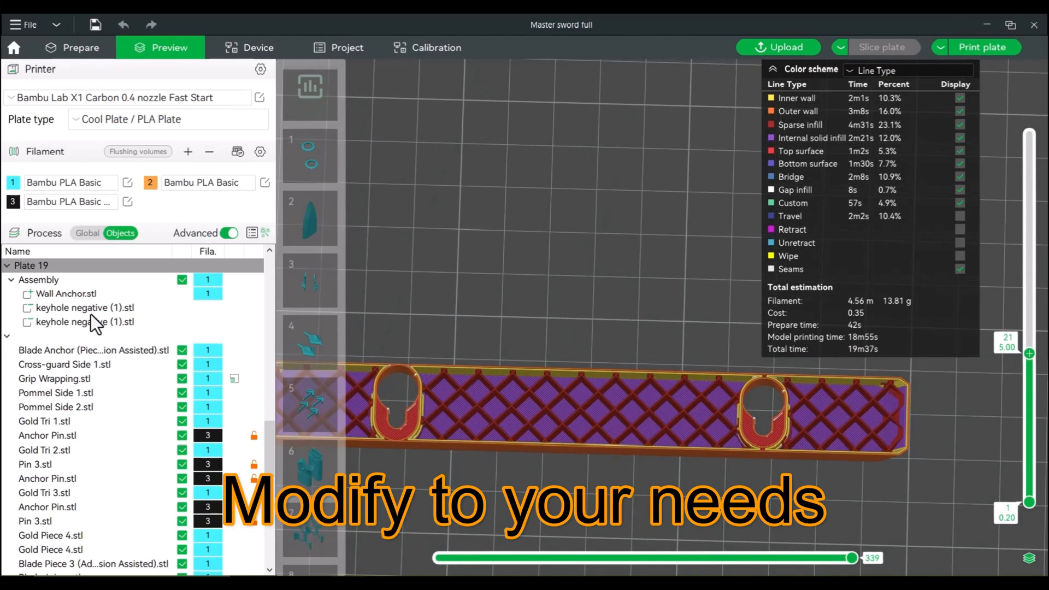
Check the re-sliced preview of the narrowed keyholes: 13.81 g, 19m37s
left_click(84, 307)
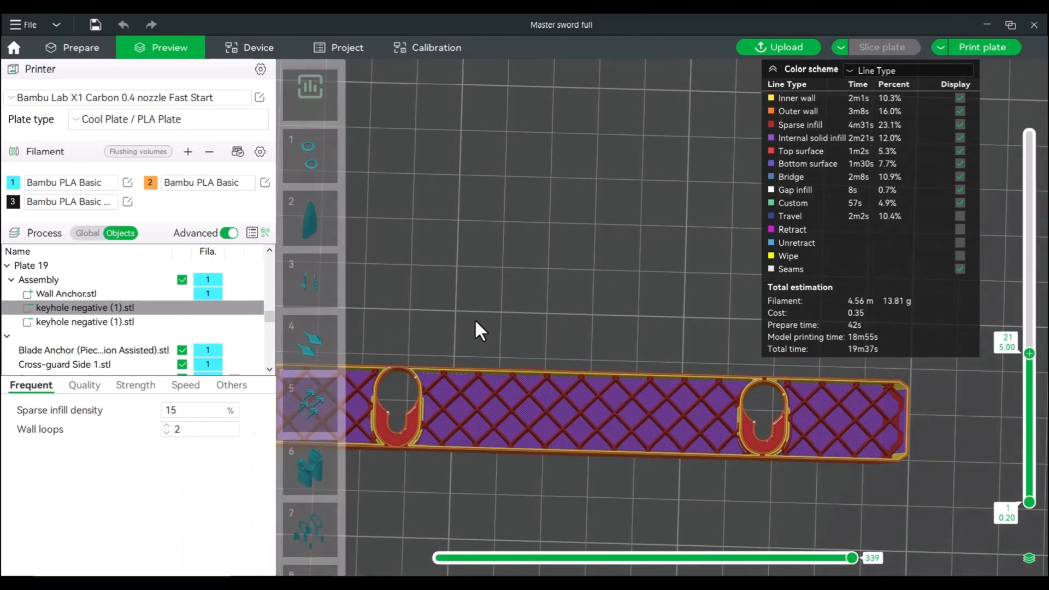